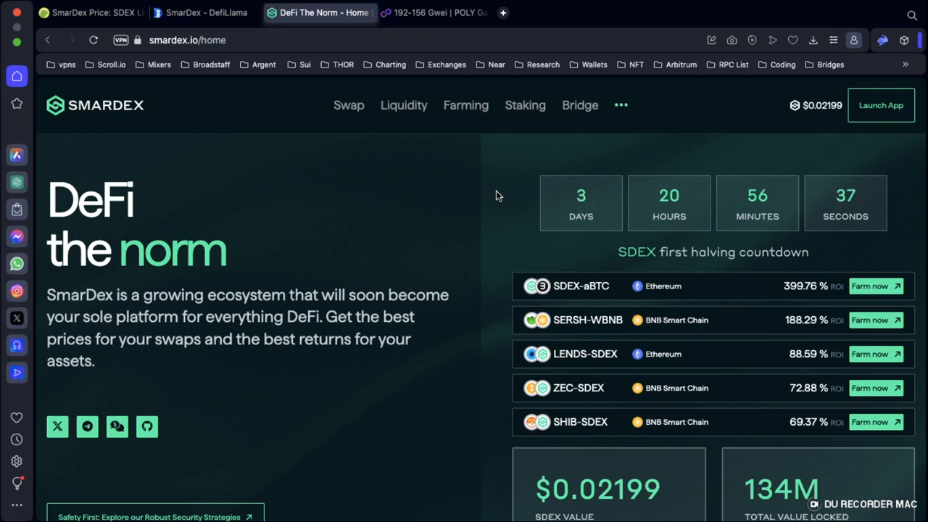
# Step: Scroll the homepage down past the impermanent-gain chart comparing SmarDex with Uniswap
pyautogui.scroll(-3)
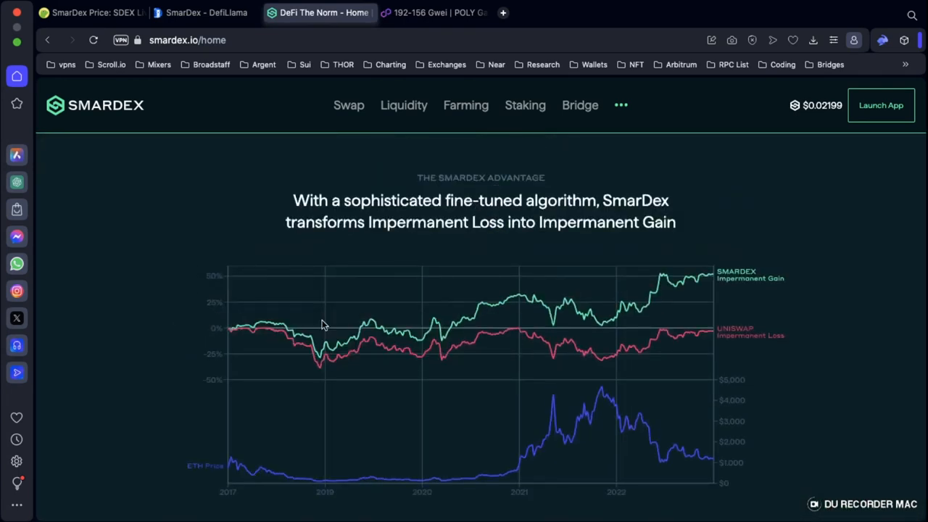
pyautogui.moveTo(362, 325)
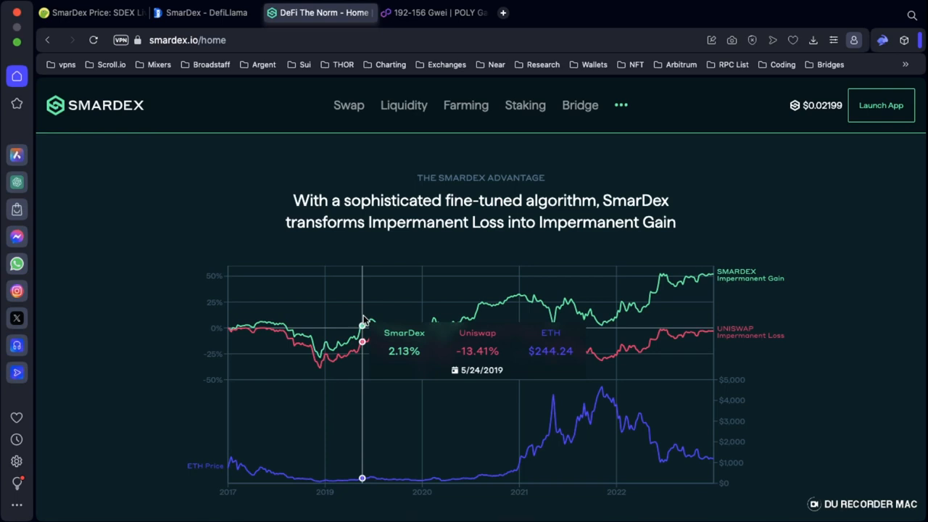
pyautogui.moveTo(559, 318)
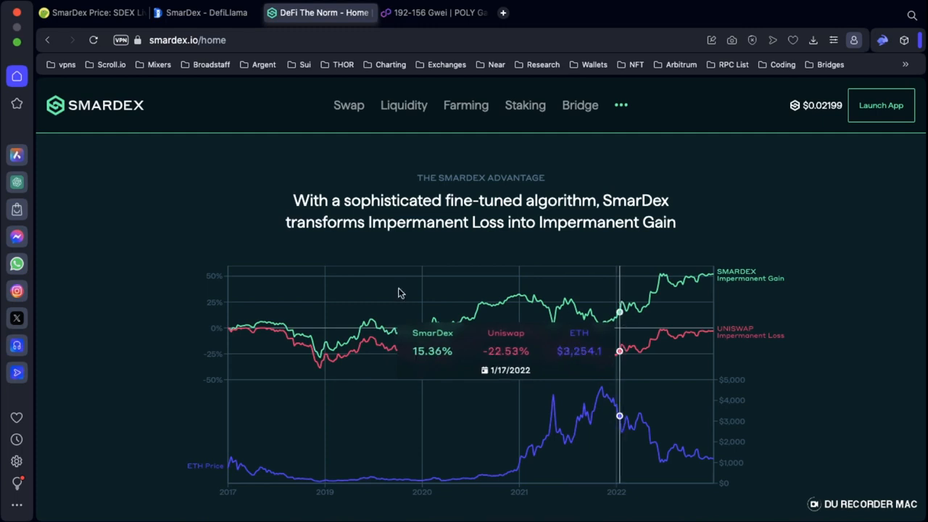
pyautogui.moveTo(351, 328)
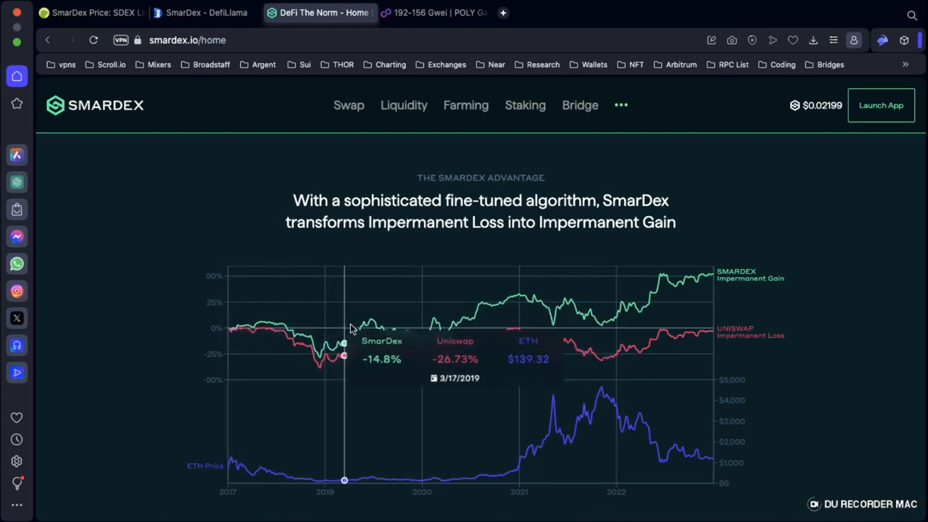
pyautogui.moveTo(374, 322)
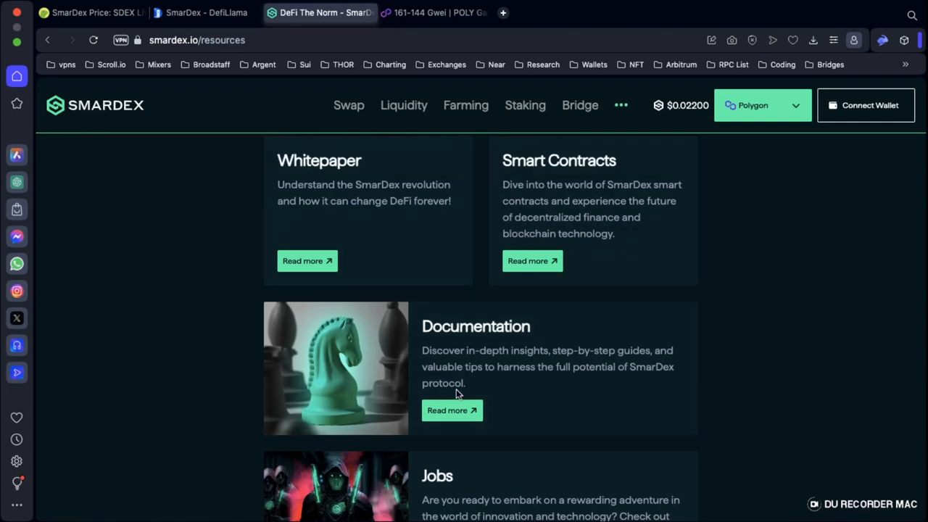
# Step: Reach the docs' Whitepaper page and briefly view the SMARDEX Protocol paper before returning to Resources
pyautogui.click(447, 409)
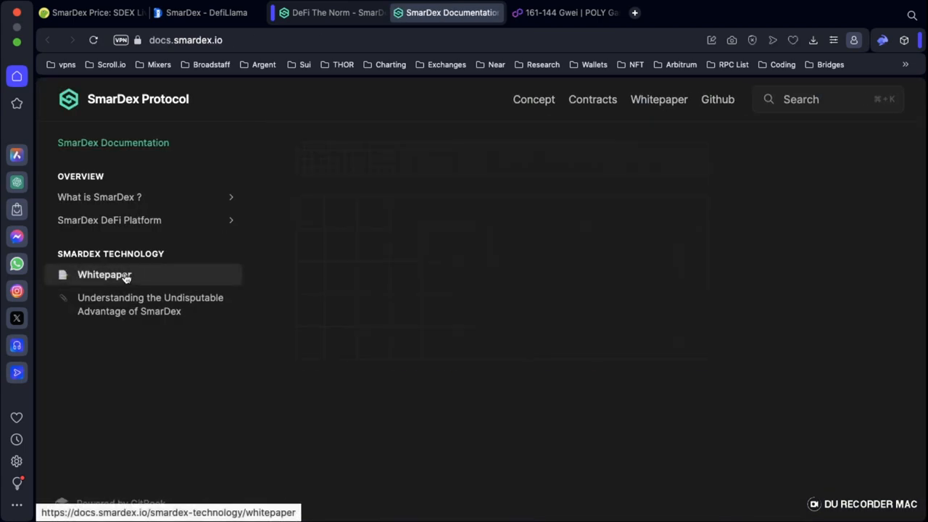
pyautogui.click(105, 275)
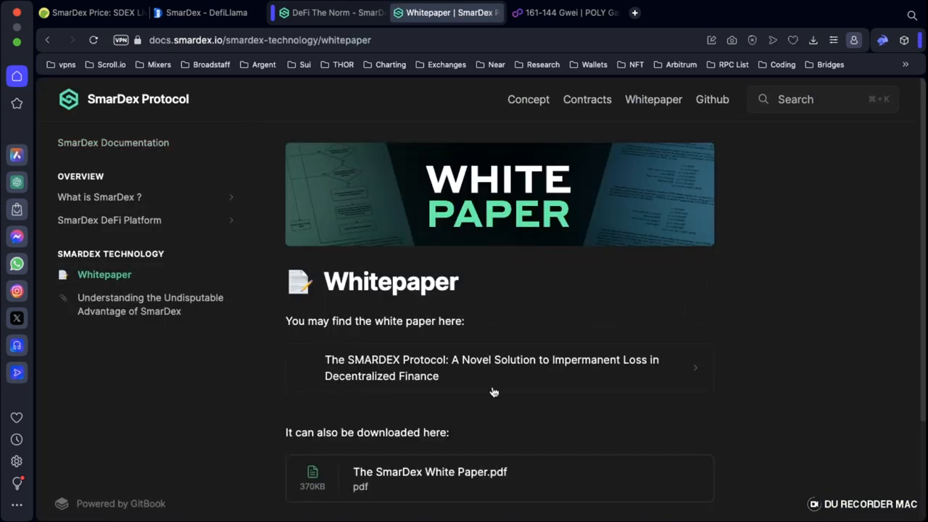
pyautogui.click(491, 369)
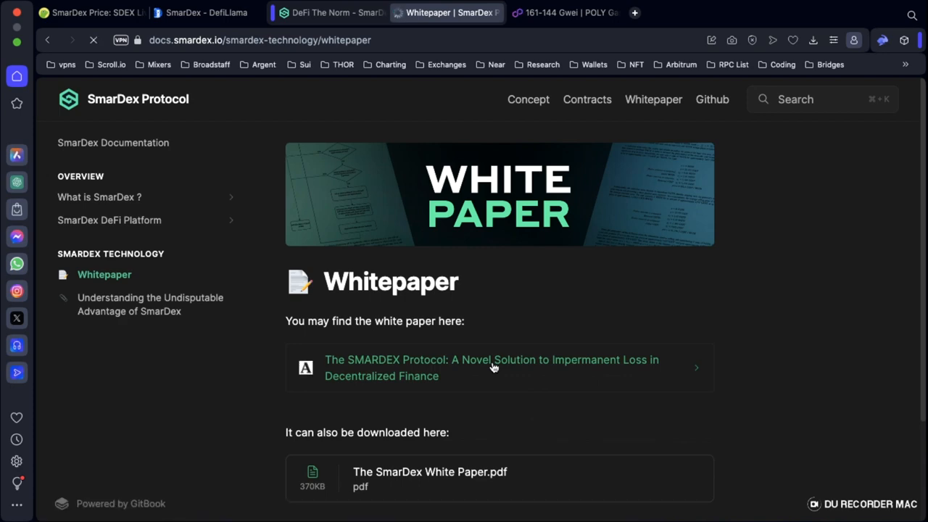
pyautogui.click(491, 369)
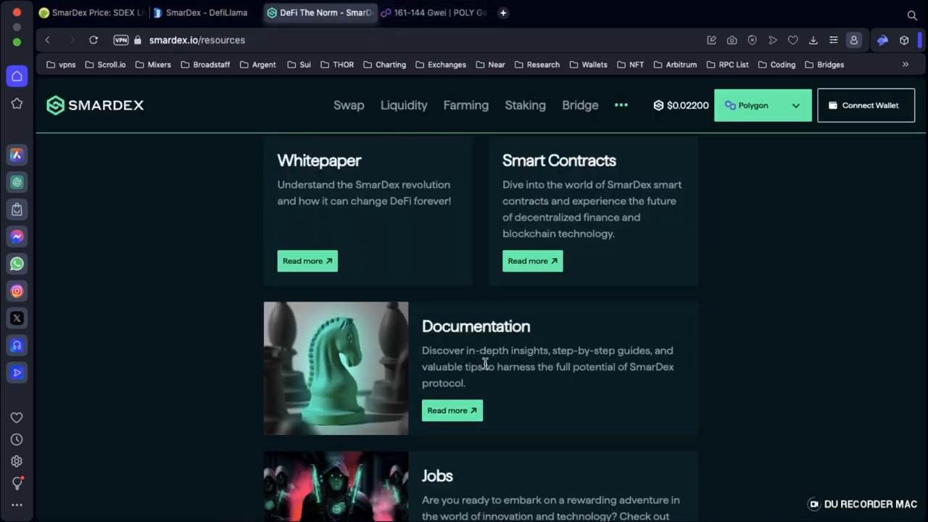
# Step: Go back through the documentation's Whitepaper page and load The SmarDex White Paper.pdf attachment
pyautogui.click(447, 409)
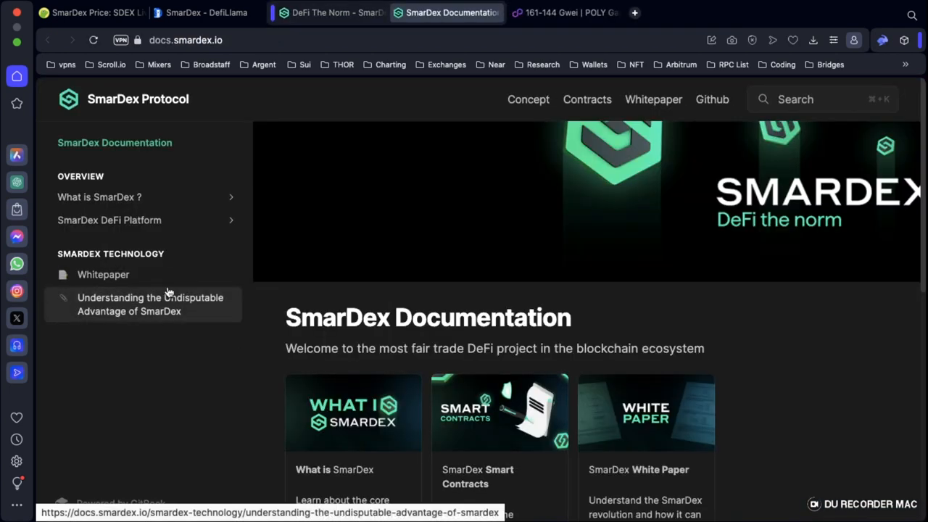
pyautogui.click(103, 274)
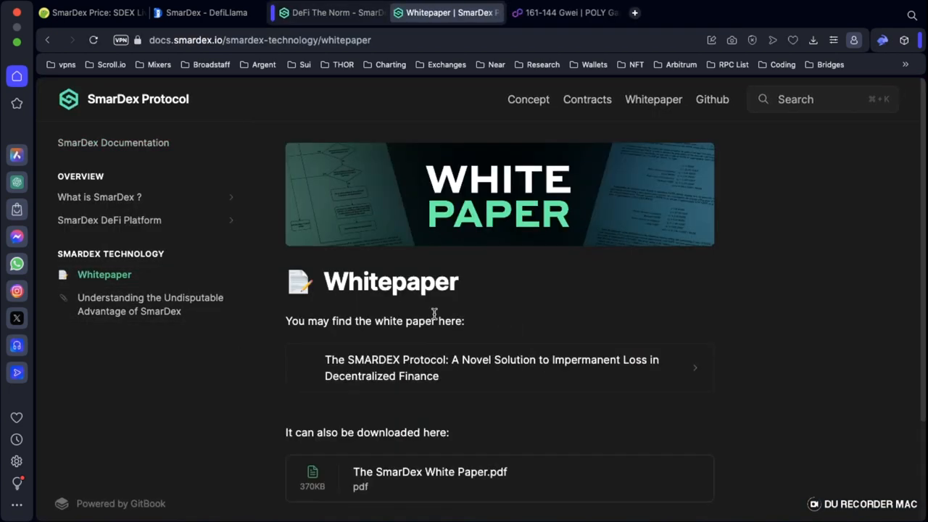
pyautogui.scroll(-3)
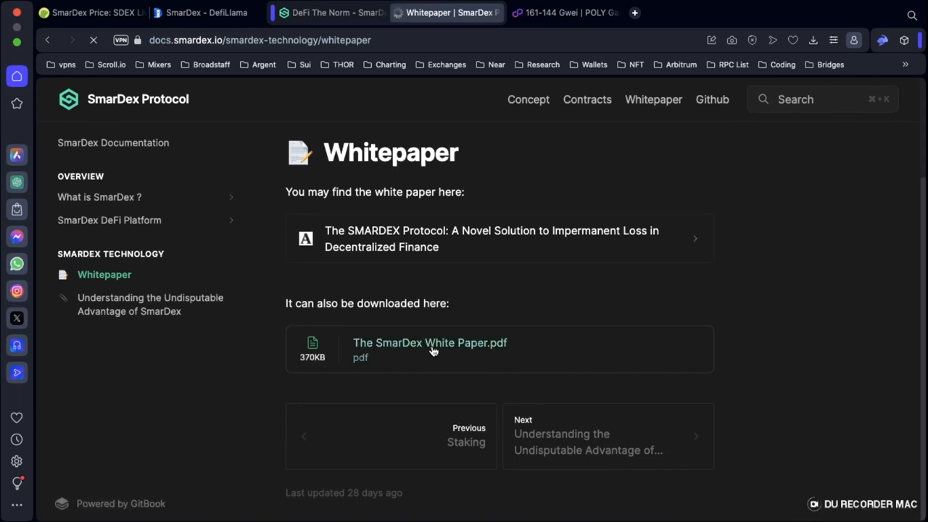
pyautogui.click(429, 343)
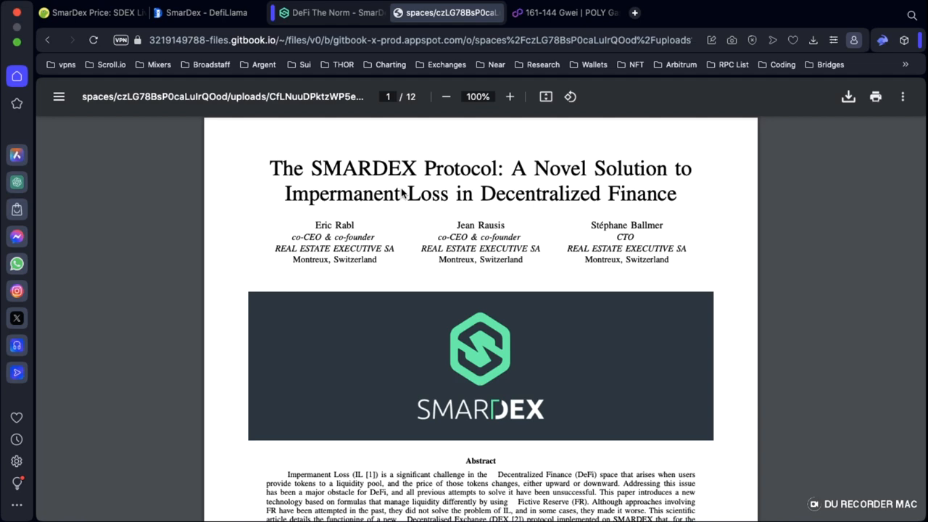
pyautogui.scroll(-3)
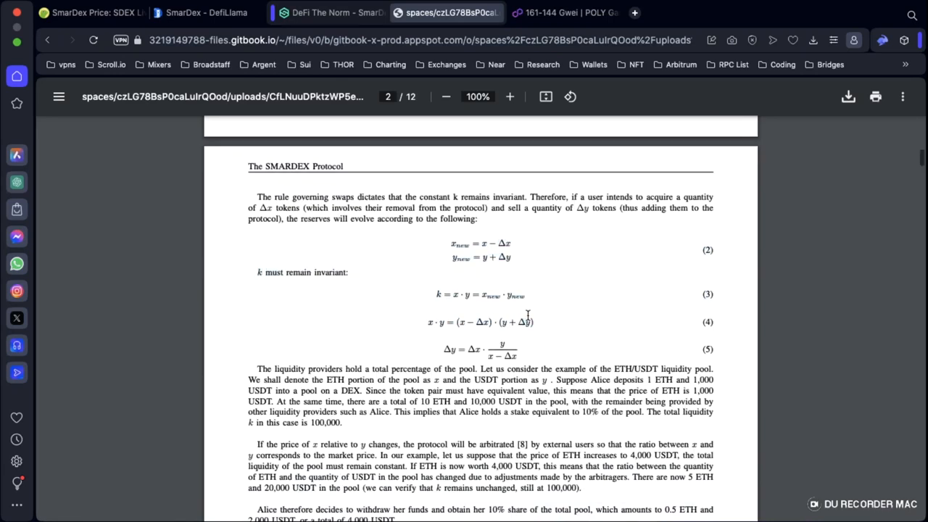
pyautogui.scroll(-3)
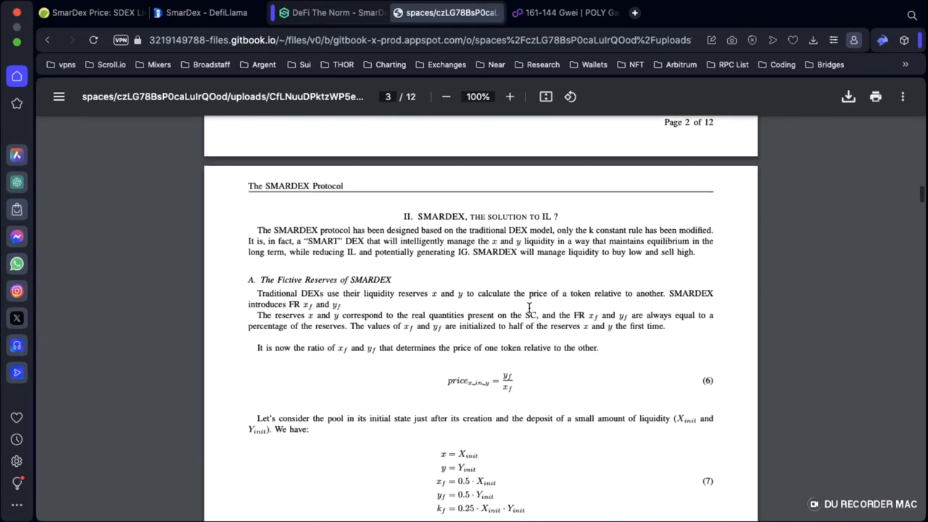
pyautogui.scroll(-3)
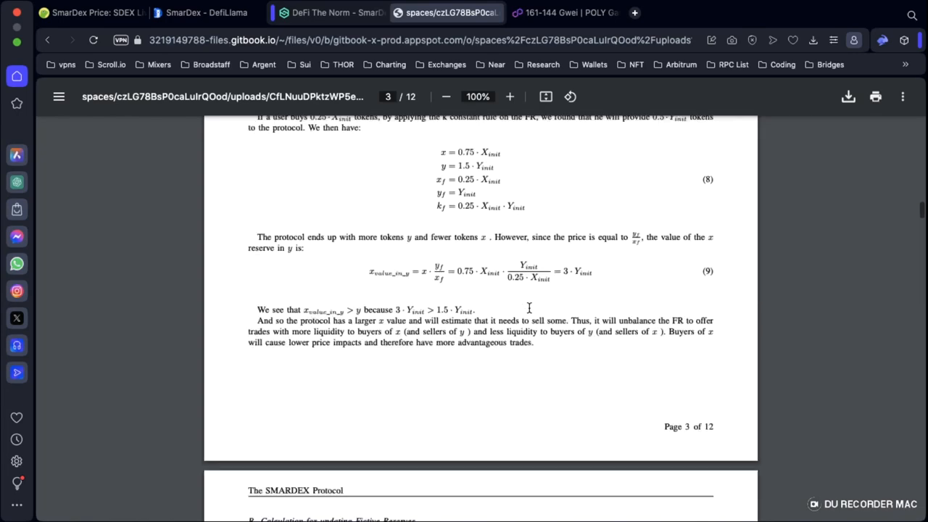
pyautogui.scroll(-3)
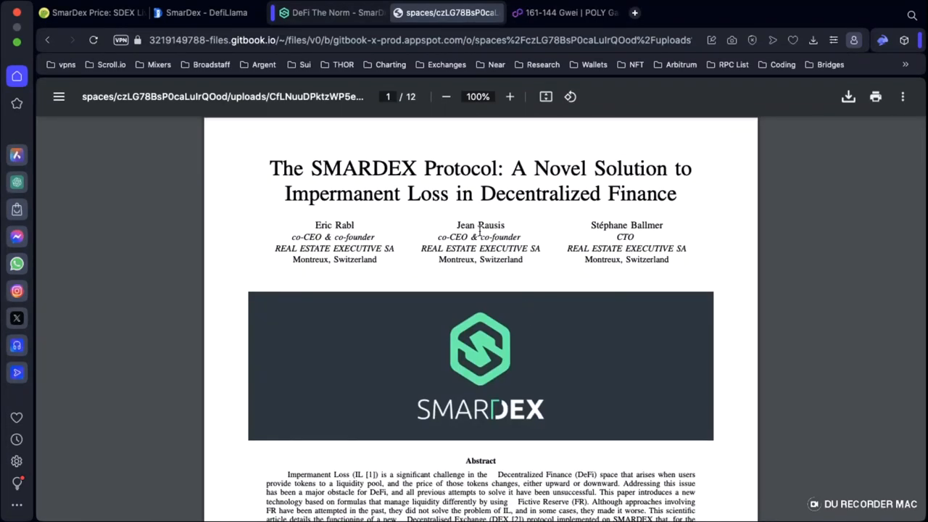
pyautogui.moveTo(417, 224)
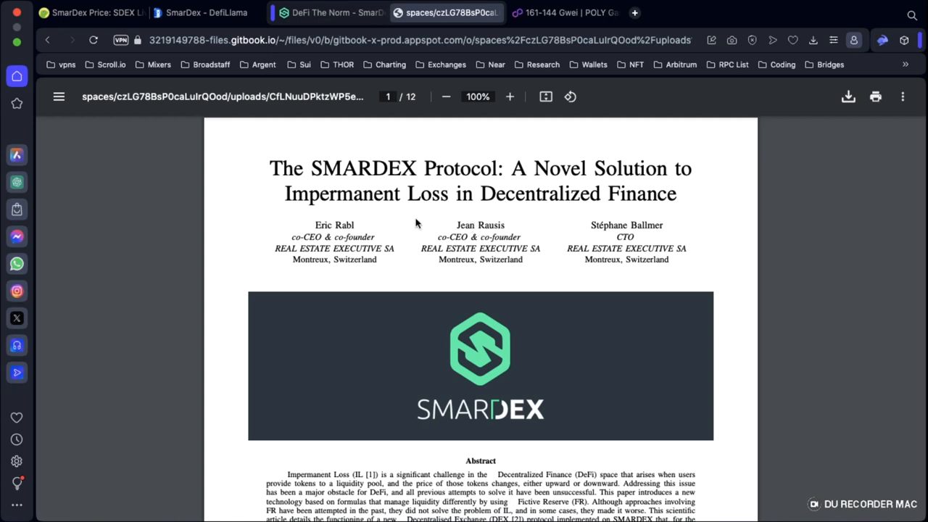
pyautogui.moveTo(328, 110)
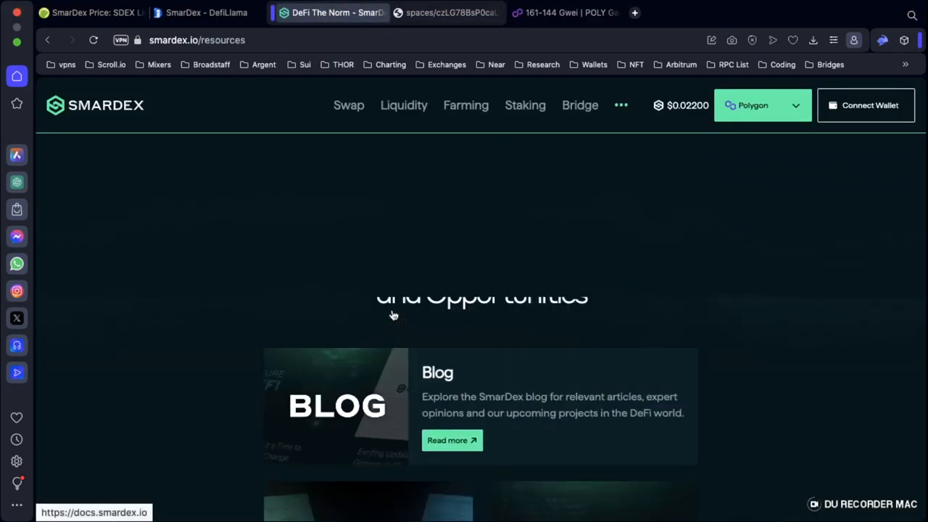
# Step: Browse the SmarDex blog from Resources, then return to the Resources tab near the Smart Contracts entry
pyautogui.scroll(-3)
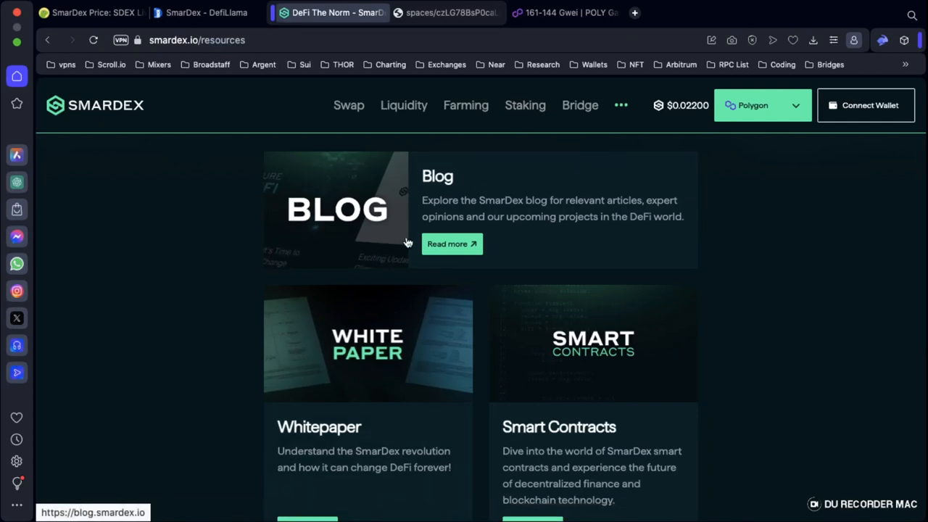
pyautogui.moveTo(453, 244)
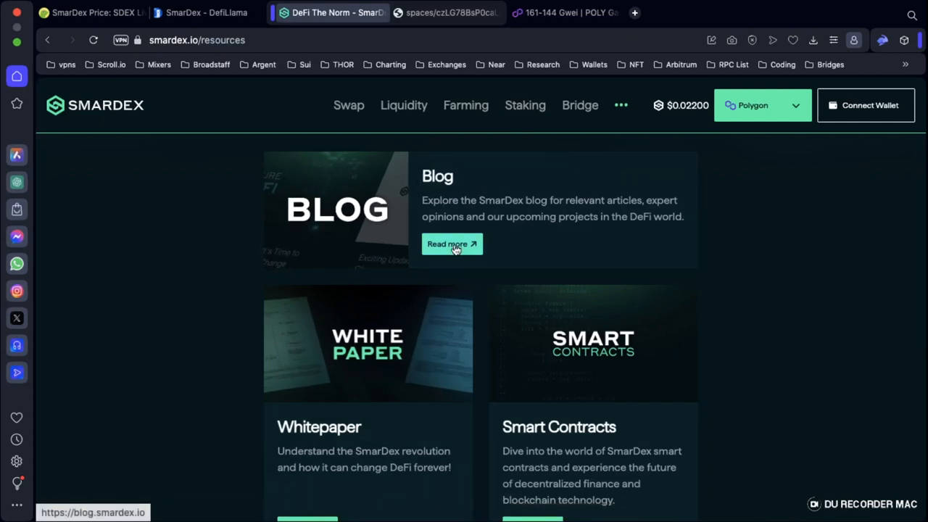
pyautogui.click(453, 244)
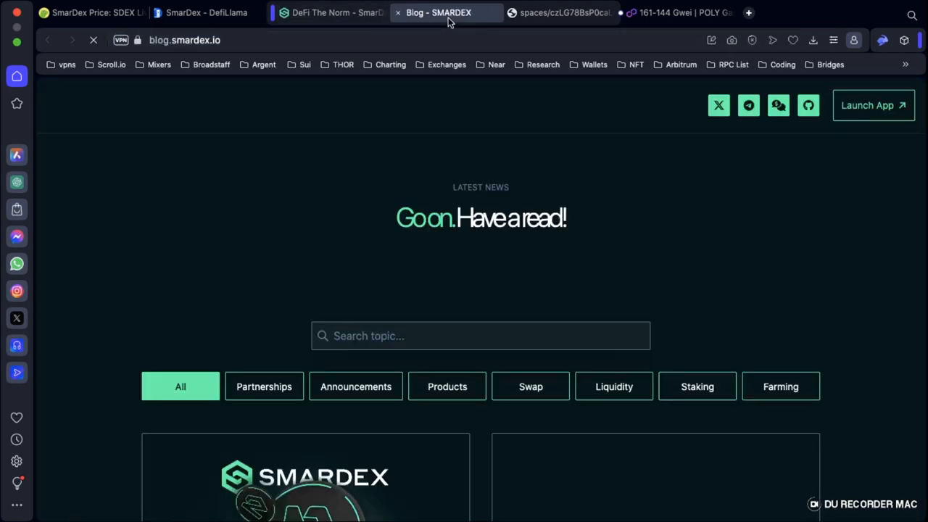
pyautogui.scroll(-3)
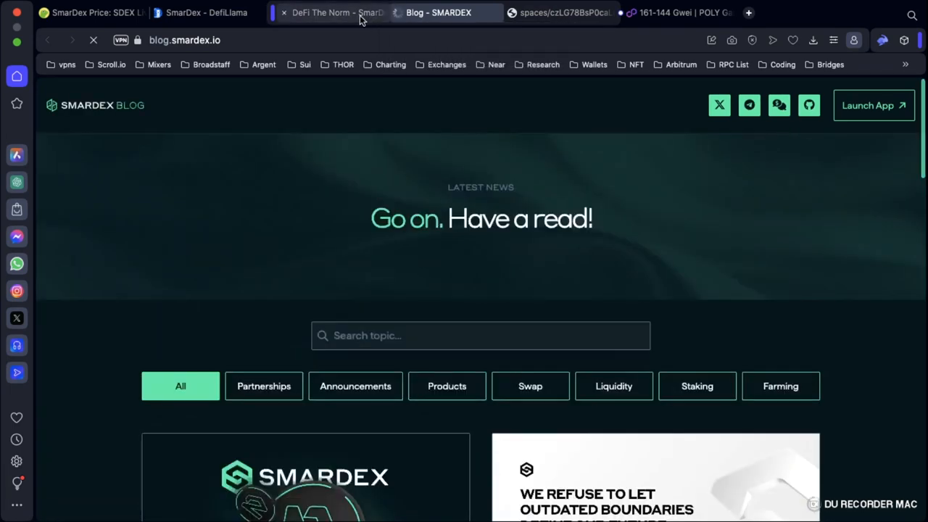
pyautogui.click(331, 12)
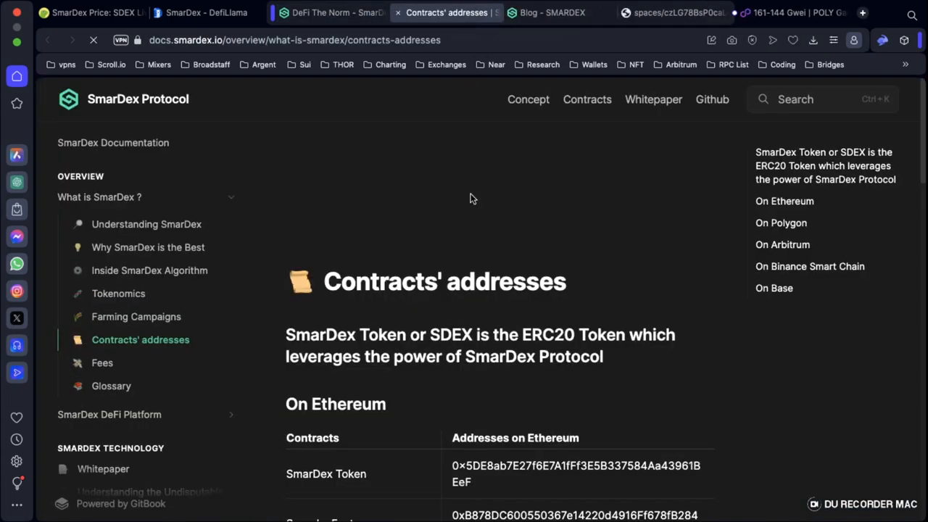
pyautogui.scroll(-3)
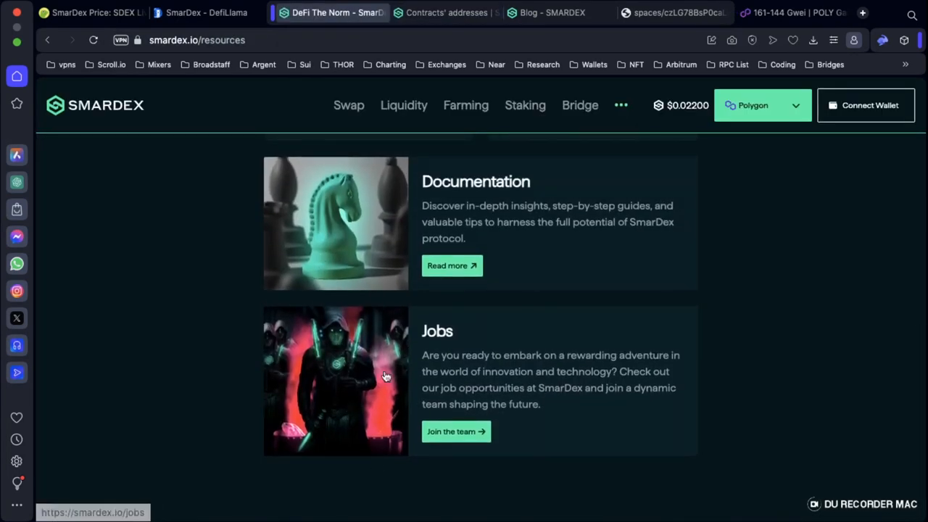
# Step: View the job offers listing Blockchain Engineer and Front End Developer, then expand the extra-pages menu
pyautogui.click(456, 431)
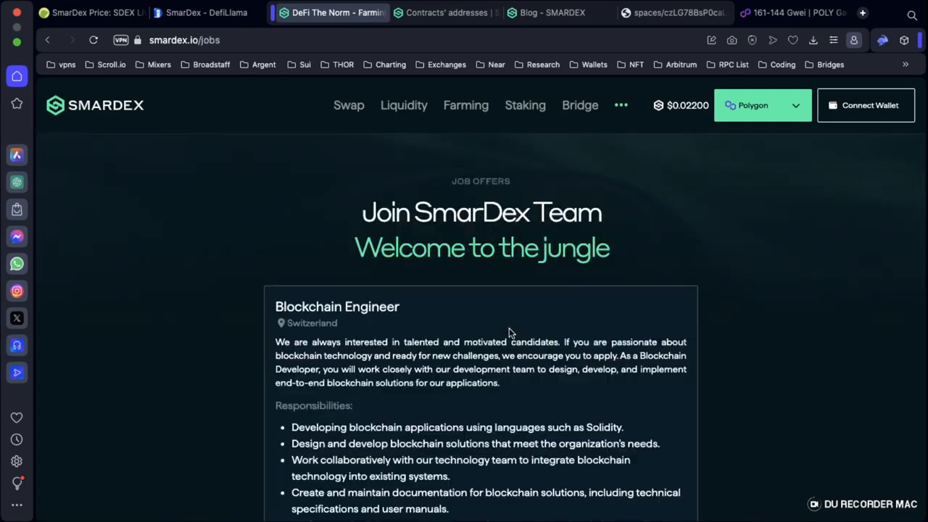
pyautogui.scroll(-3)
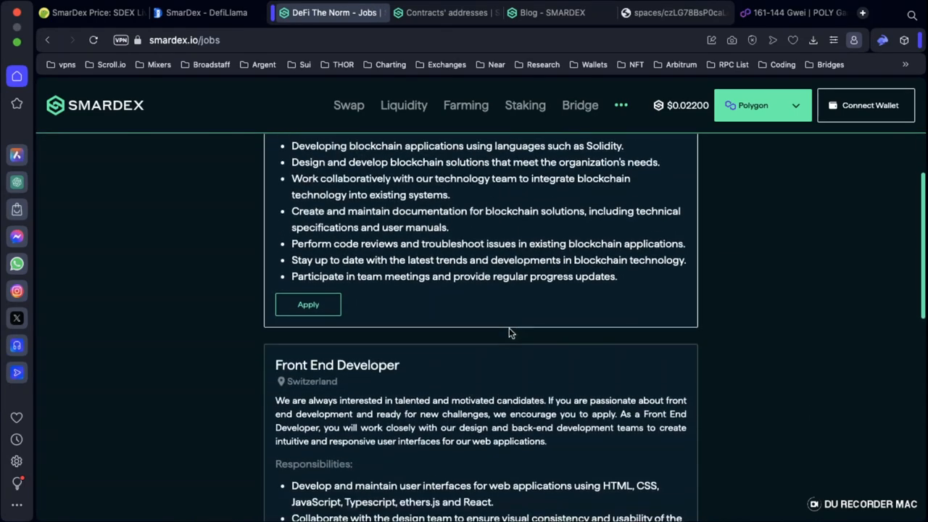
pyautogui.scroll(-3)
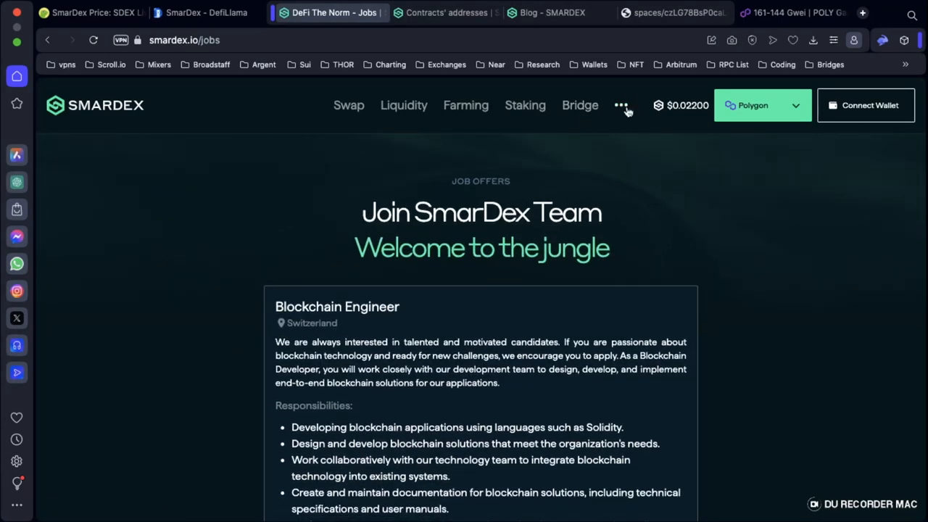
pyautogui.click(621, 105)
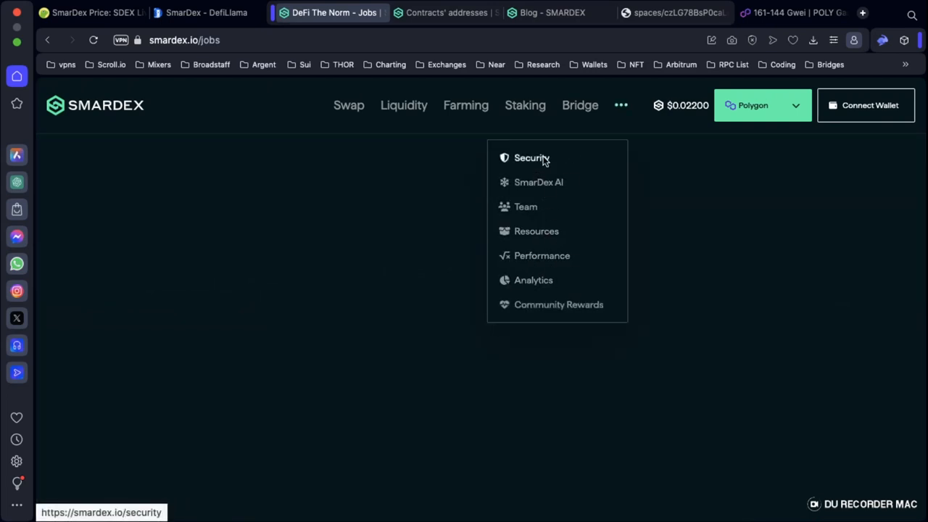
pyautogui.click(530, 157)
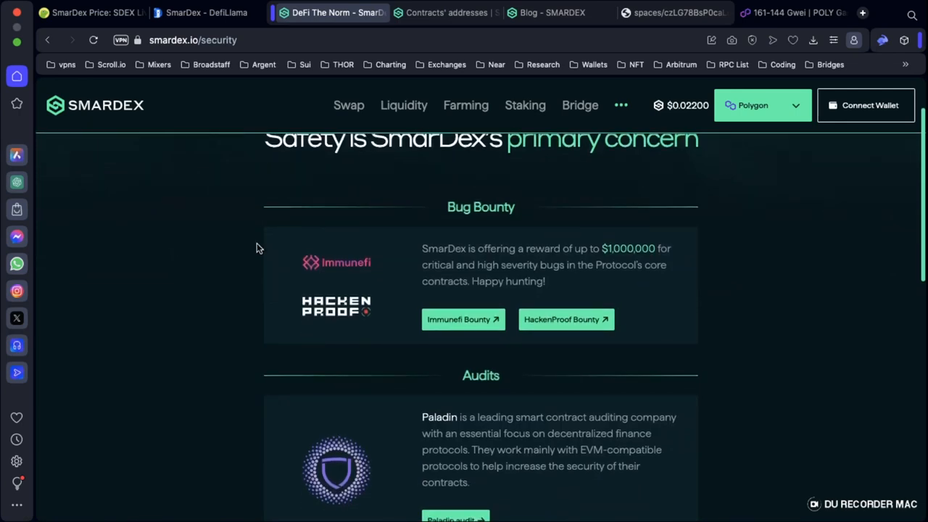
pyautogui.moveTo(266, 203)
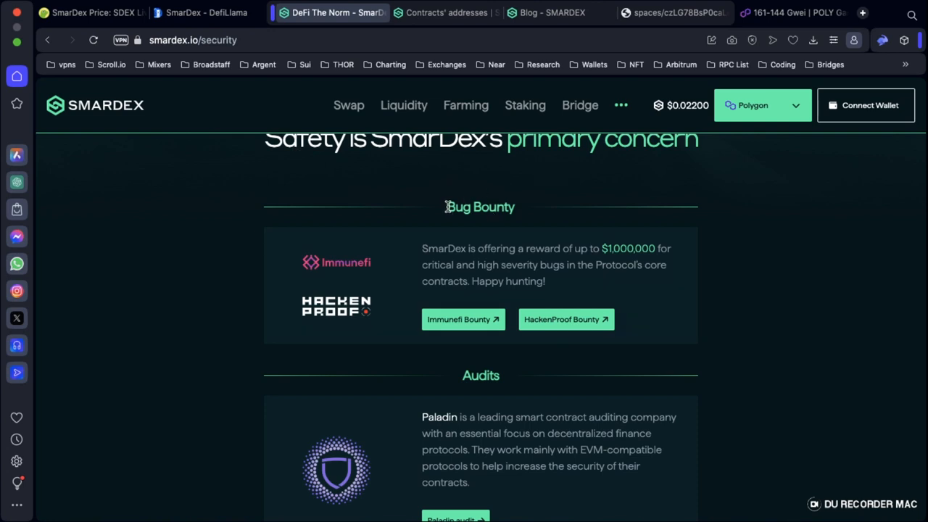
pyautogui.doubleClick(482, 206)
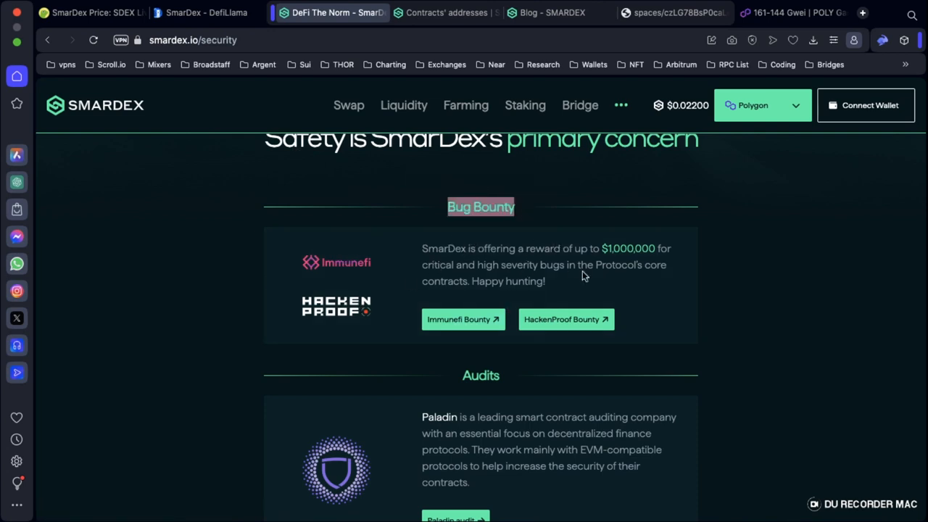
pyautogui.moveTo(569, 245)
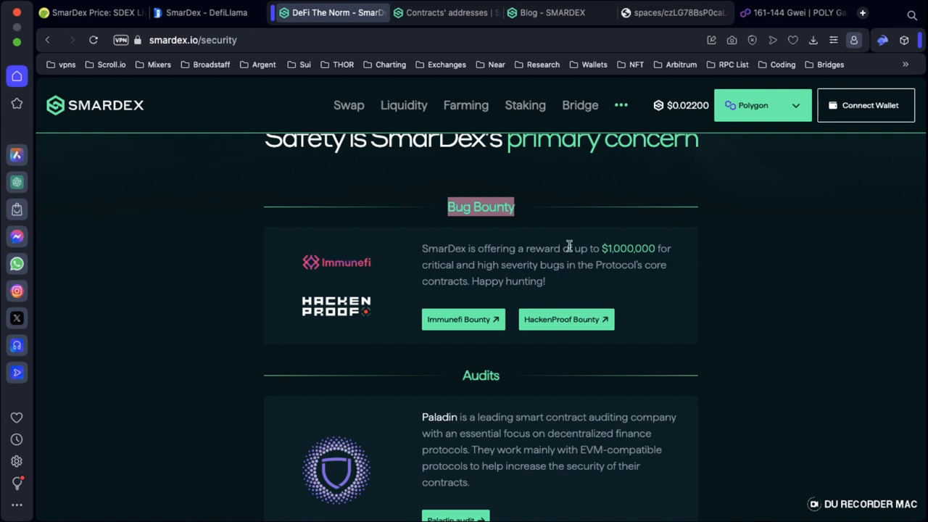
pyautogui.moveTo(563, 245)
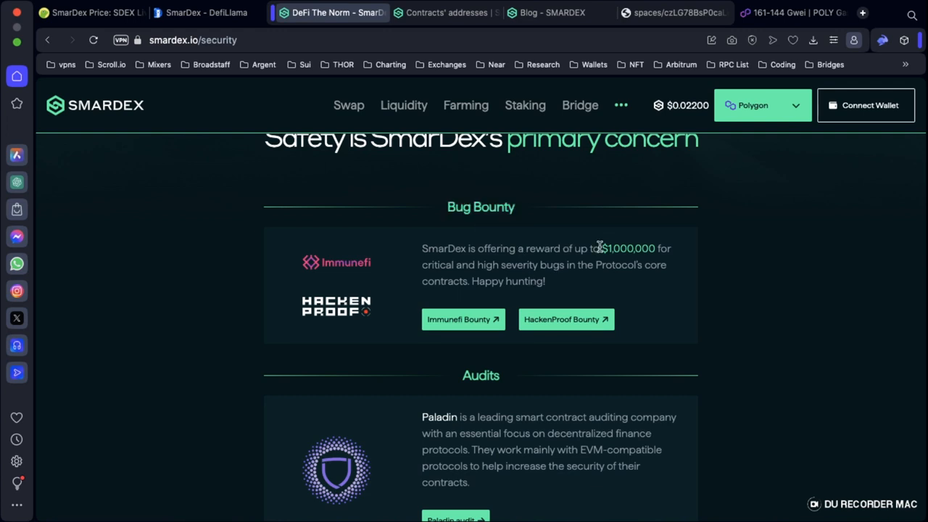
pyautogui.moveTo(162, 220)
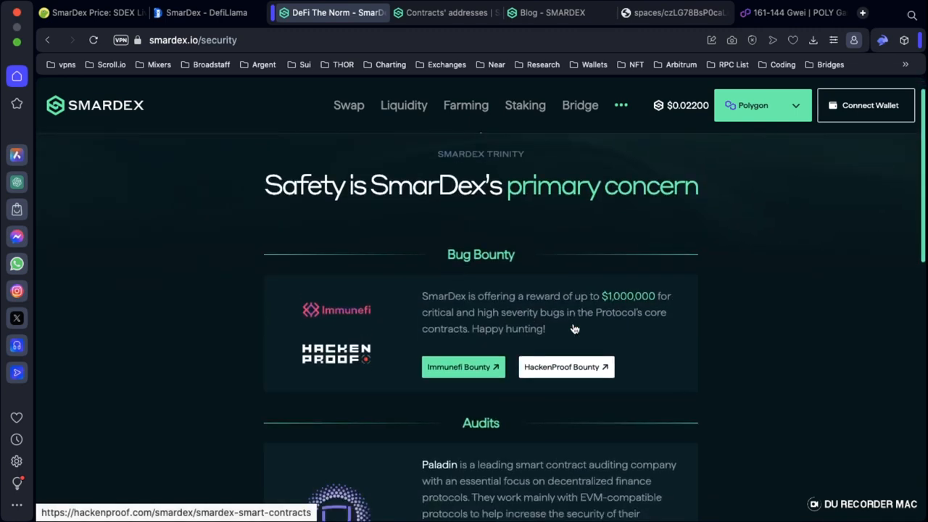
pyautogui.scroll(-3)
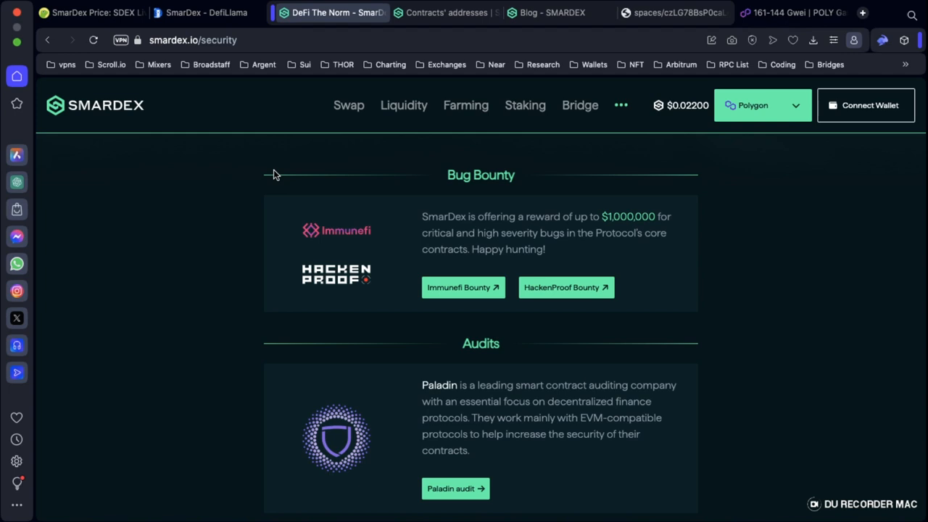
pyautogui.scroll(-3)
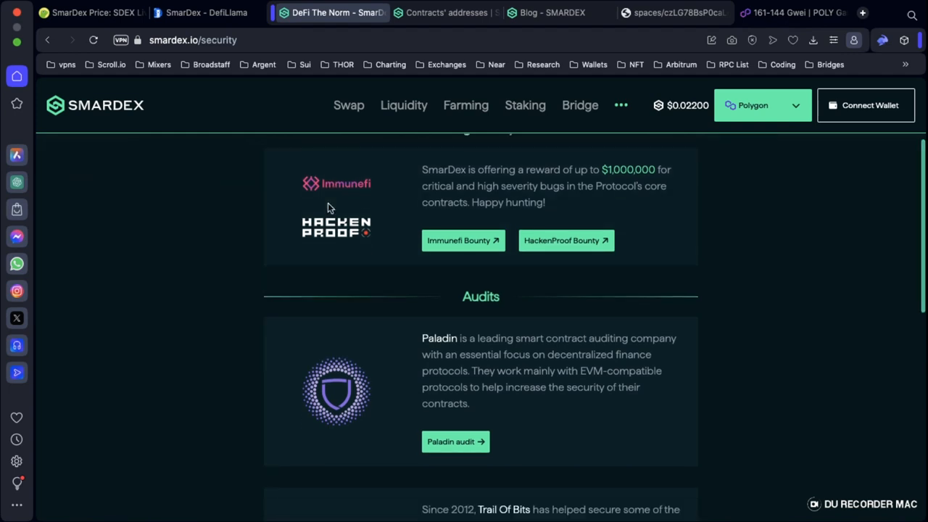
pyautogui.scroll(-3)
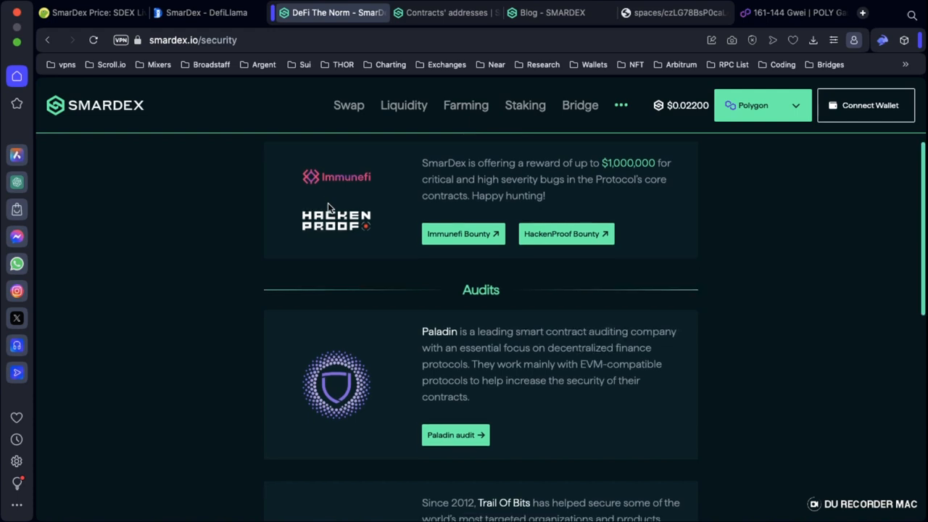
pyautogui.scroll(-3)
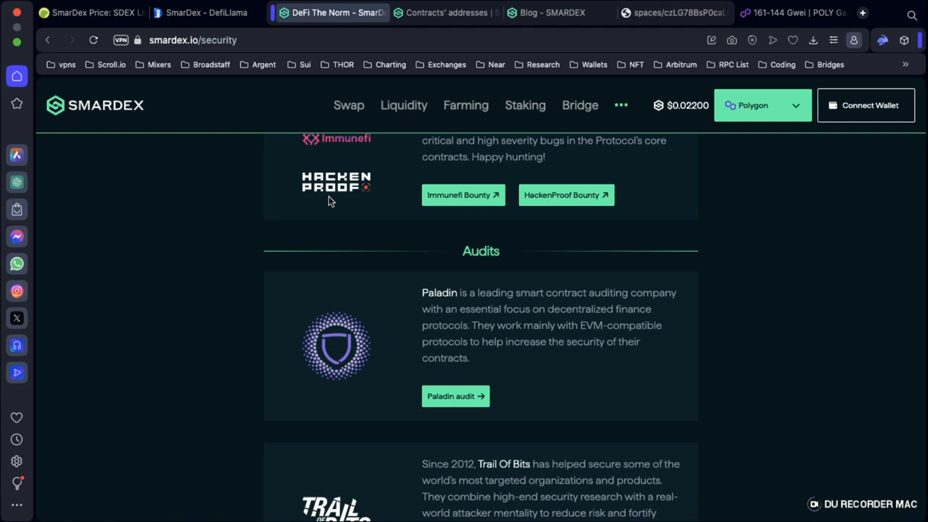
pyautogui.scroll(-3)
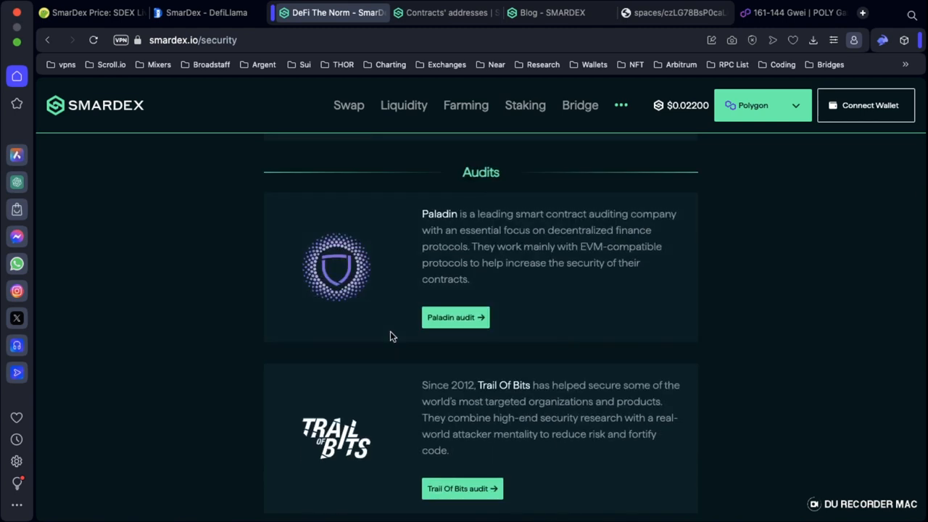
pyautogui.moveTo(418, 240)
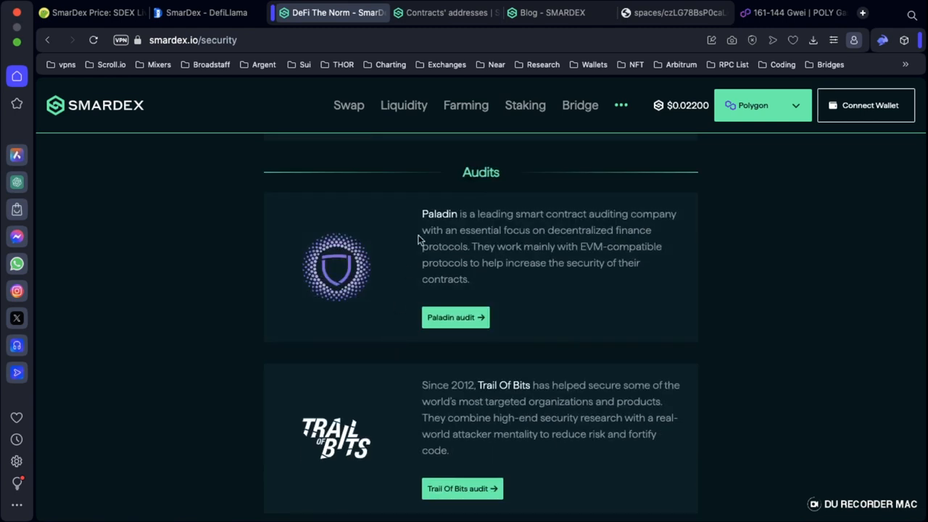
pyautogui.scroll(-3)
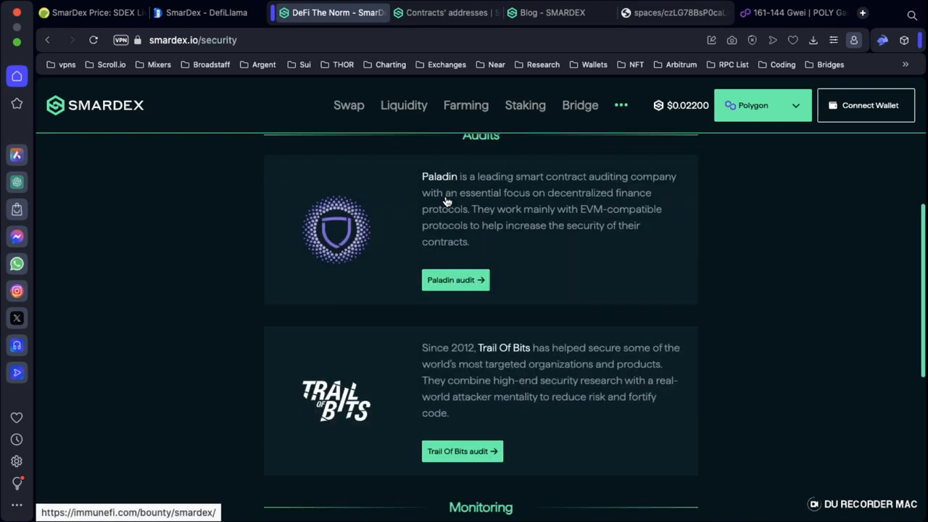
pyautogui.scroll(-3)
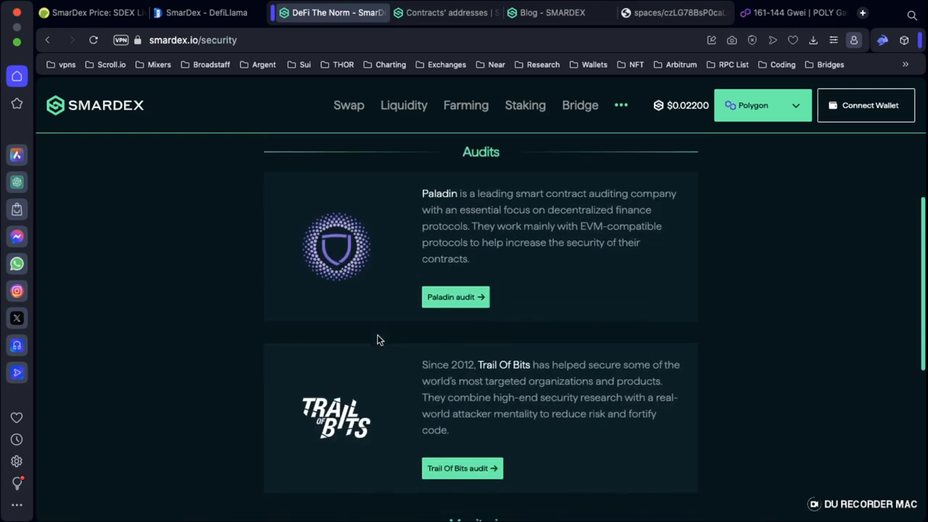
pyautogui.scroll(-3)
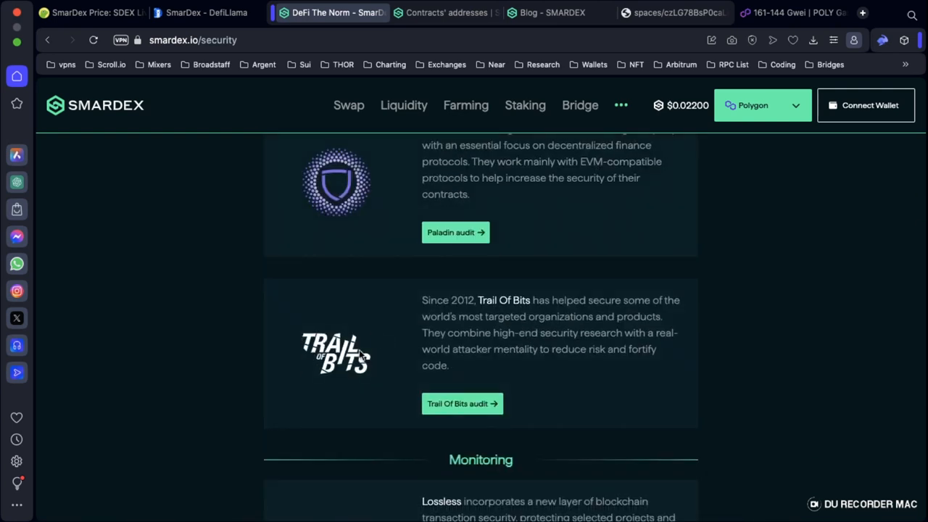
pyautogui.scroll(-3)
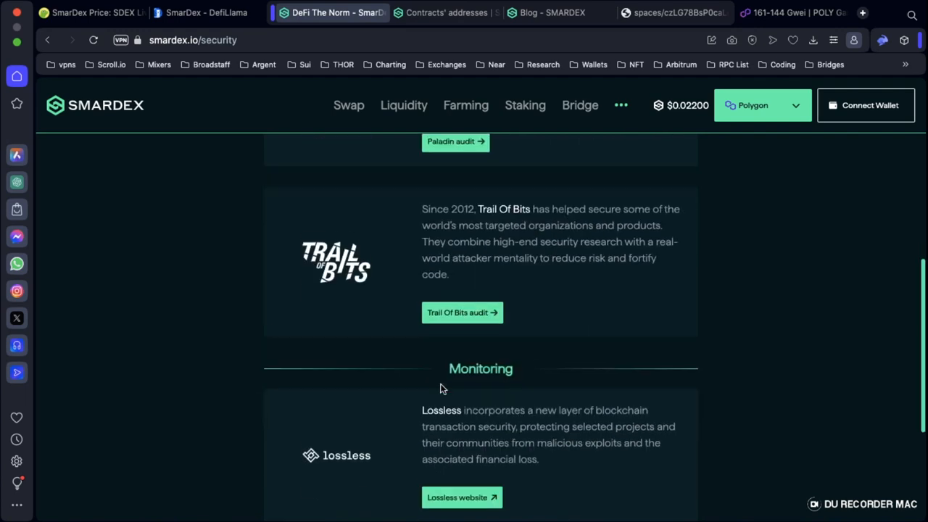
pyautogui.scroll(-3)
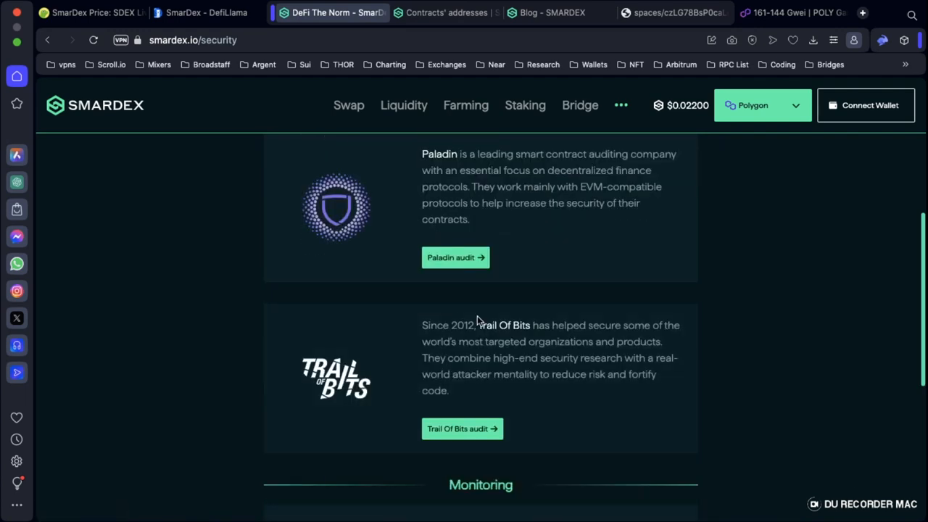
pyautogui.scroll(3)
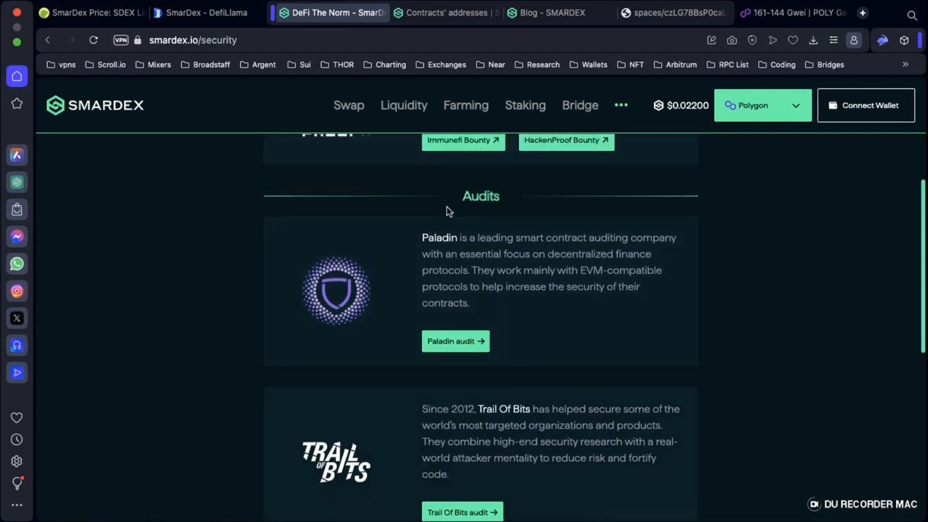
pyautogui.scroll(-3)
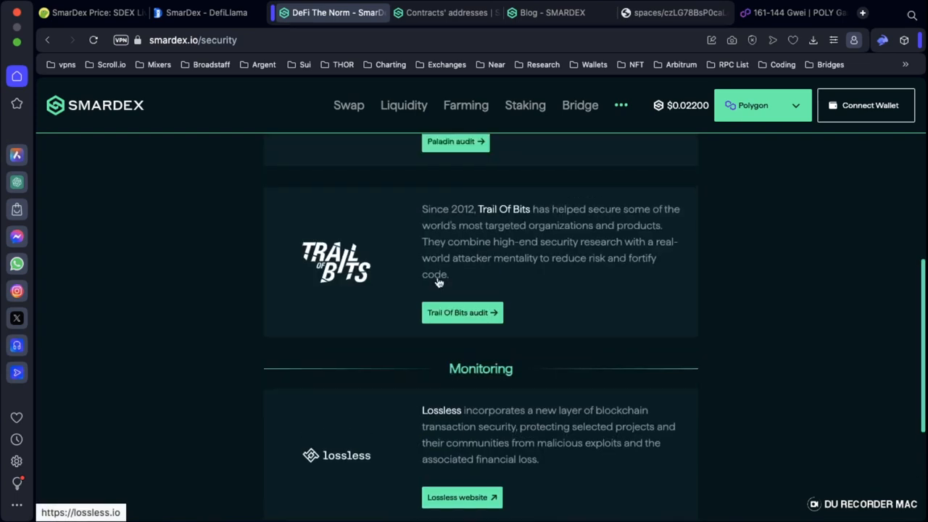
pyautogui.scroll(3)
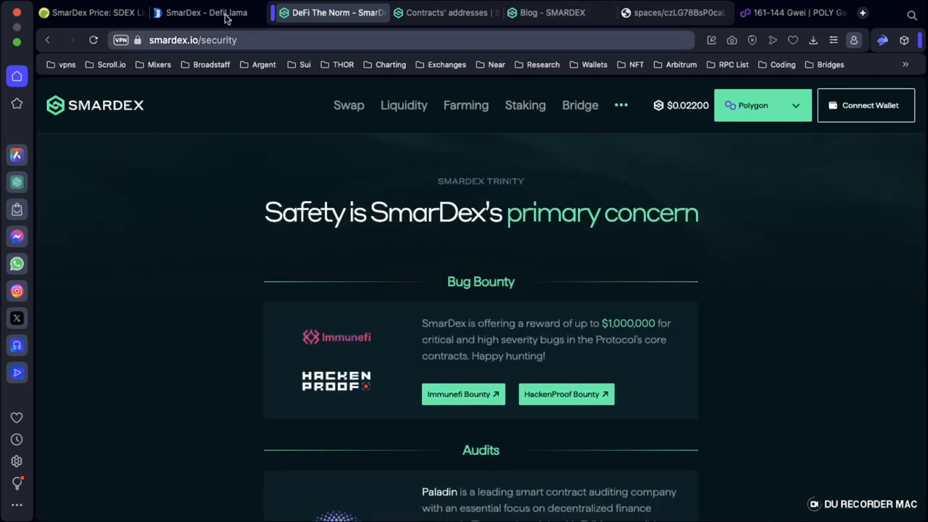
# Step: Skim the latest SmarDex blog posts, then return to the SDEX price page on CoinGecko
pyautogui.click(87, 11)
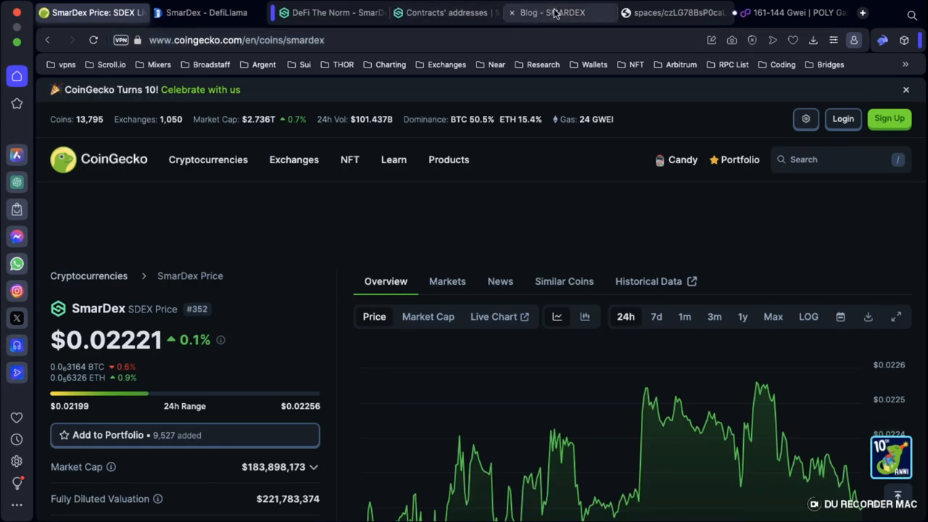
pyautogui.click(553, 12)
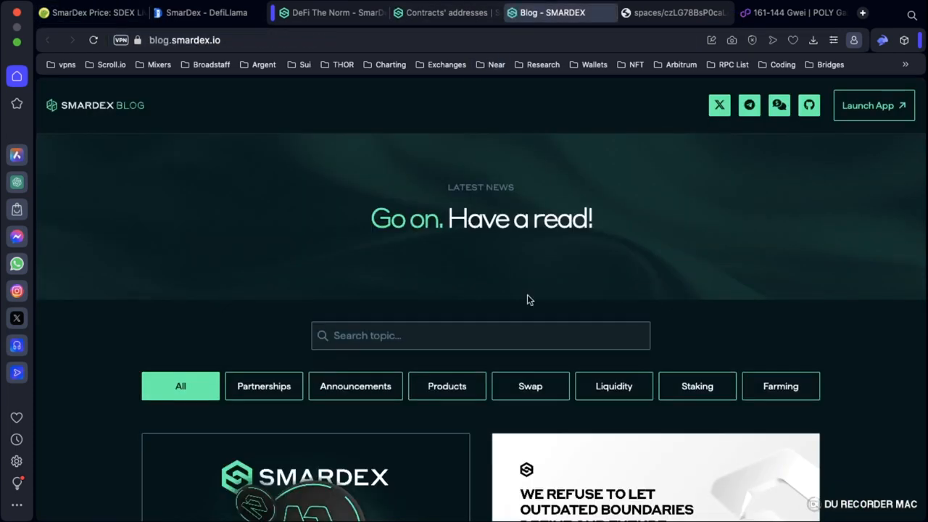
pyautogui.moveTo(429, 286)
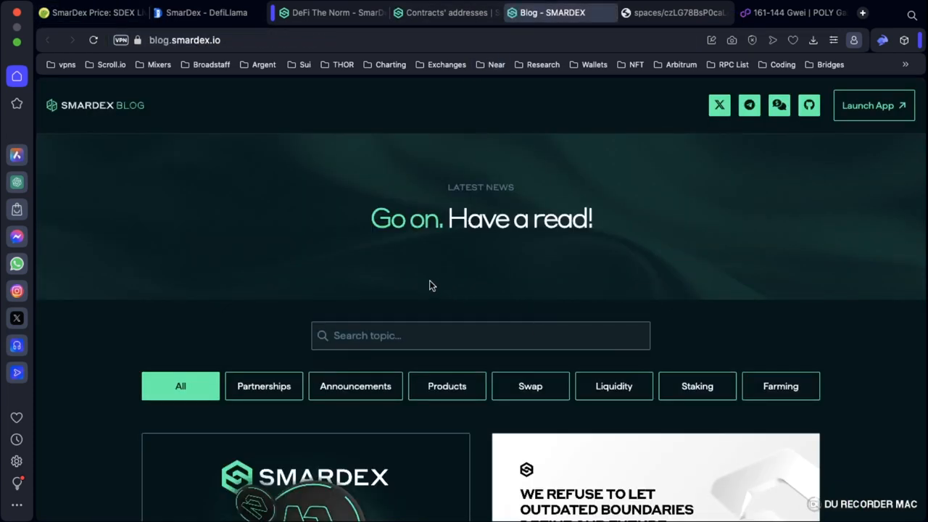
pyautogui.scroll(-3)
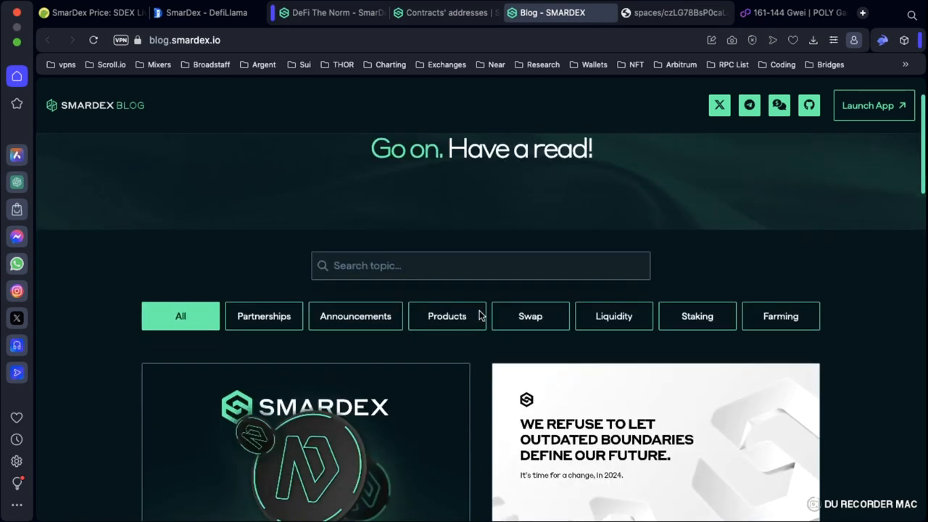
pyautogui.scroll(-3)
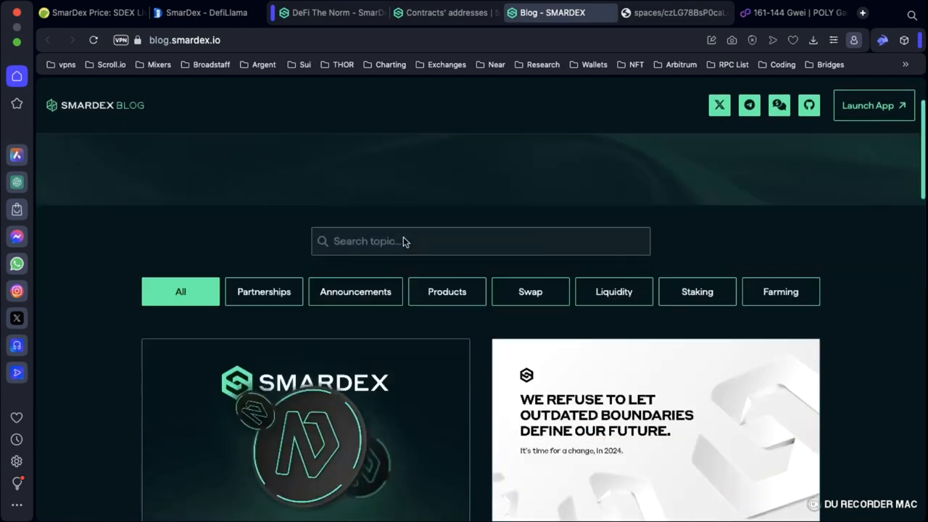
pyautogui.scroll(-3)
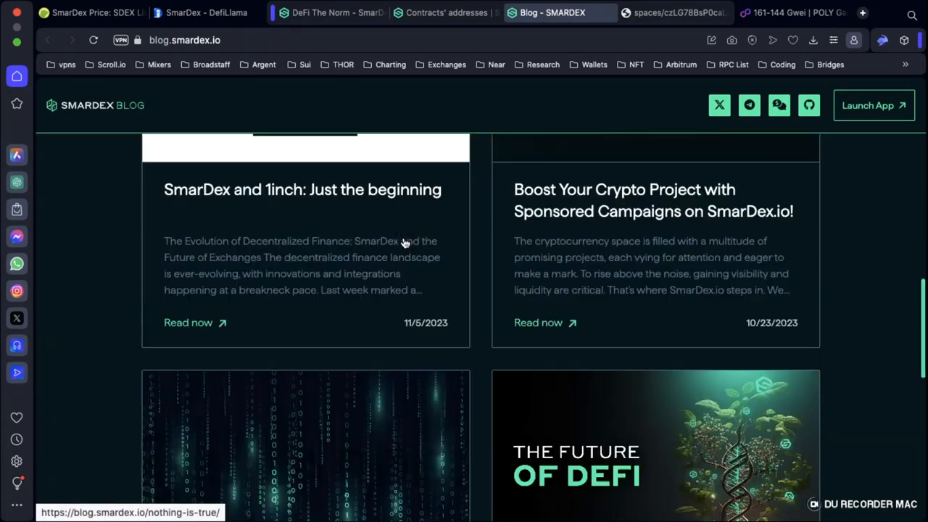
pyautogui.scroll(3)
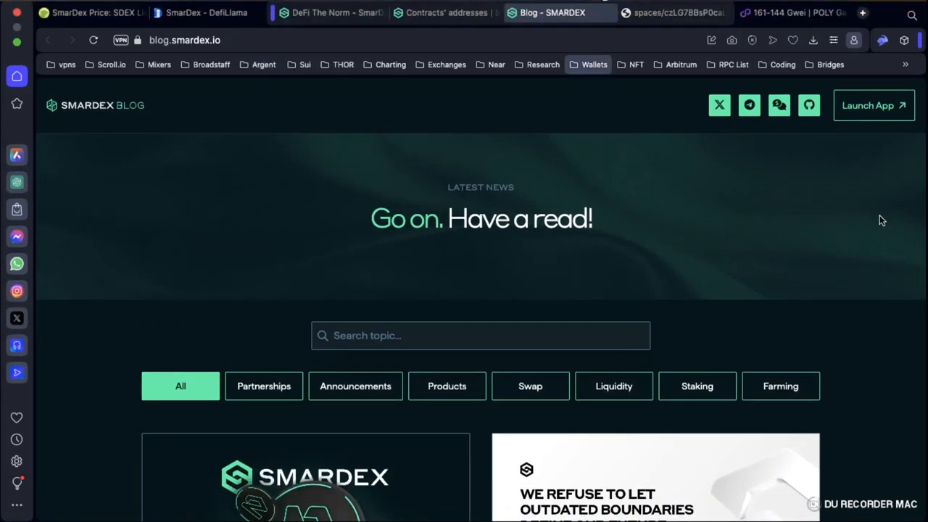
pyautogui.moveTo(417, 108)
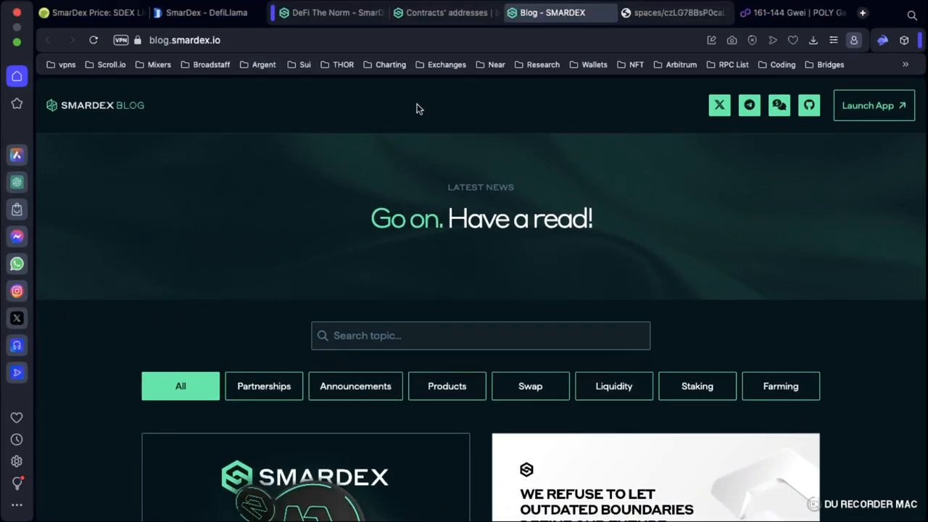
pyautogui.click(90, 11)
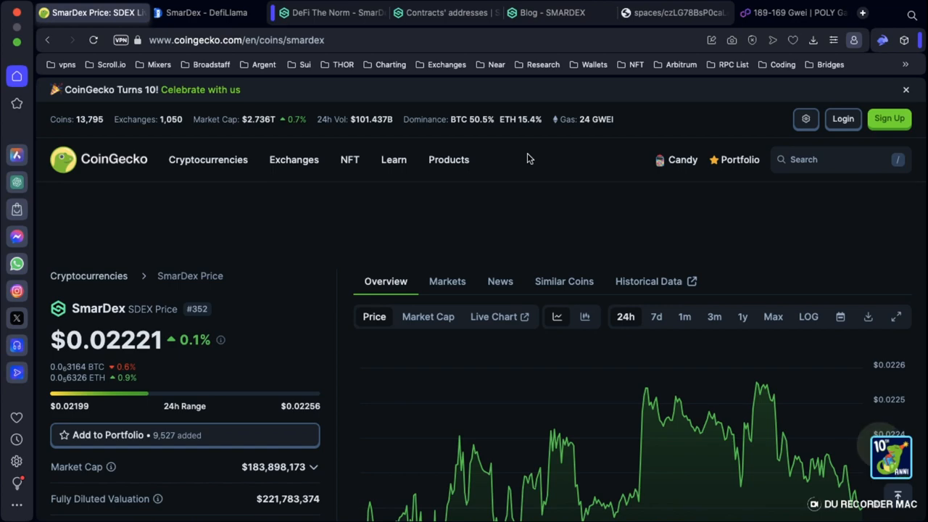
# Step: Switch from CoinGecko to the docs' Tokenomics page describing SDEX's 10,000,000,000 fixed supply
pyautogui.click(447, 12)
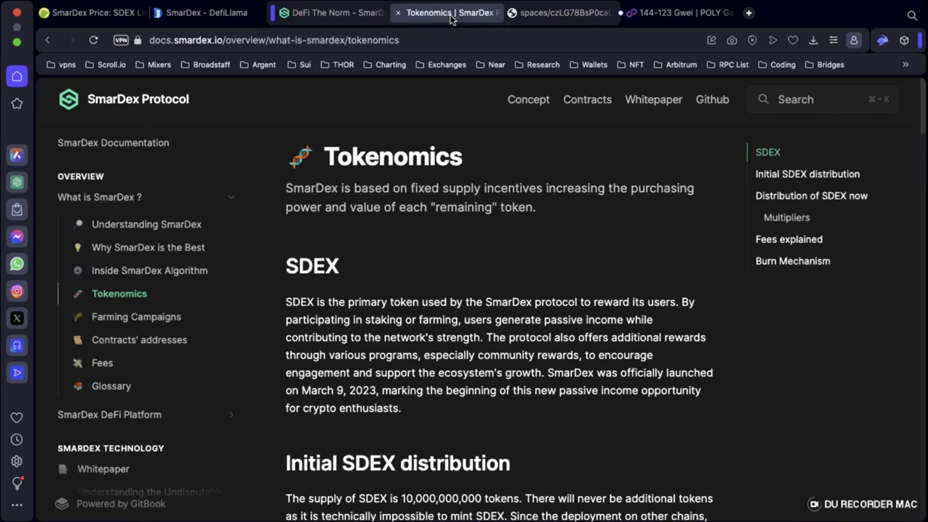
# Step: Return to CoinGecko to view SDEX's circulating, total and max supply figures
pyautogui.click(90, 12)
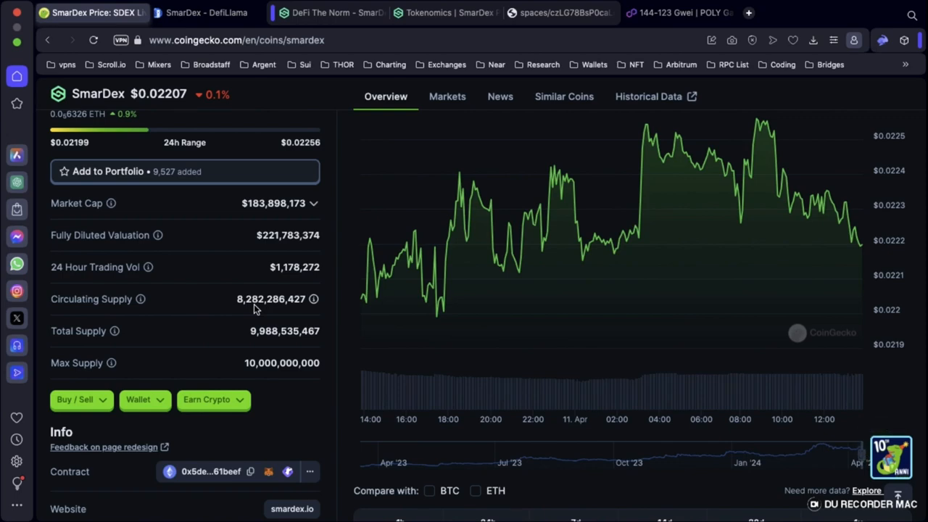
# Step: Go back to the Tokenomics docs tab to read the fees and Burn Mechanism sections
pyautogui.click(445, 12)
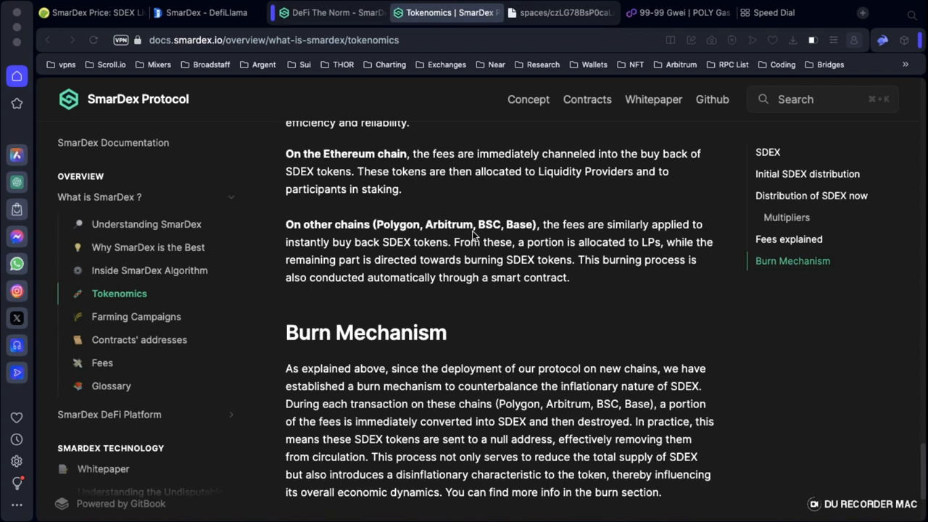
# Step: Read the Burn Mechanism section of the docs, then switch to the SmarDex swap app on Polygon
pyautogui.scroll(3)
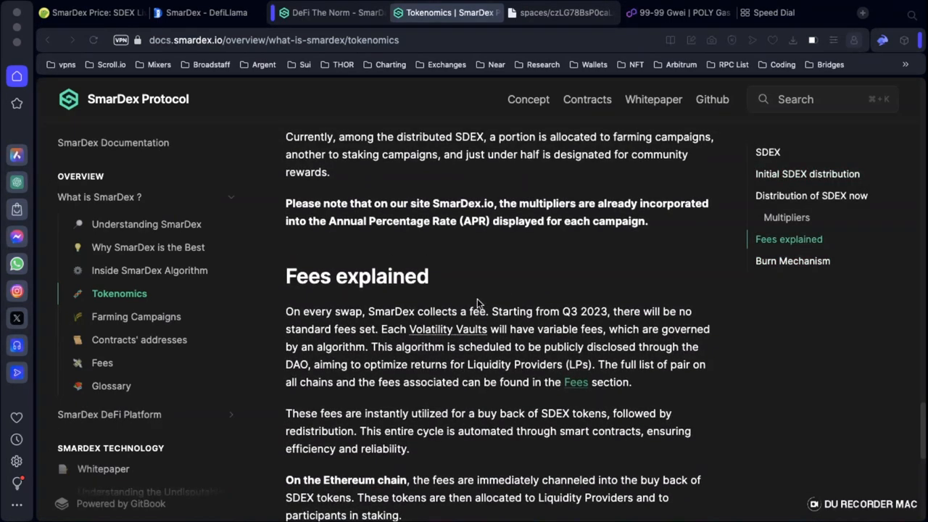
pyautogui.scroll(-3)
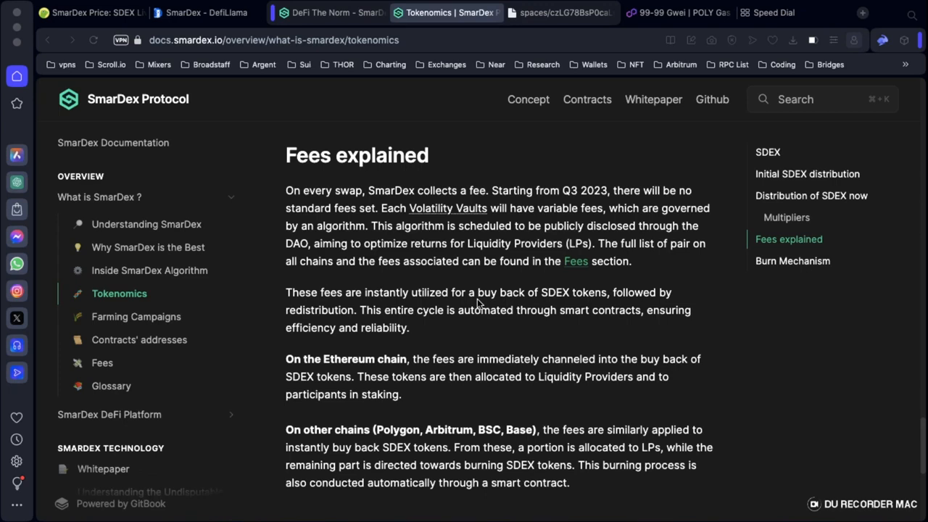
pyautogui.click(791, 261)
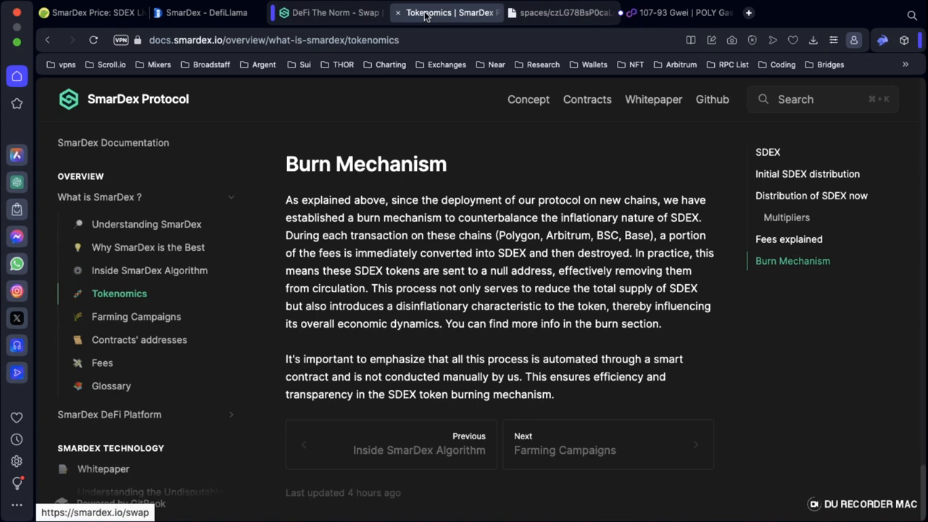
pyautogui.click(330, 12)
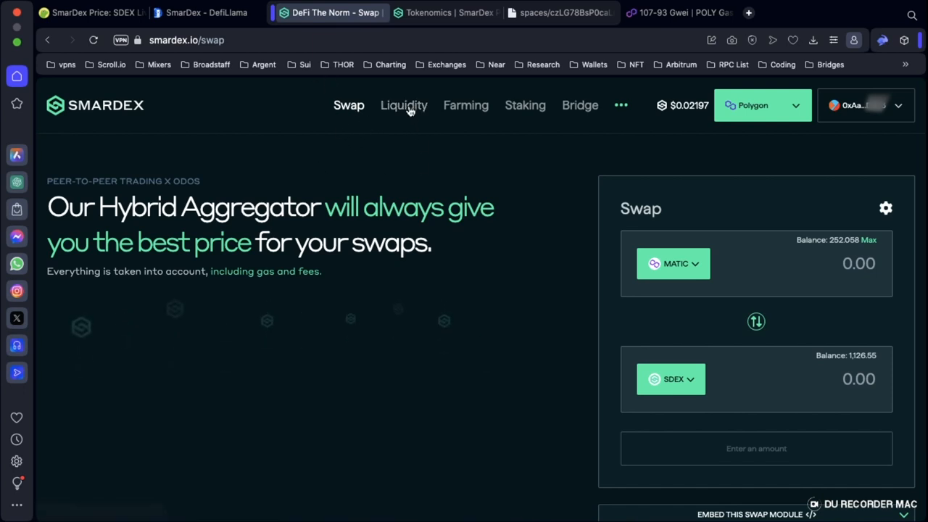
# Step: Navigate via Liquidity to the Farming page listing Polygon SDEX farms
pyautogui.click(403, 105)
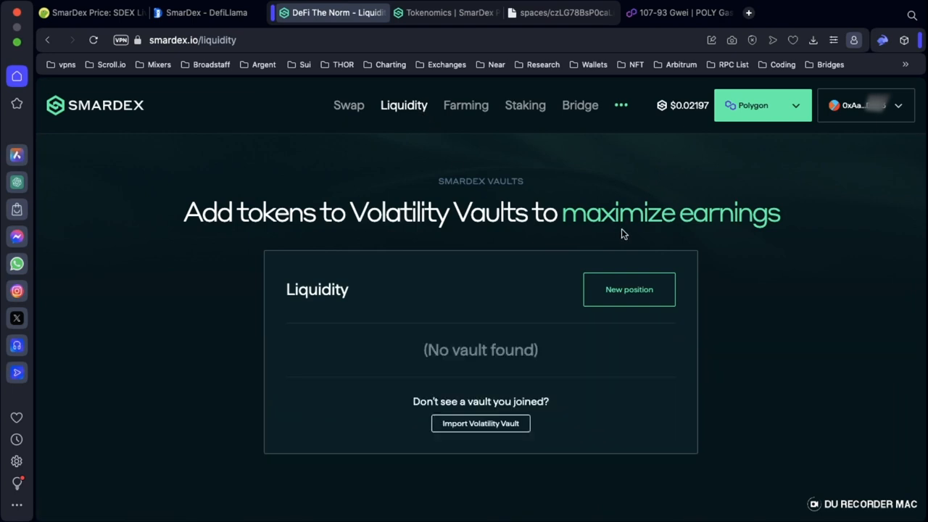
pyautogui.click(466, 104)
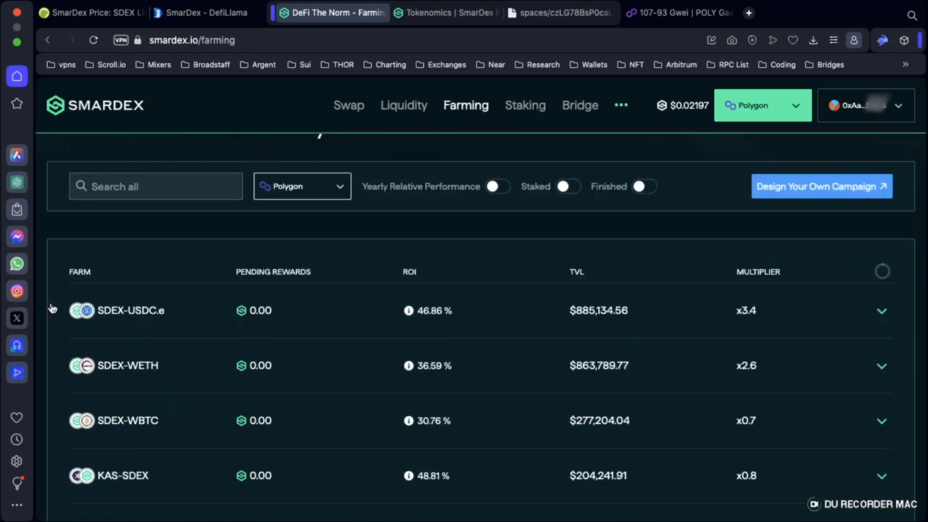
pyautogui.moveTo(177, 459)
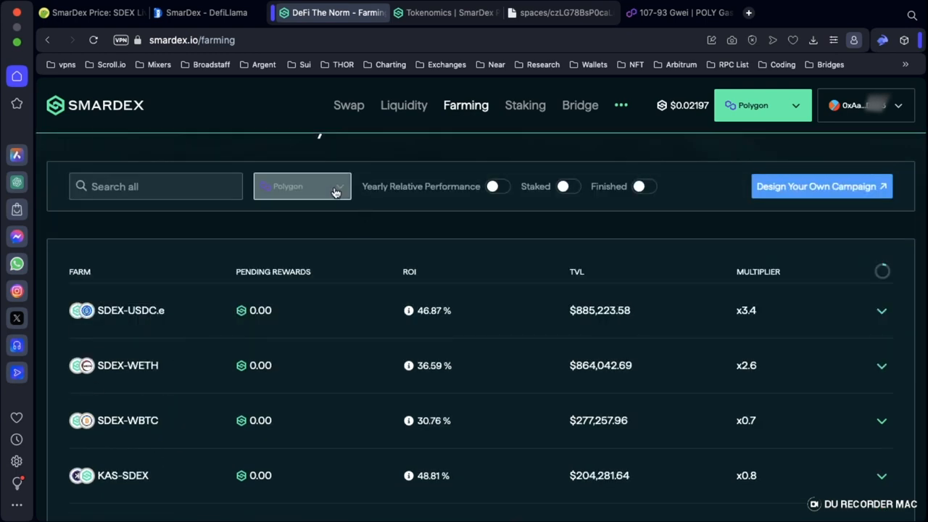
pyautogui.click(302, 186)
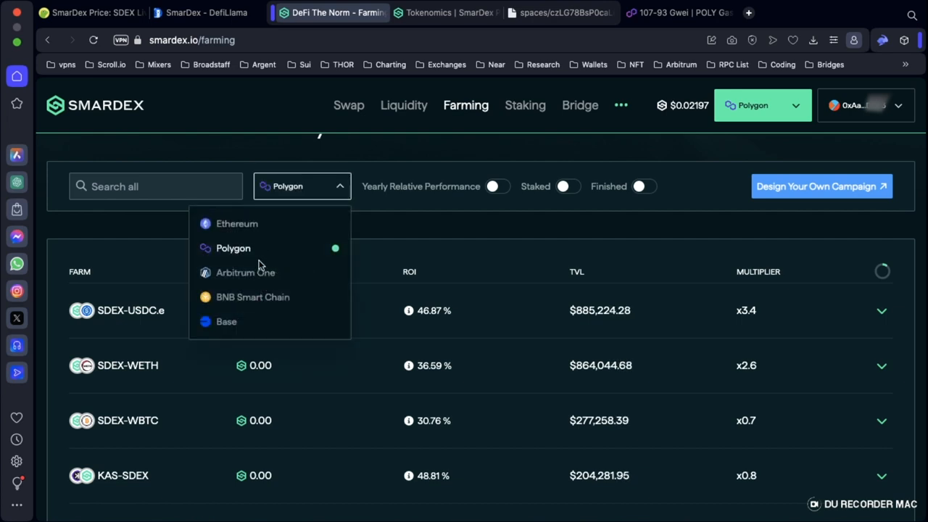
pyautogui.click(246, 273)
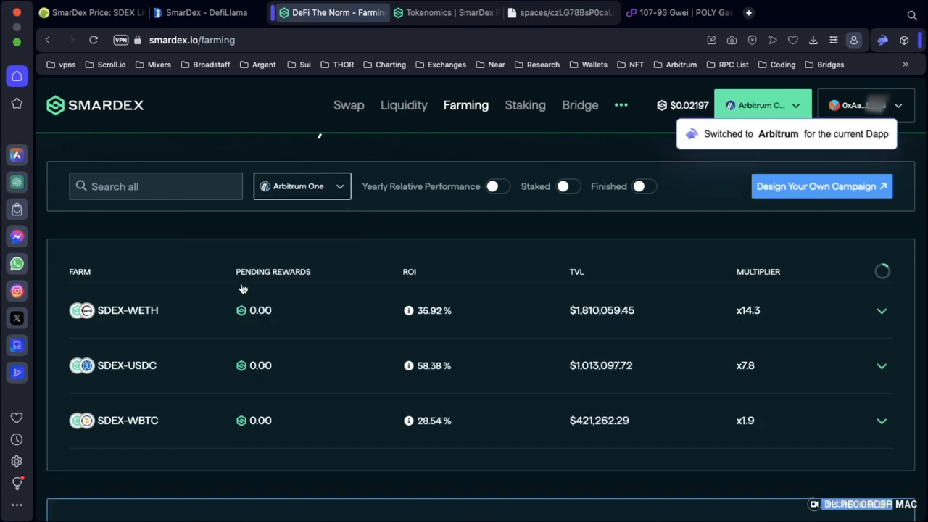
pyautogui.click(302, 186)
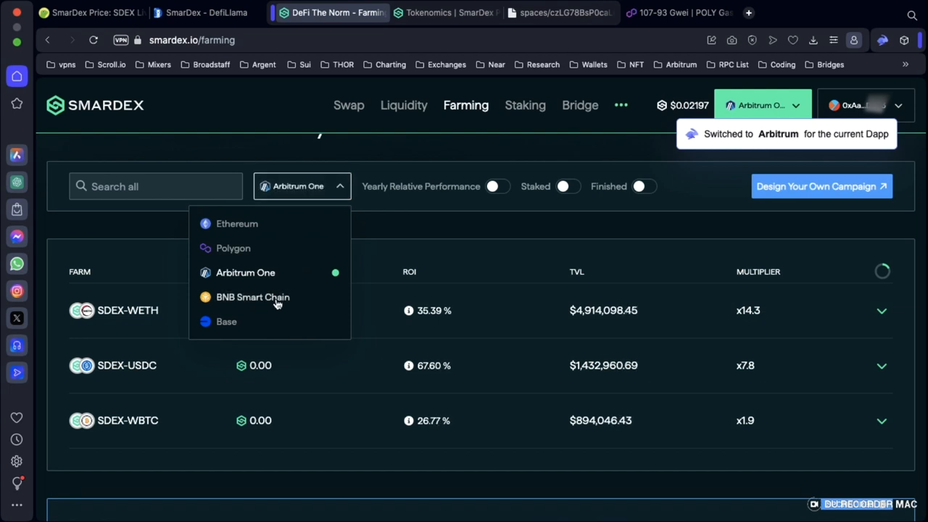
pyautogui.click(252, 296)
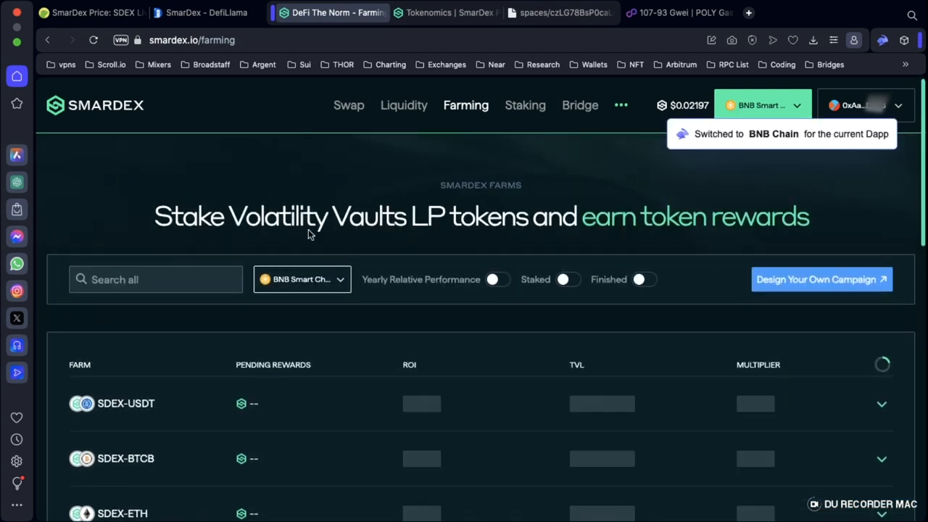
pyautogui.click(301, 278)
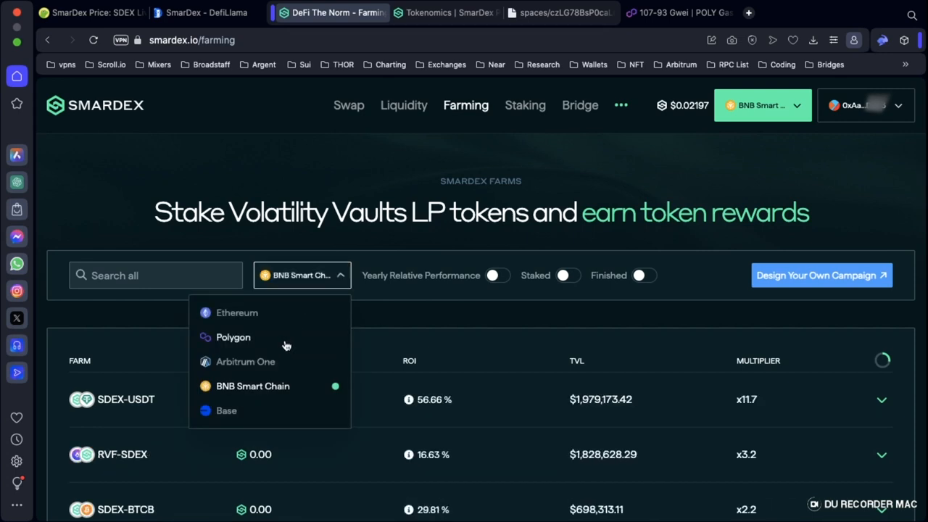
pyautogui.click(232, 337)
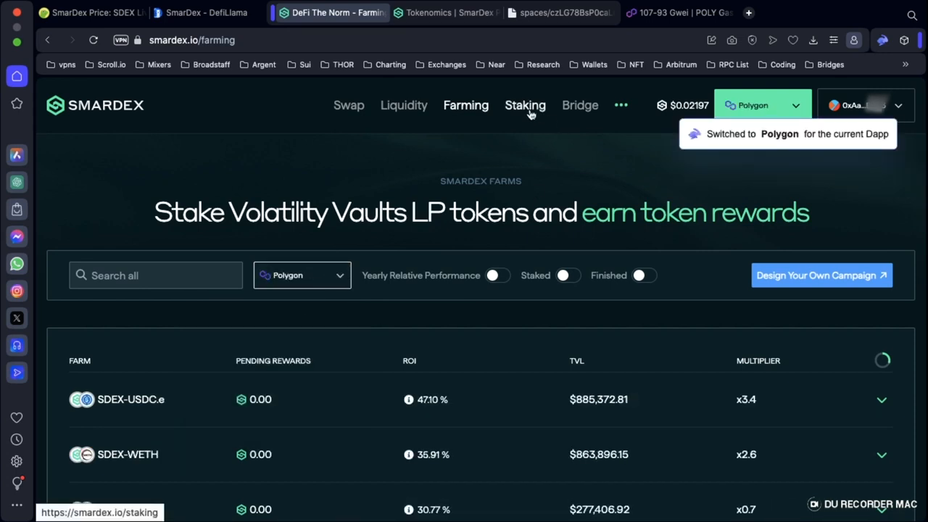
# Step: View the SDEX Staking page (Ethereum-only), then move to the Wormhole Bridge page
pyautogui.click(525, 104)
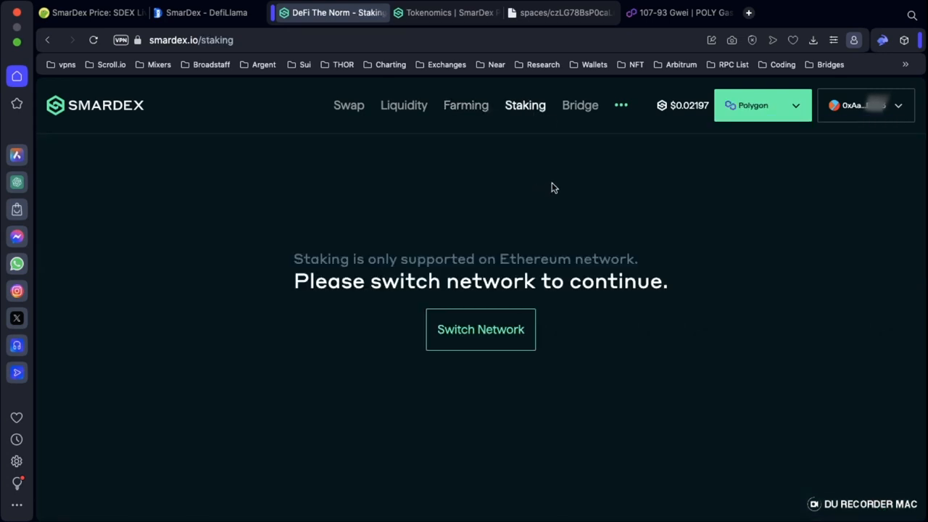
pyautogui.moveTo(476, 412)
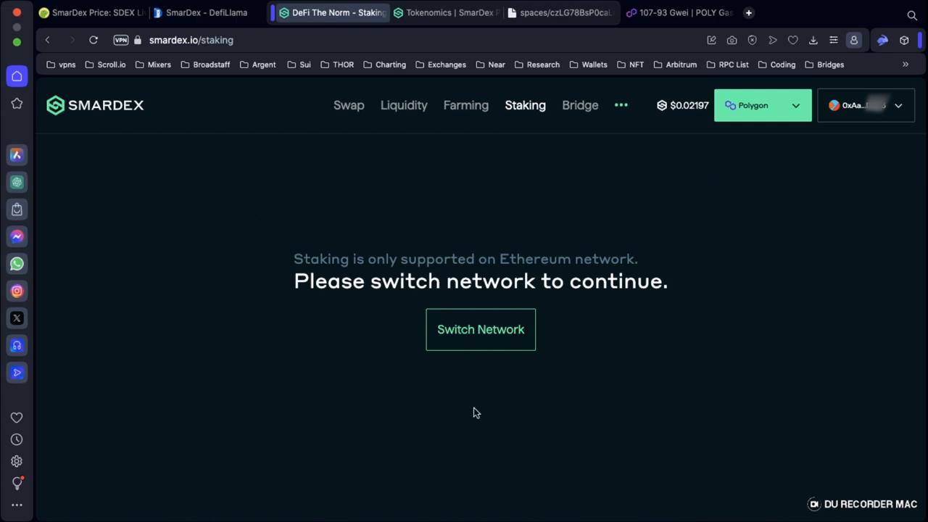
pyautogui.moveTo(580, 105)
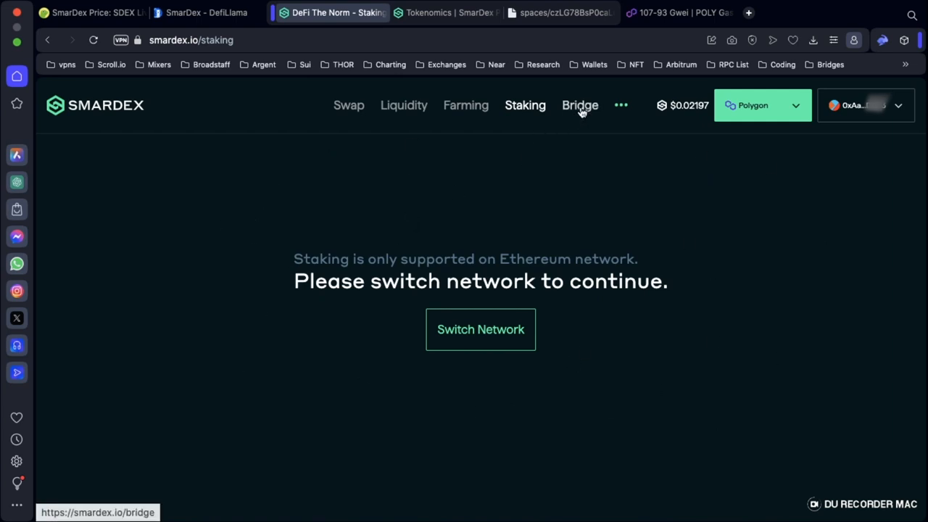
pyautogui.click(580, 105)
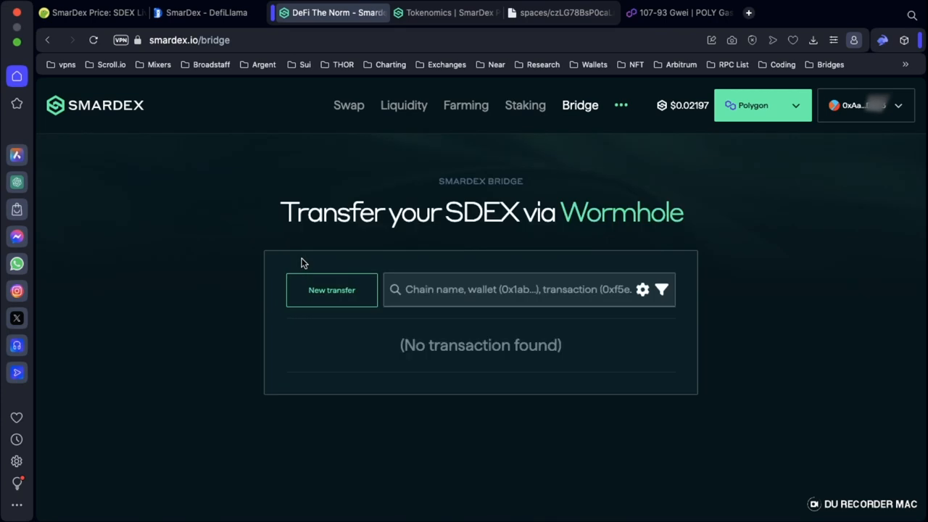
pyautogui.moveTo(640, 312)
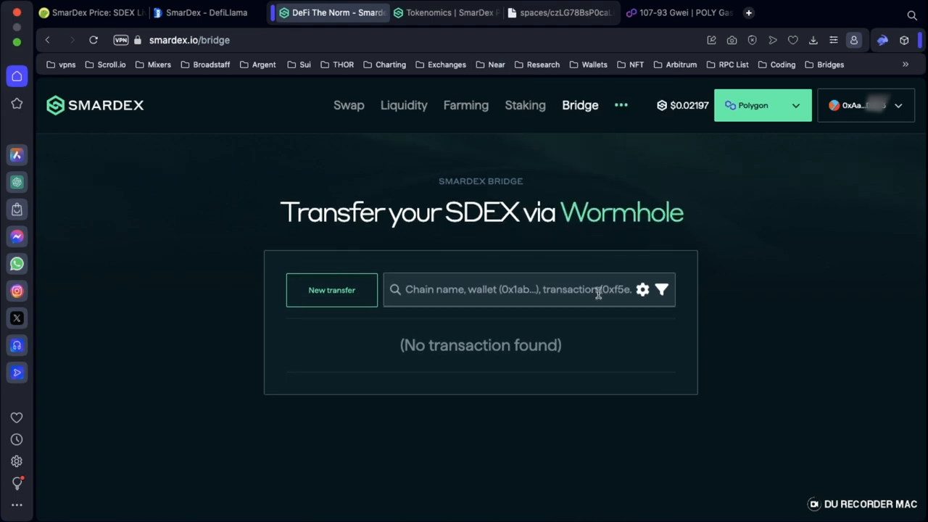
pyautogui.moveTo(550, 107)
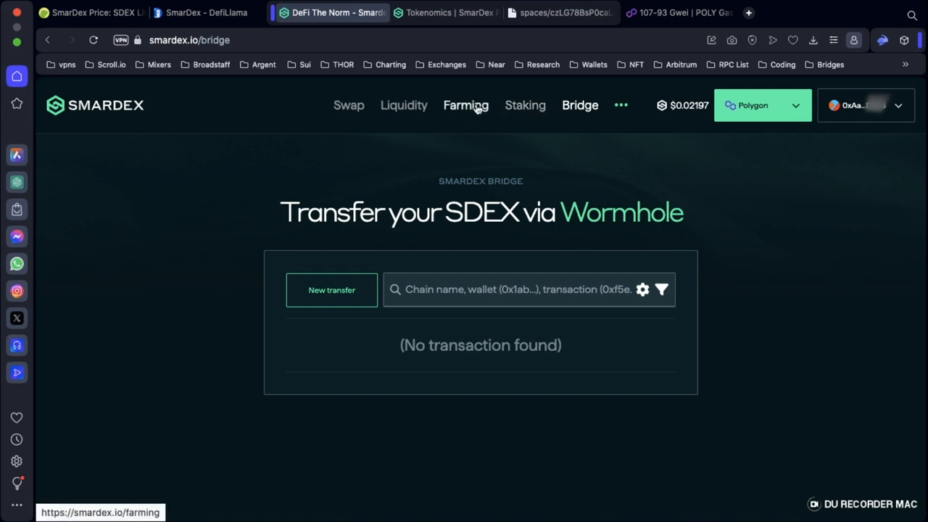
pyautogui.moveTo(476, 126)
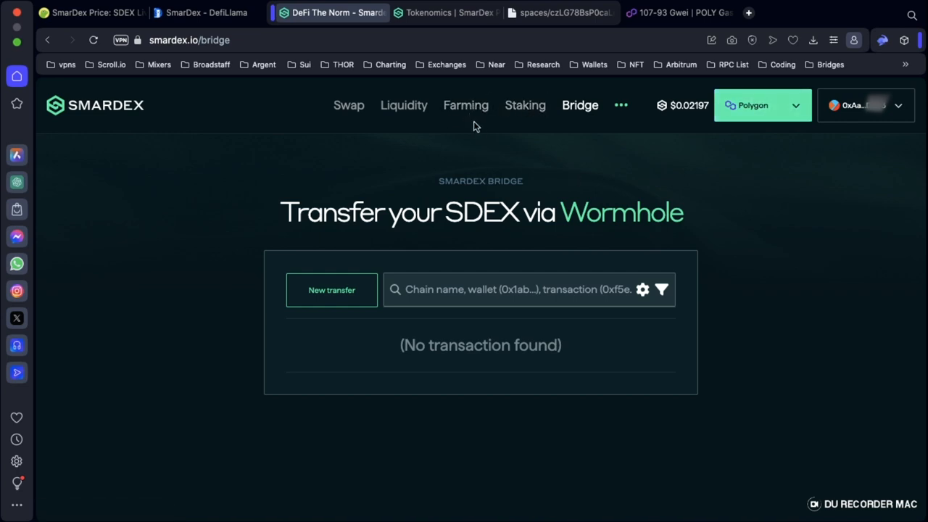
pyautogui.moveTo(465, 104)
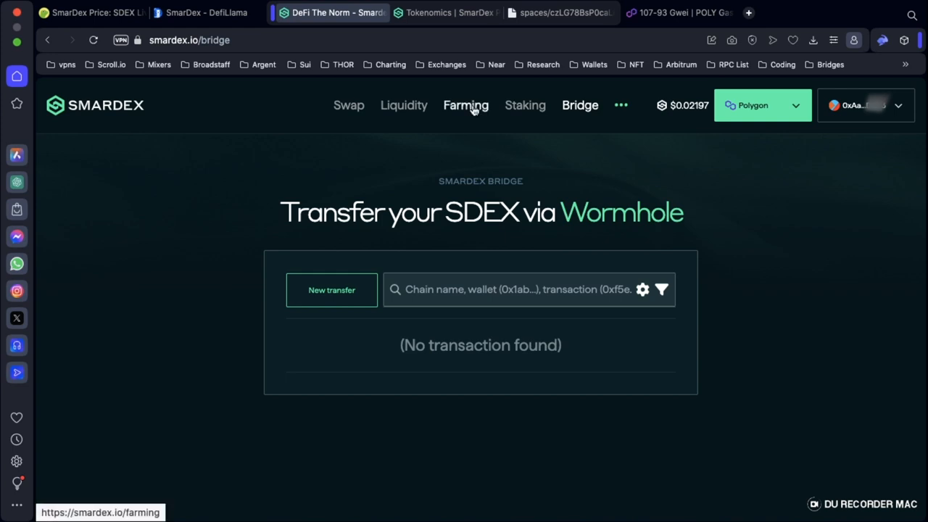
# Step: Return to Farming on Polygon and review the KAS-SDEX farm's 48.81% ROI breakdown
pyautogui.click(465, 104)
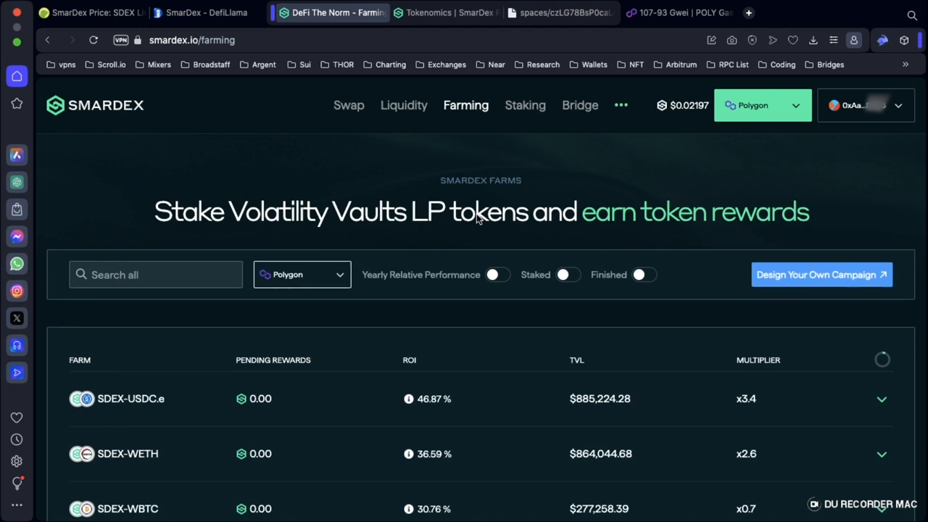
pyautogui.scroll(-3)
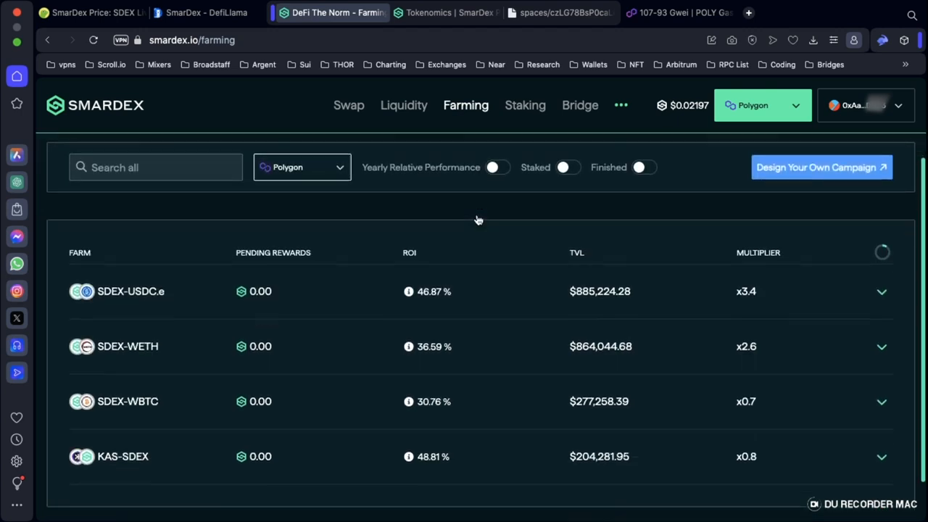
pyautogui.scroll(-3)
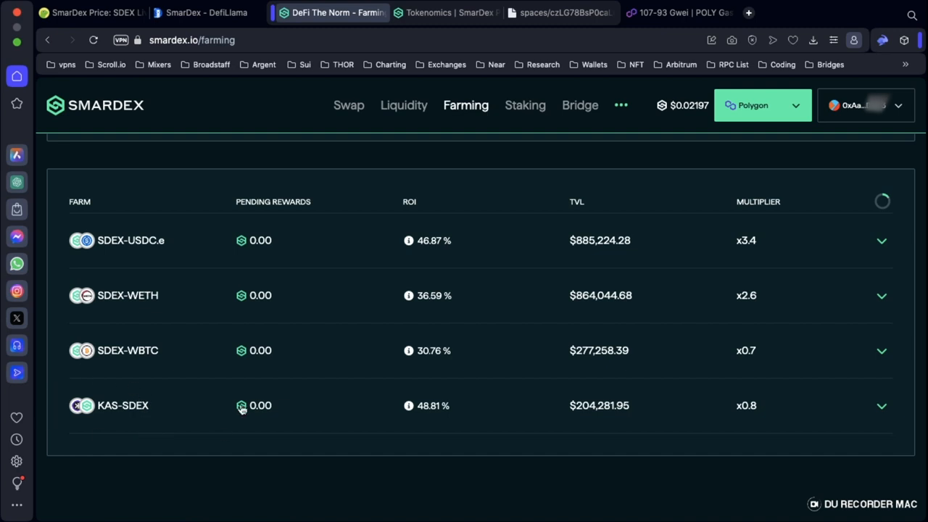
pyautogui.moveTo(409, 406)
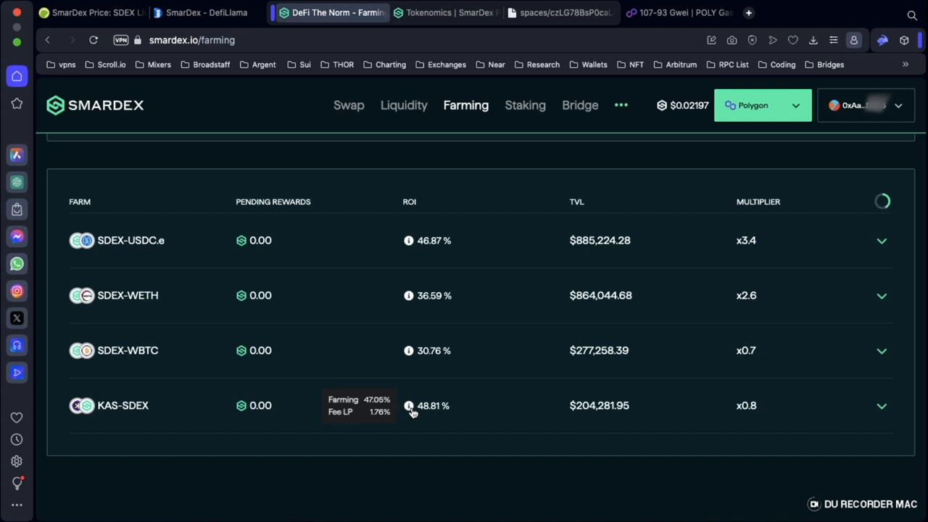
pyautogui.moveTo(241, 406)
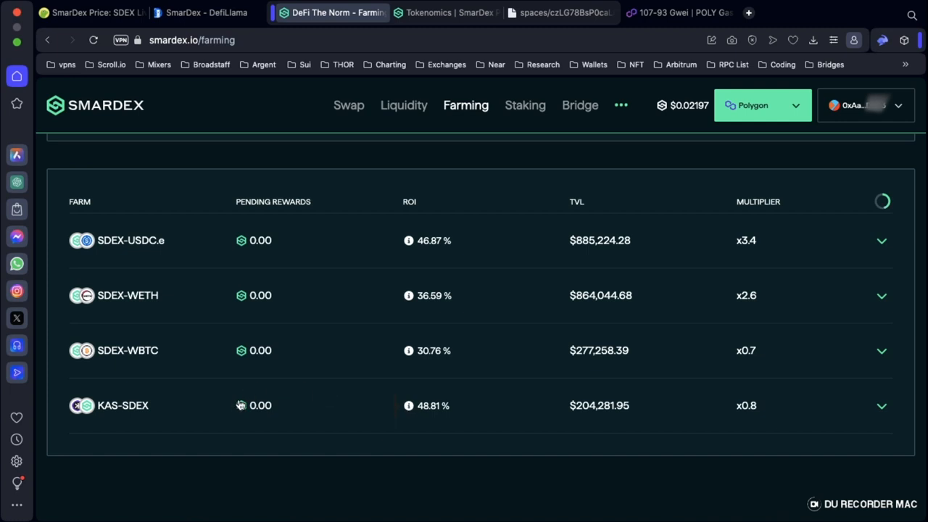
pyautogui.moveTo(431, 122)
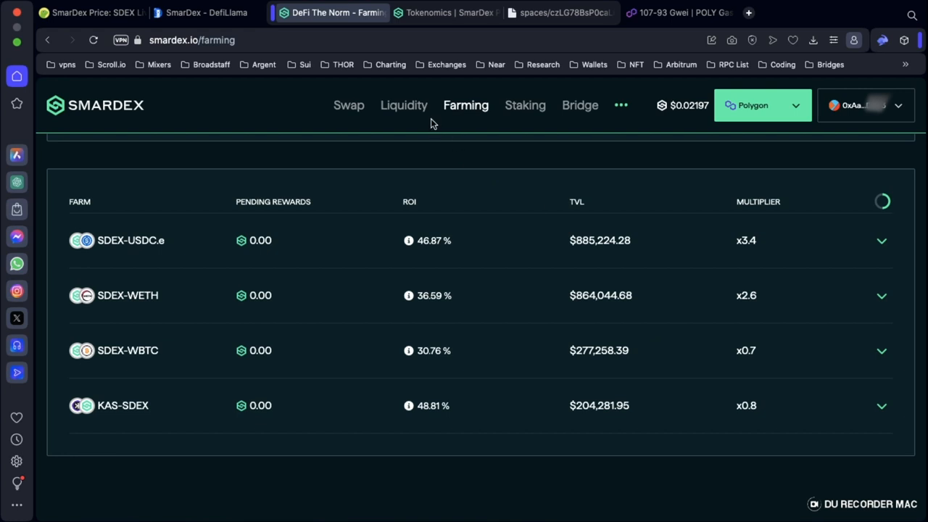
# Step: Start a new Liquidity position and search the first token picker for 'kas'
pyautogui.click(403, 104)
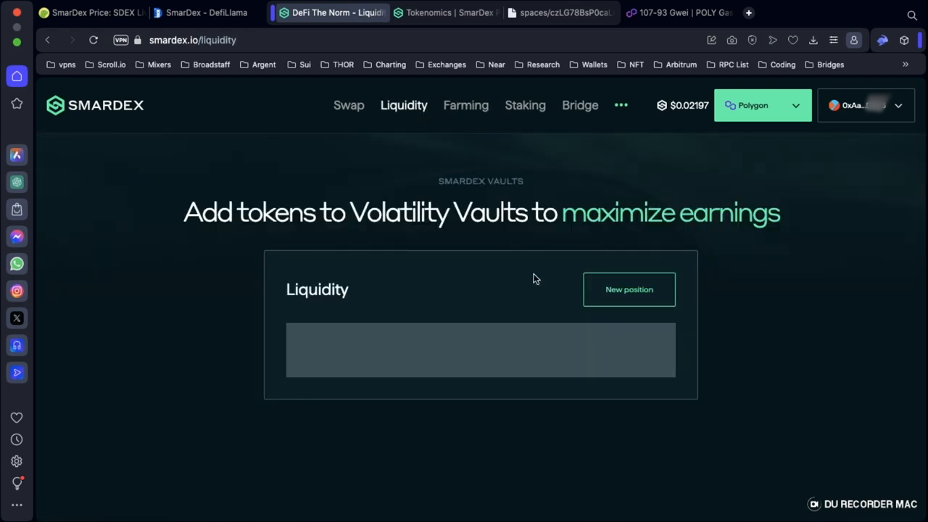
pyautogui.moveTo(540, 283)
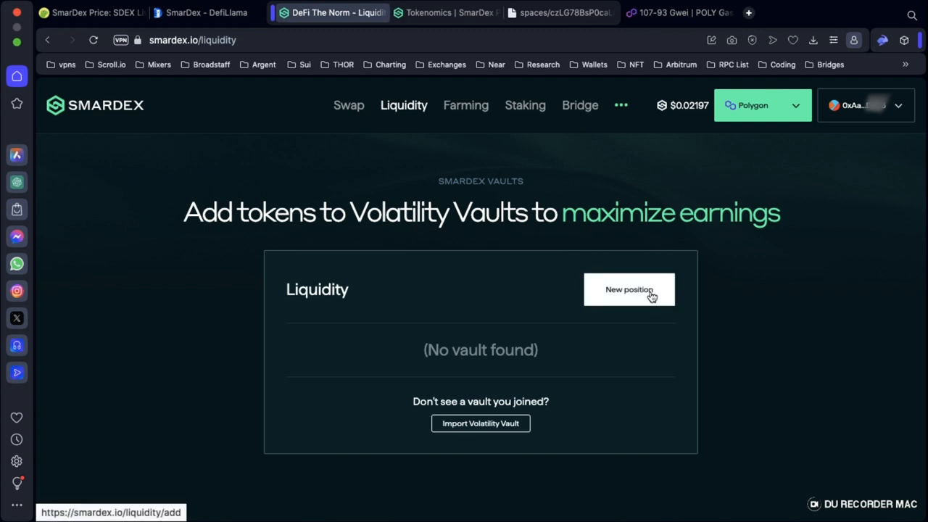
pyautogui.click(629, 290)
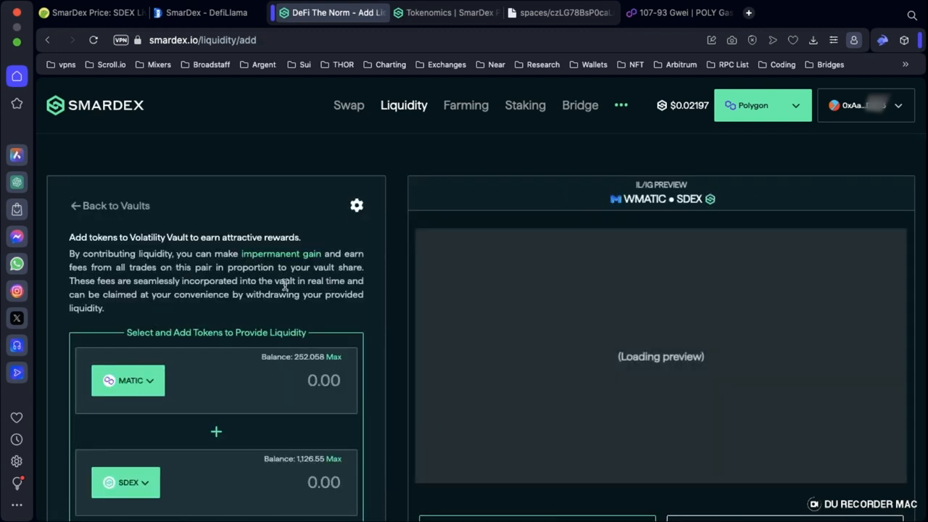
pyautogui.scroll(-3)
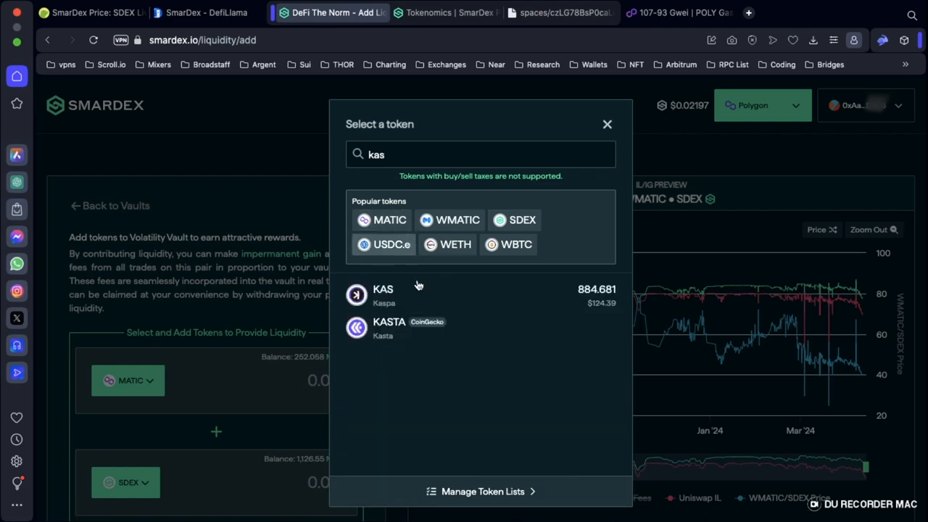
# Step: Choose KAS as the first token paired with SDEX and inspect the IL/IG preview chart
pyautogui.click(382, 293)
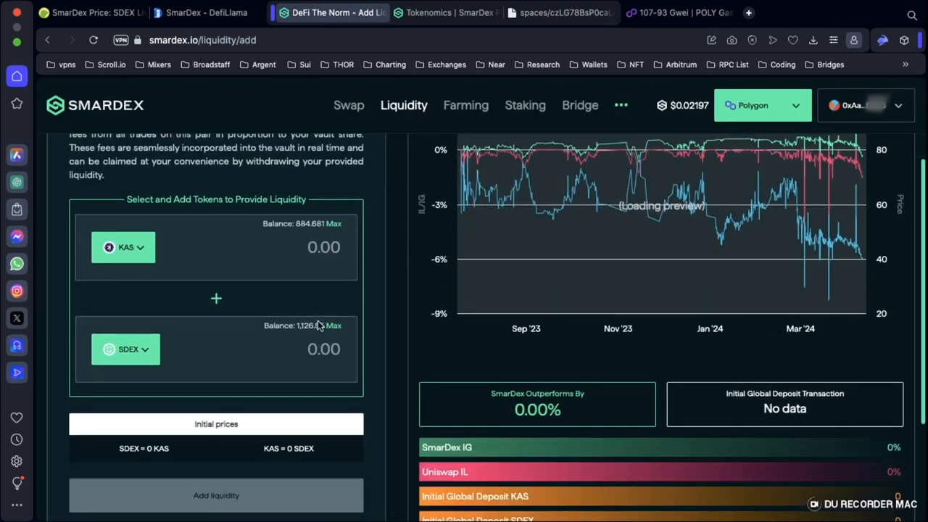
pyautogui.scroll(3)
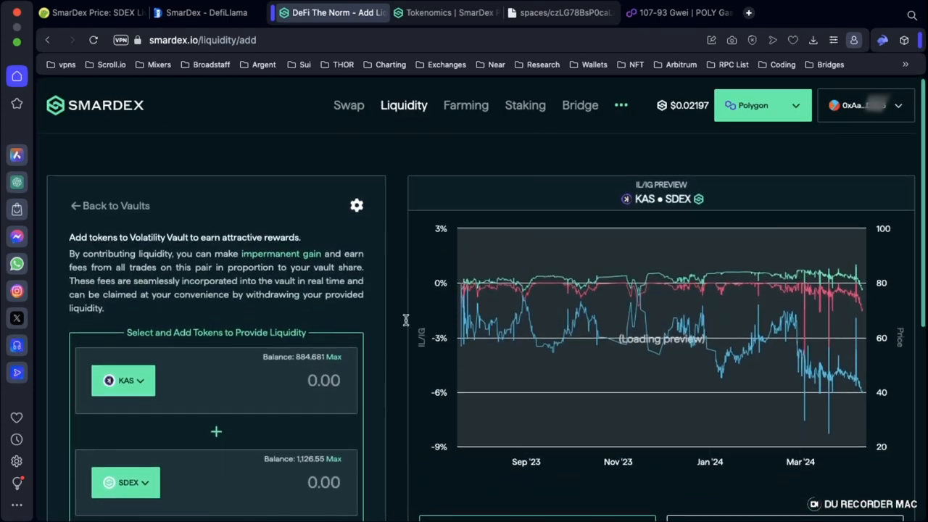
pyautogui.scroll(-3)
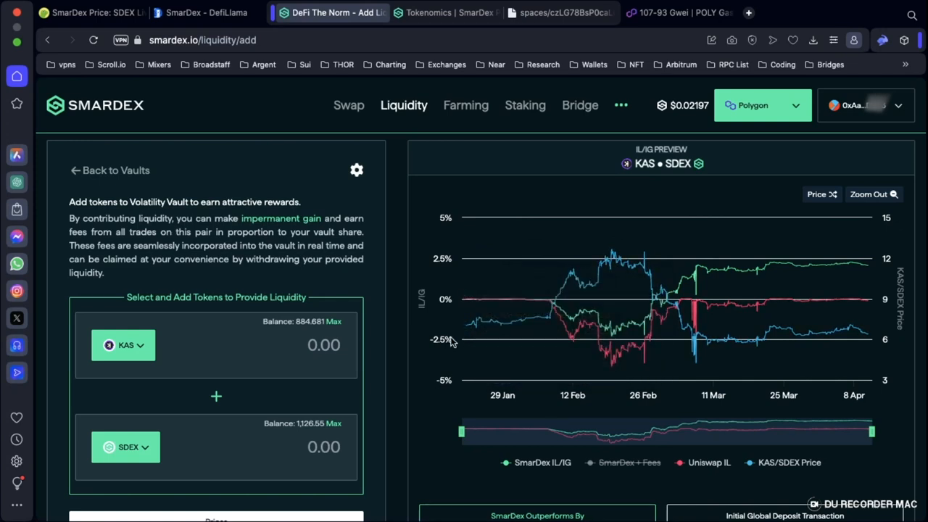
pyautogui.moveTo(472, 322)
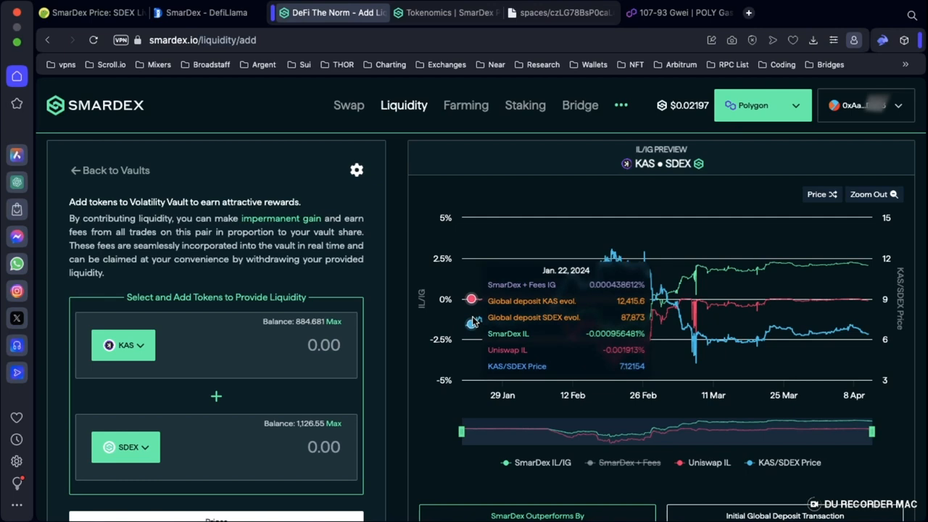
pyautogui.moveTo(490, 316)
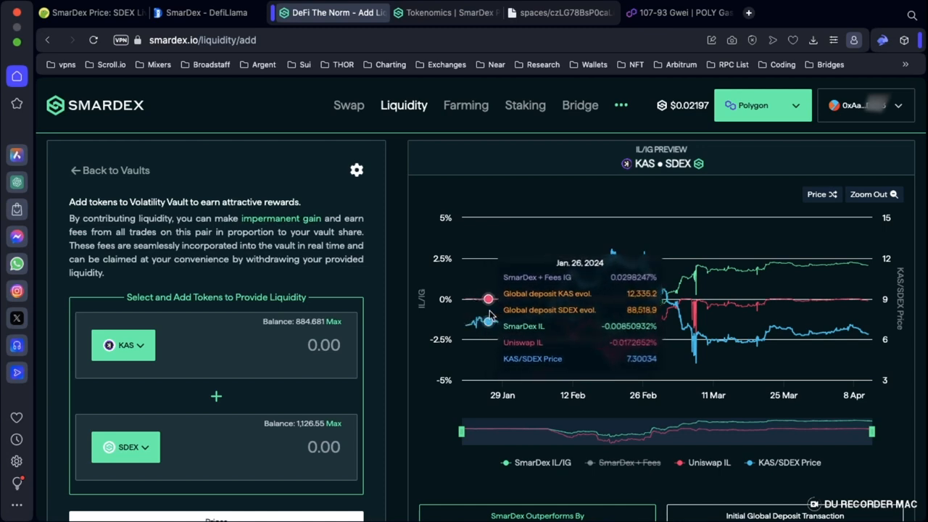
pyautogui.moveTo(528, 301)
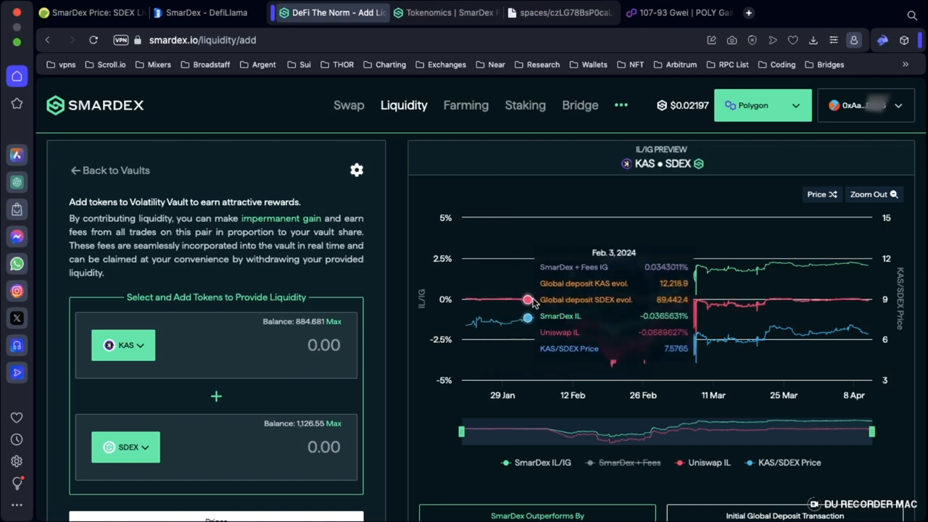
pyautogui.moveTo(630, 307)
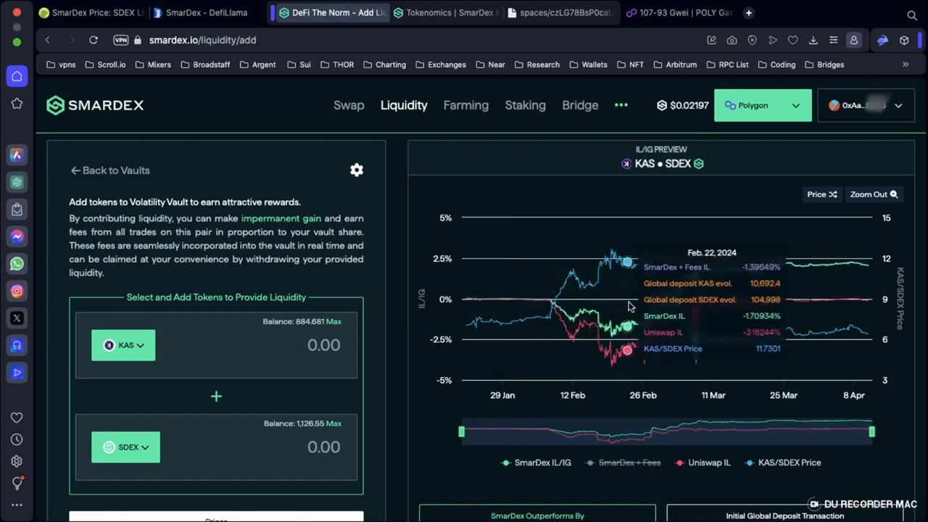
pyautogui.moveTo(655, 299)
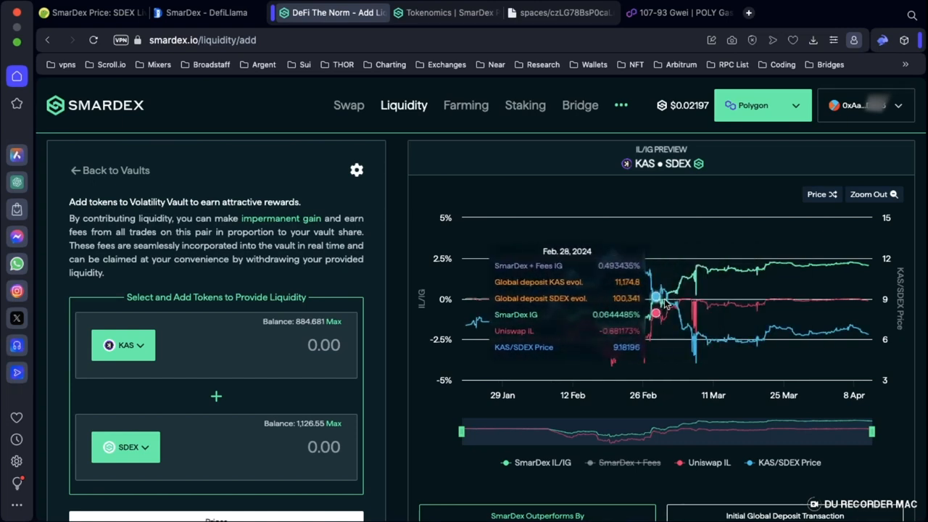
pyautogui.moveTo(534, 299)
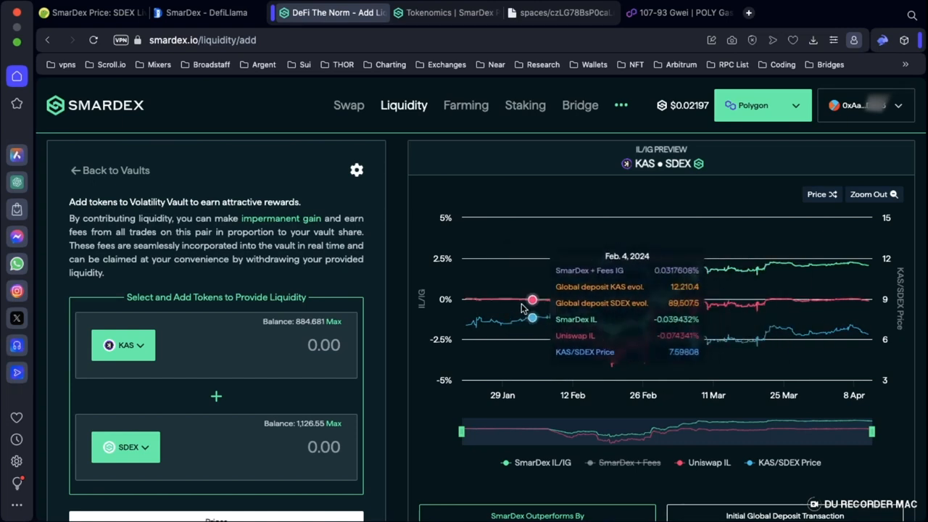
pyautogui.moveTo(573, 305)
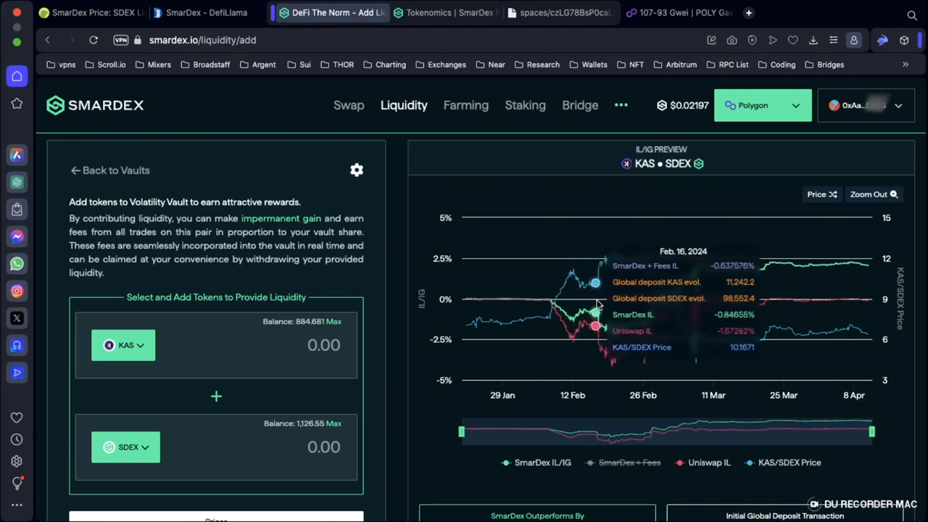
pyautogui.moveTo(608, 300)
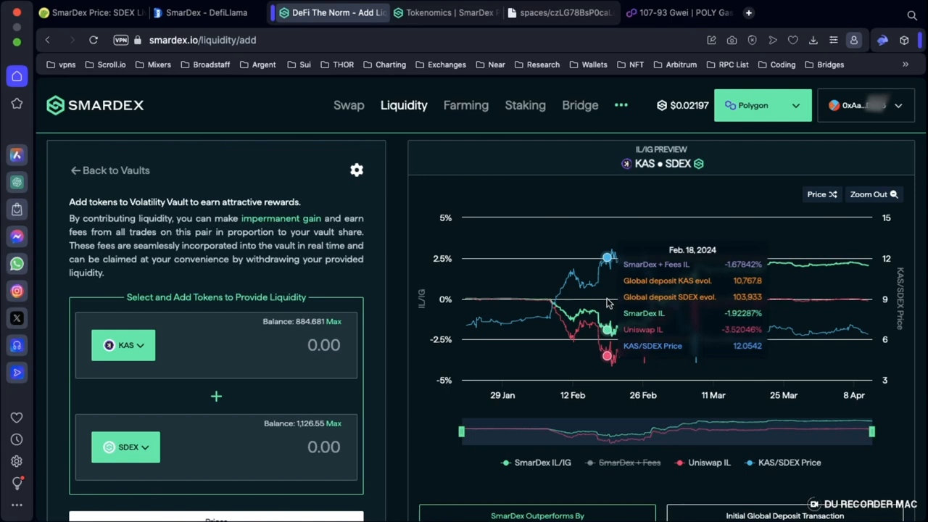
pyautogui.moveTo(626, 300)
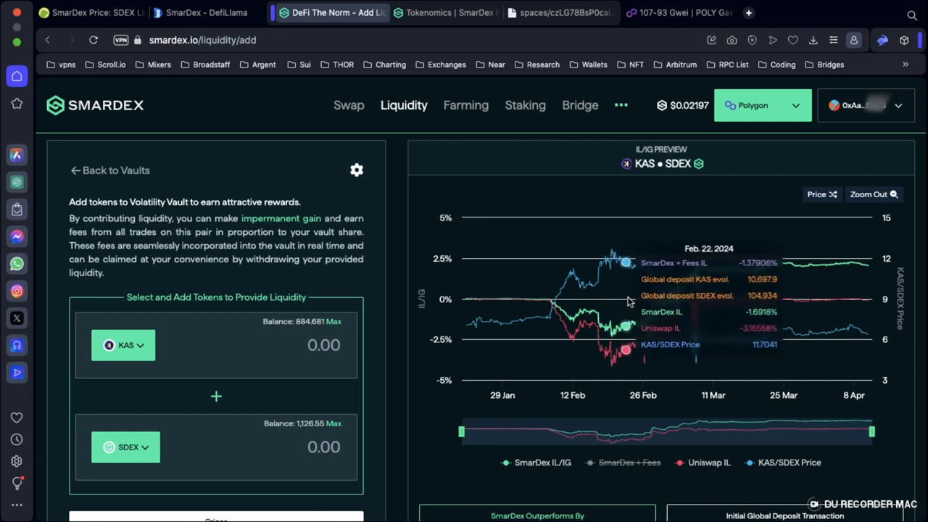
pyautogui.moveTo(641, 297)
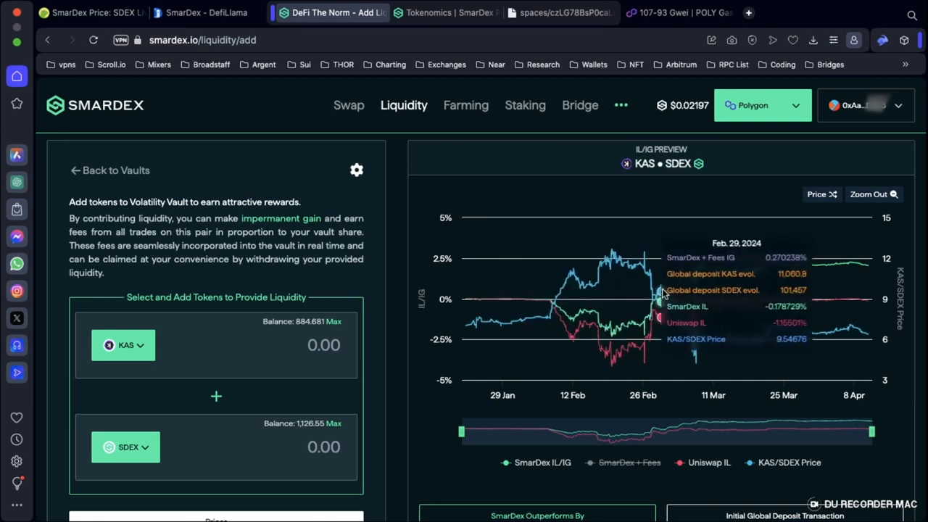
pyautogui.moveTo(700, 290)
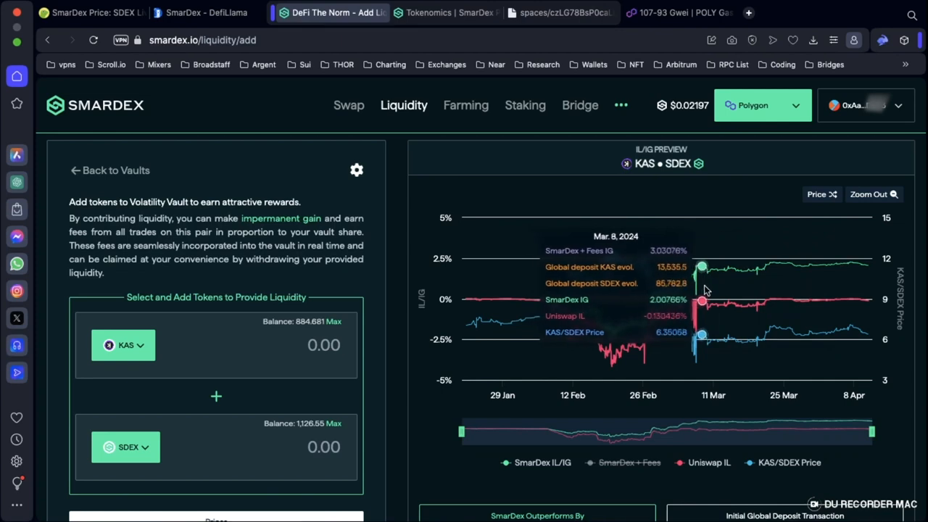
pyautogui.moveTo(758, 273)
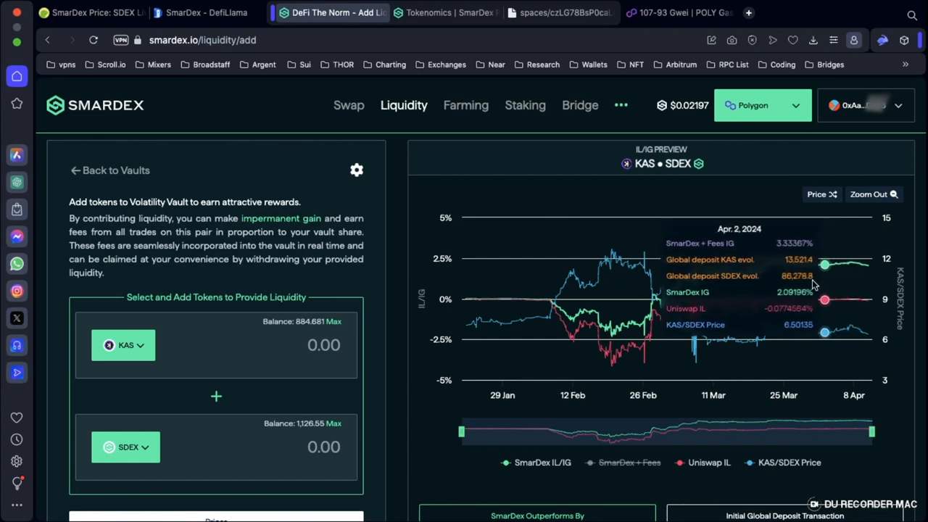
pyautogui.moveTo(573, 305)
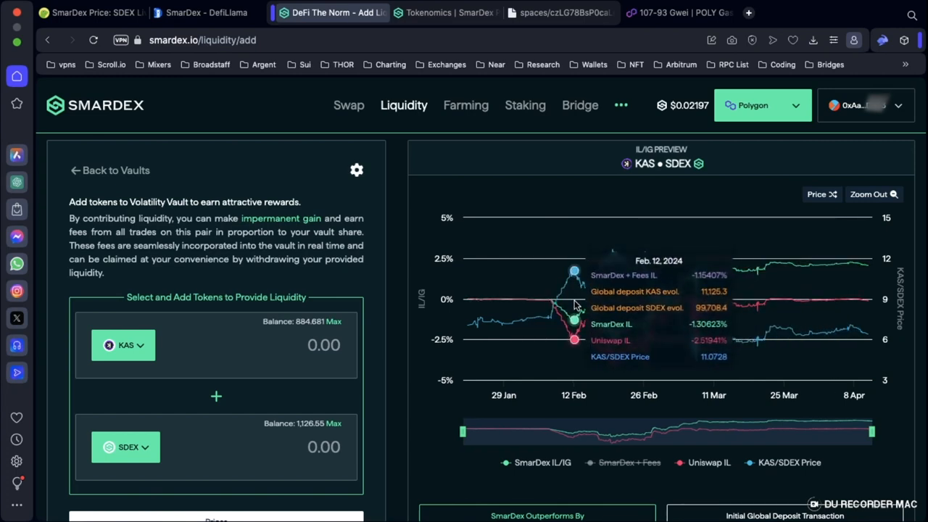
# Step: Deposit 177.7009 KAS with 1,126.5485 SDEX and submit Add liquidity
pyautogui.scroll(-3)
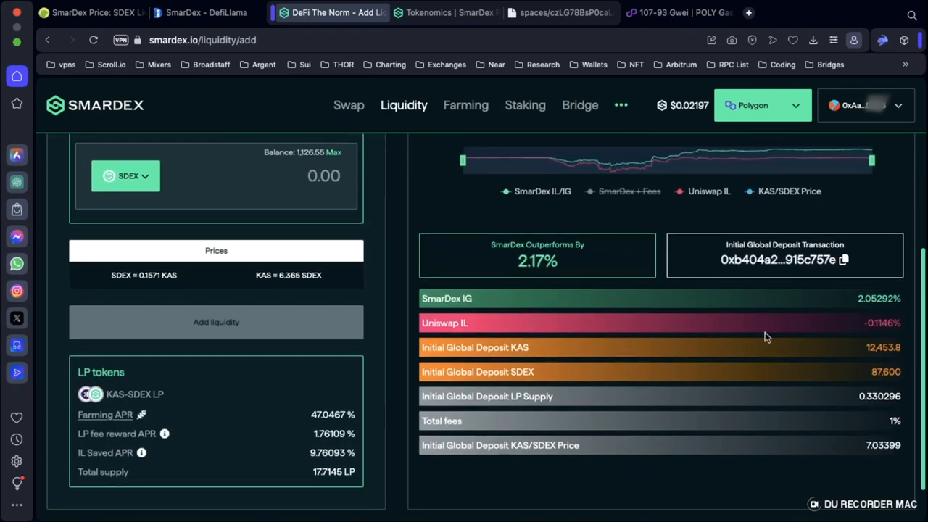
pyautogui.moveTo(878, 301)
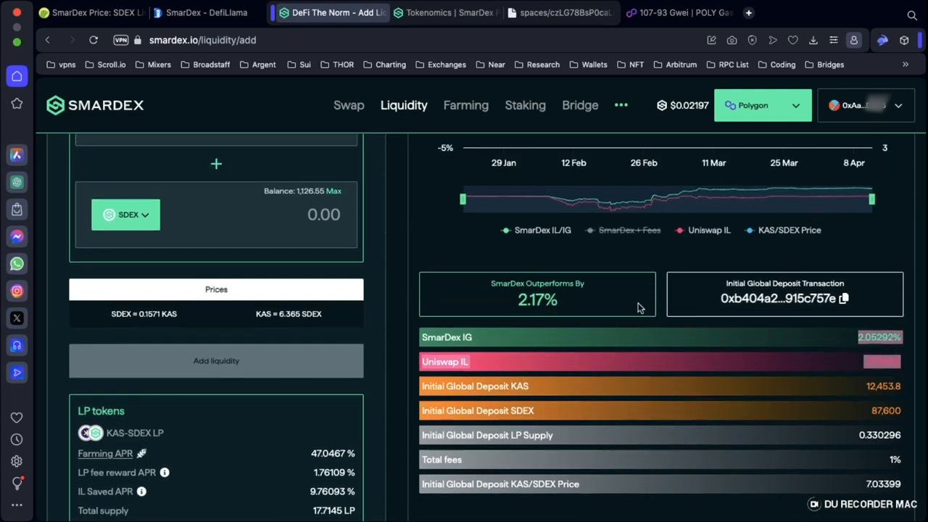
pyautogui.scroll(-3)
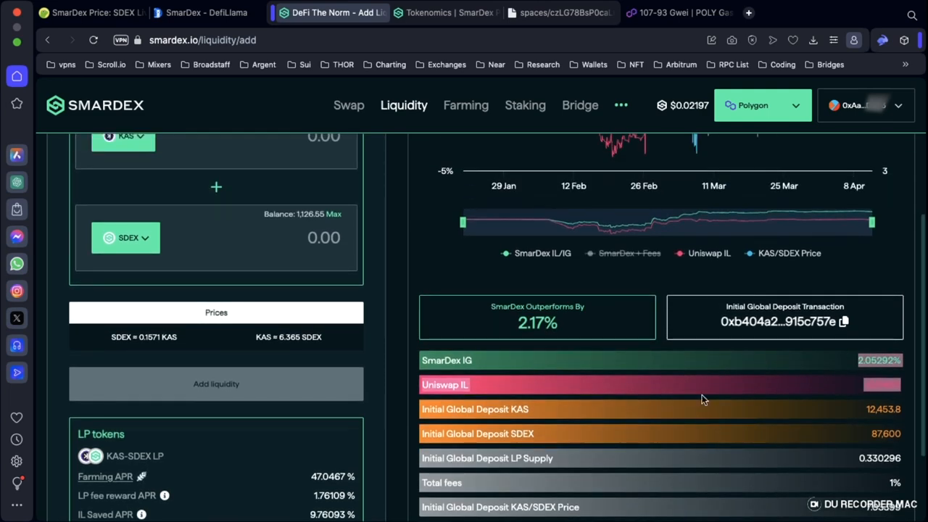
pyautogui.scroll(-3)
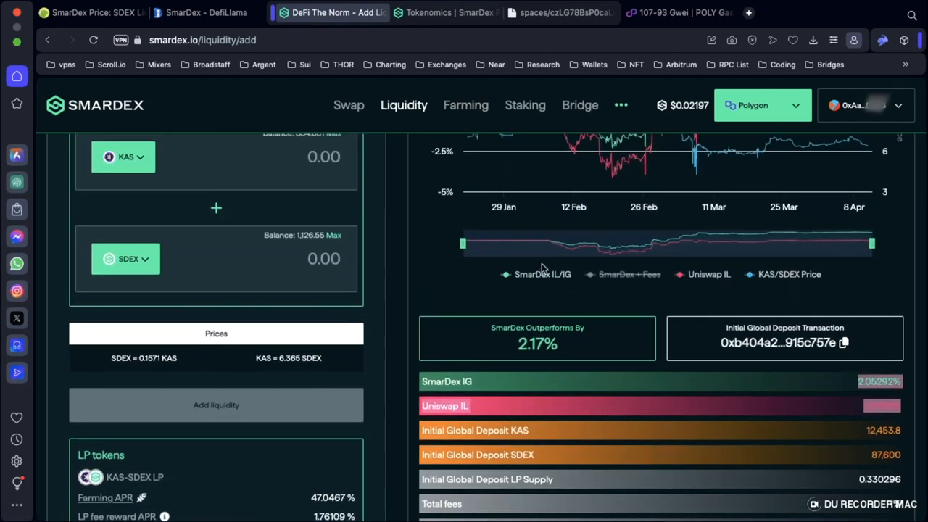
pyautogui.moveTo(476, 397)
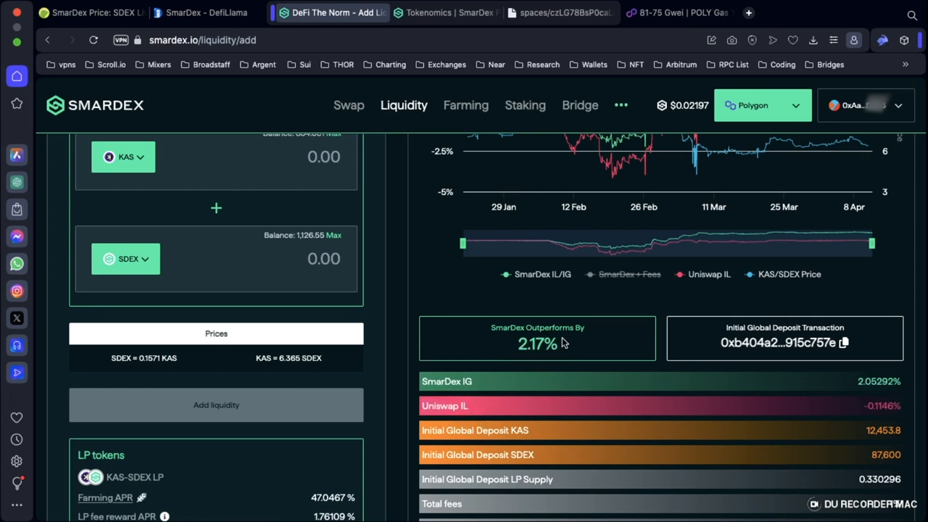
pyautogui.scroll(-3)
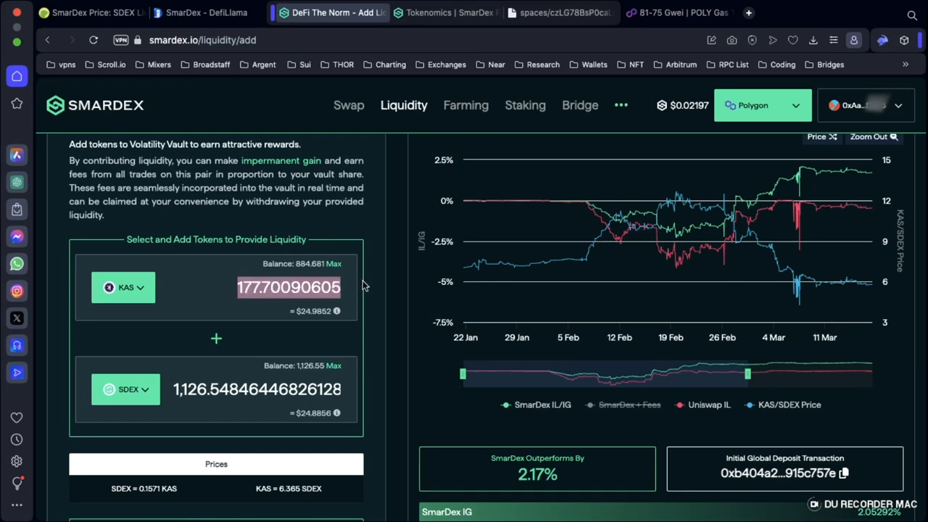
pyautogui.moveTo(167, 282)
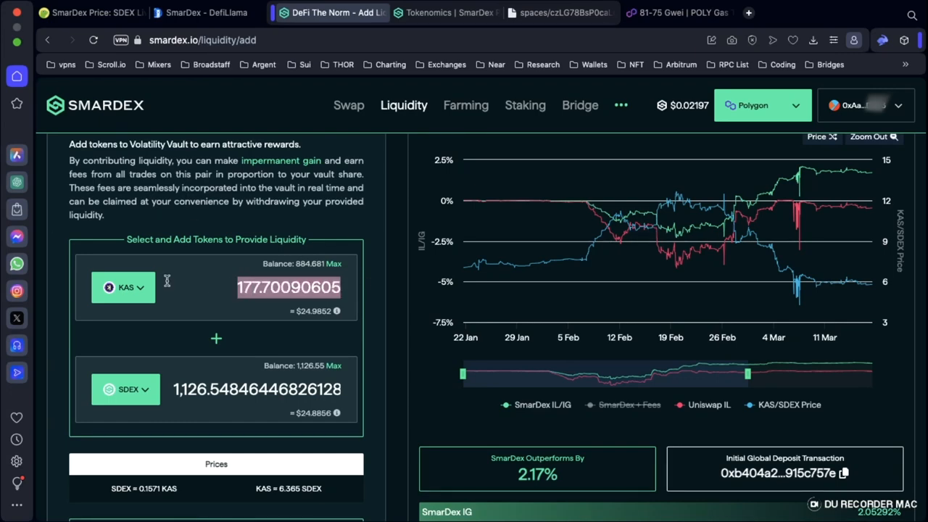
pyautogui.scroll(-3)
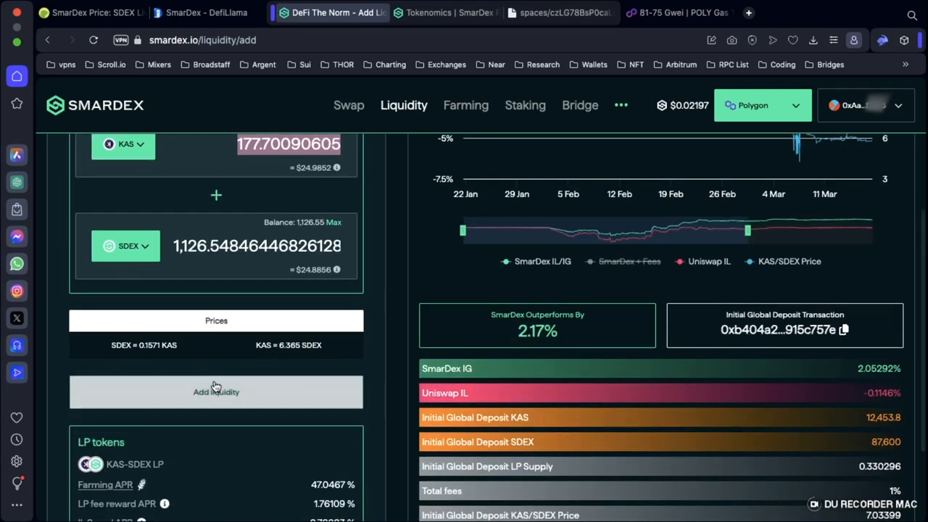
pyautogui.click(215, 392)
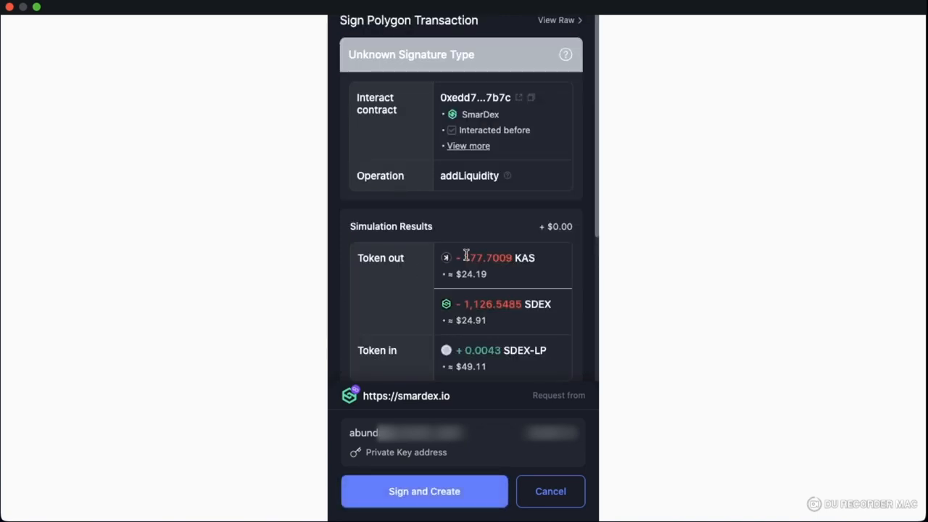
# Step: Sign and confirm the addLiquidity transaction in Rabby, creating a 0.00432434 LP KAS-SDEX vault
pyautogui.click(424, 490)
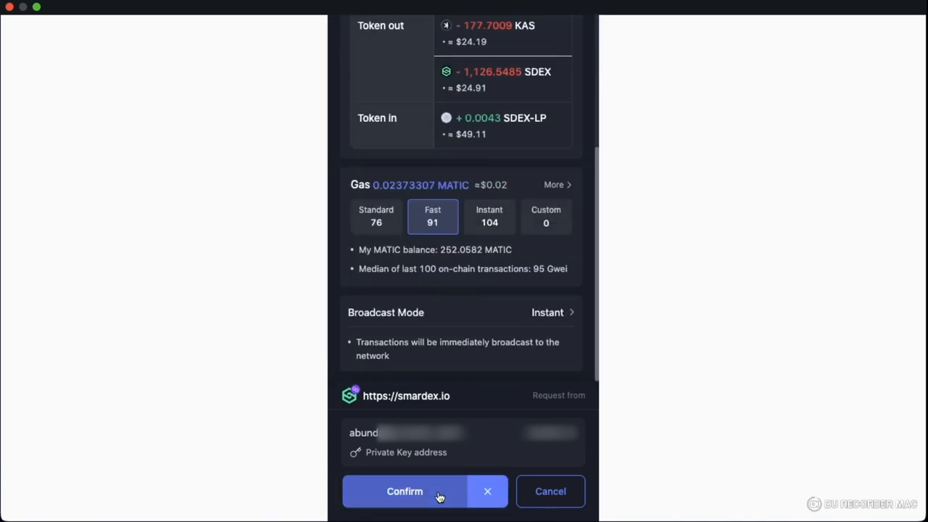
pyautogui.click(404, 491)
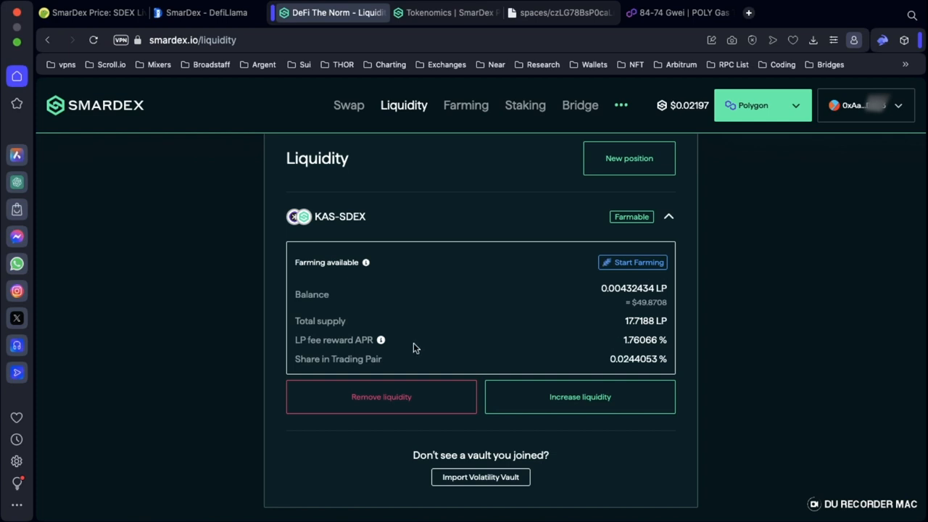
pyautogui.moveTo(380, 340)
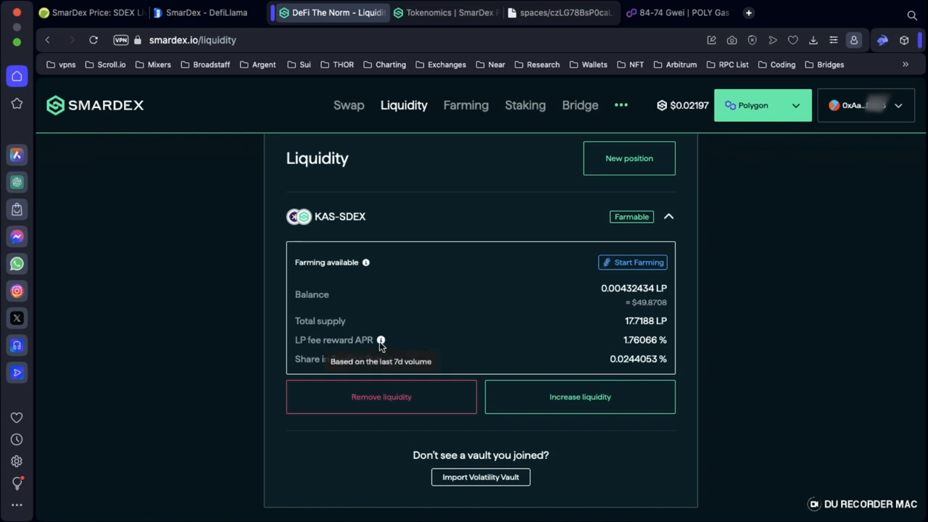
pyautogui.moveTo(621, 345)
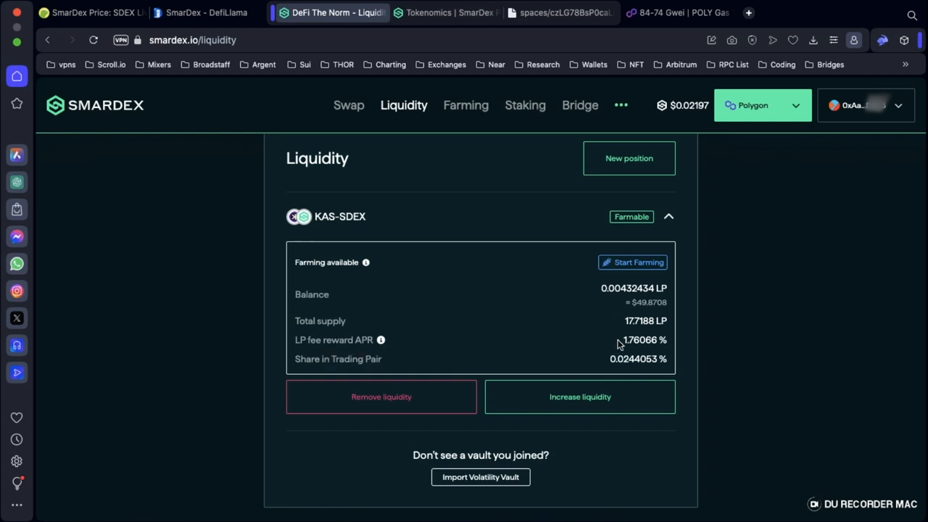
# Step: Review the KAS-SDEX position's 1.76066% APR and 0.0244053% pool share, then collapse it
pyautogui.doubleClick(642, 339)
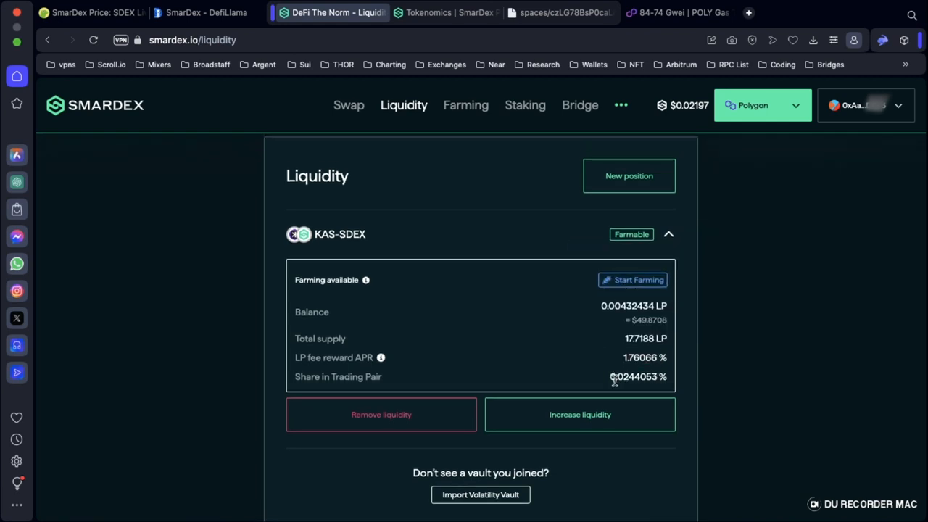
pyautogui.moveTo(519, 360)
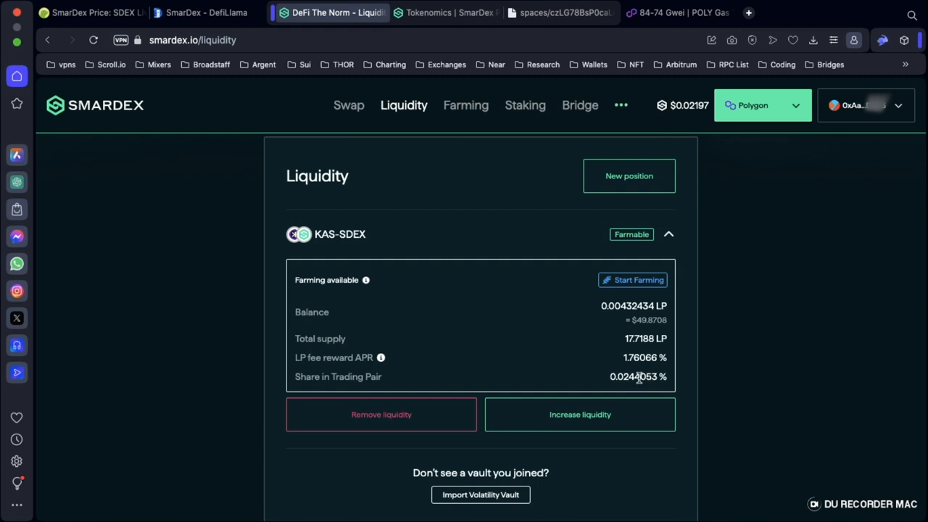
pyautogui.moveTo(423, 319)
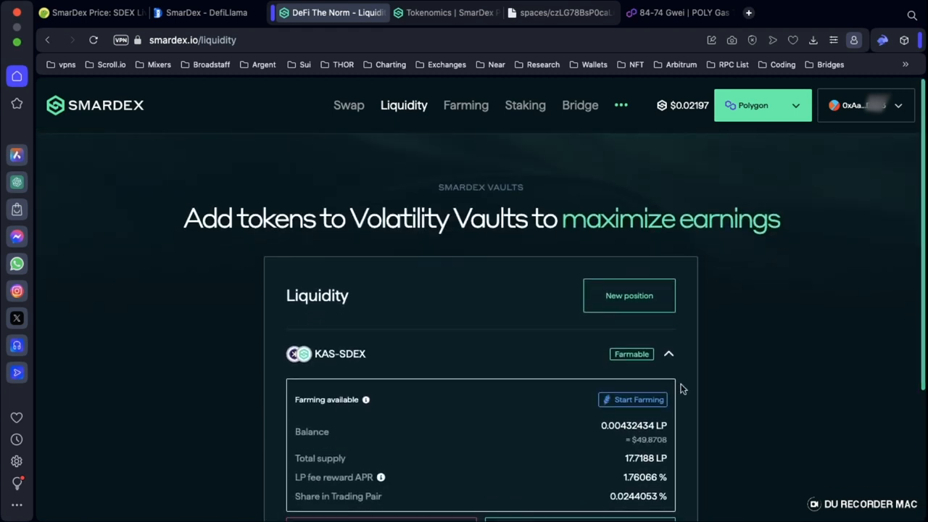
pyautogui.click(669, 354)
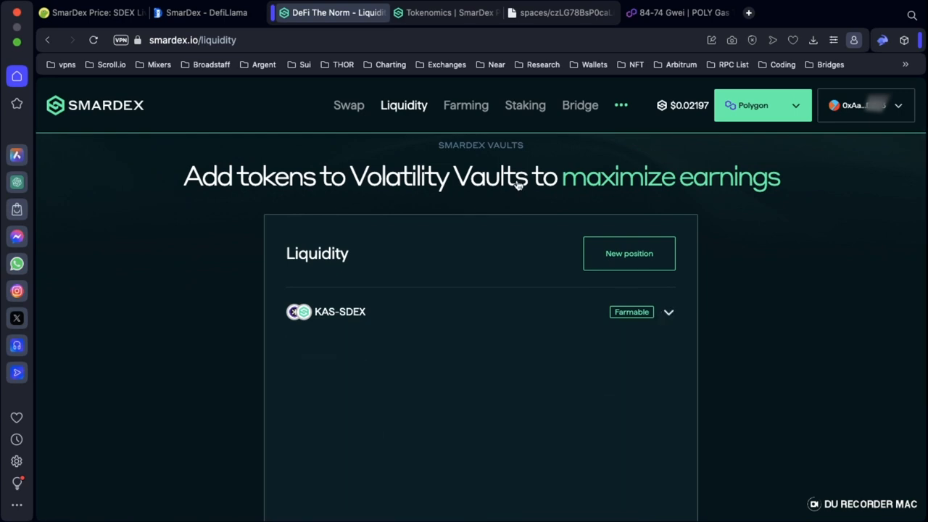
# Step: Expand the KAS-SDEX farm row and bring up the Stake LP dialog for the full 0.00432434 LP
pyautogui.click(465, 104)
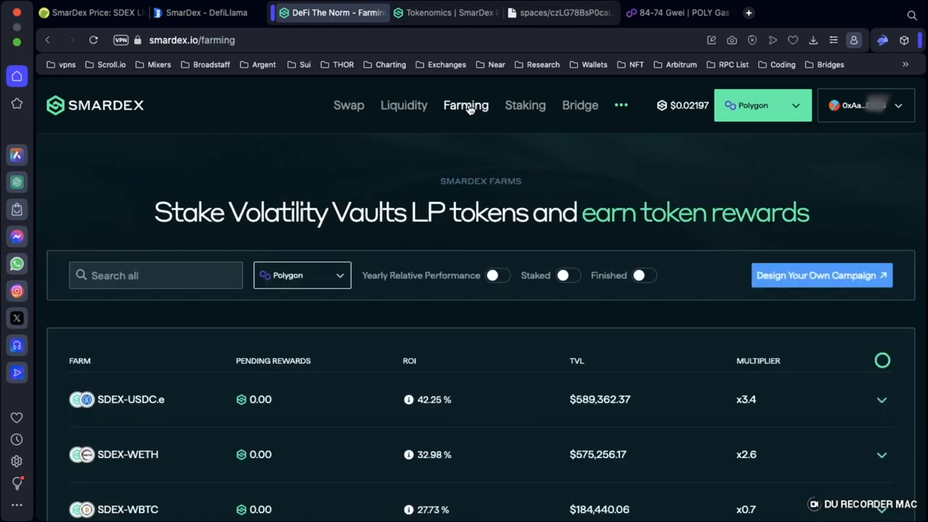
pyautogui.scroll(-3)
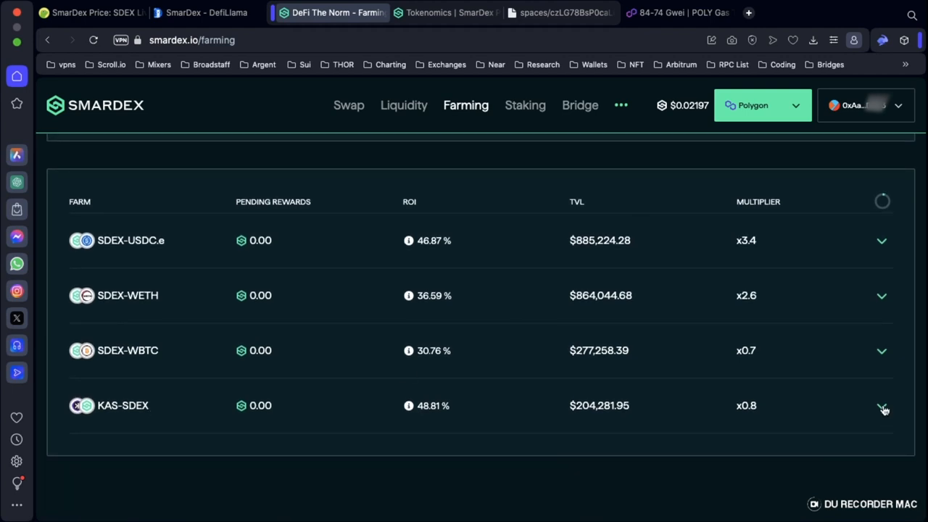
pyautogui.click(882, 406)
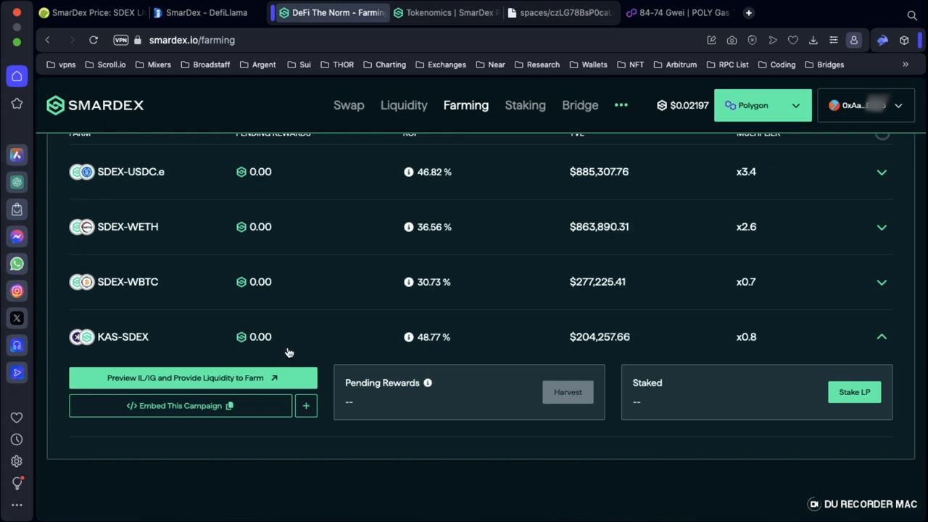
pyautogui.moveTo(281, 342)
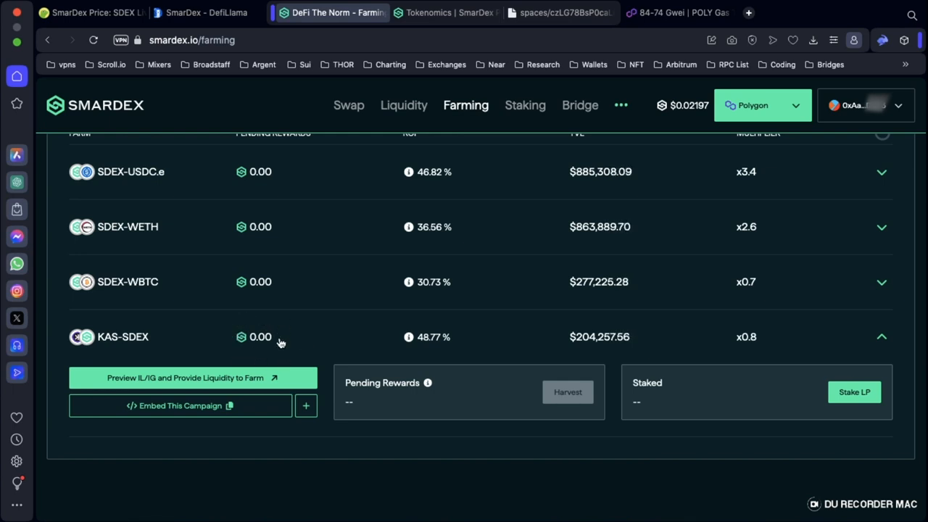
pyautogui.moveTo(241, 356)
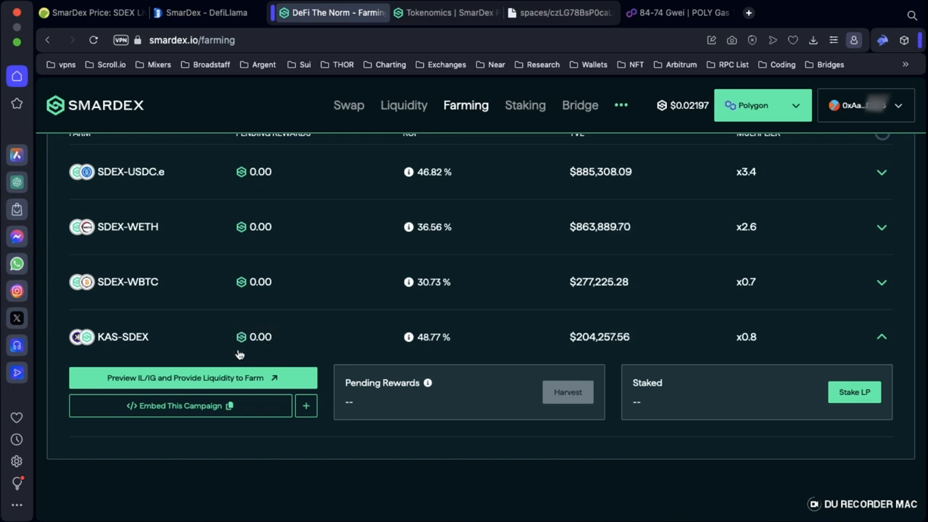
pyautogui.moveTo(237, 331)
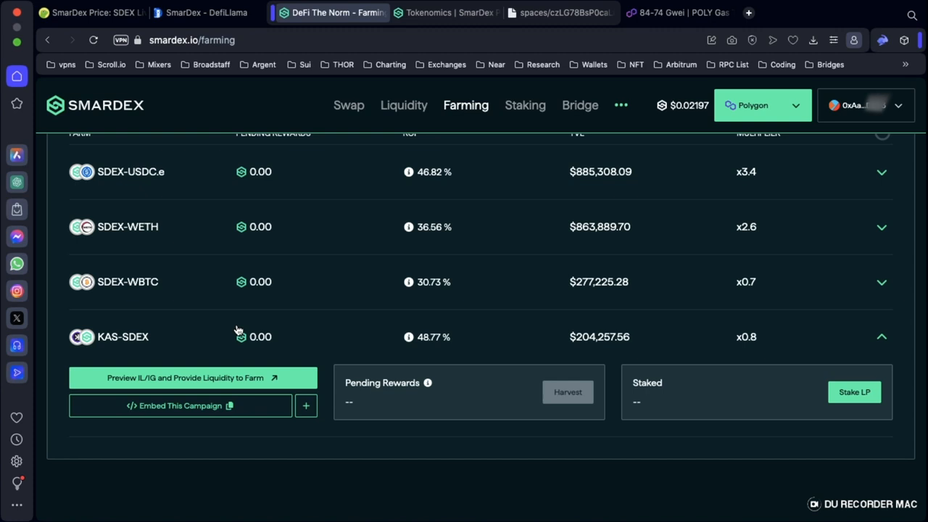
pyautogui.click(855, 392)
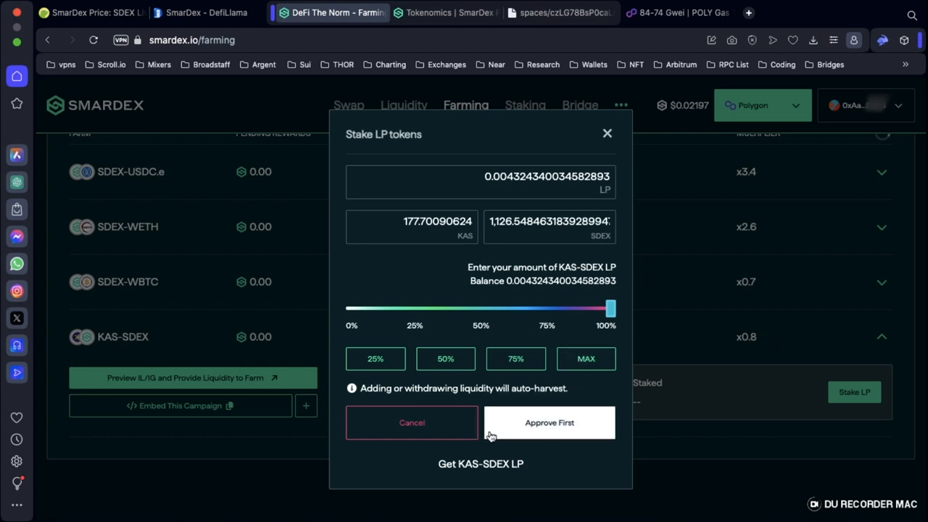
# Step: Approve the farm to use KAS-SDEX LP tokens in Rabby, ignoring the trust-value danger alert
pyautogui.click(548, 424)
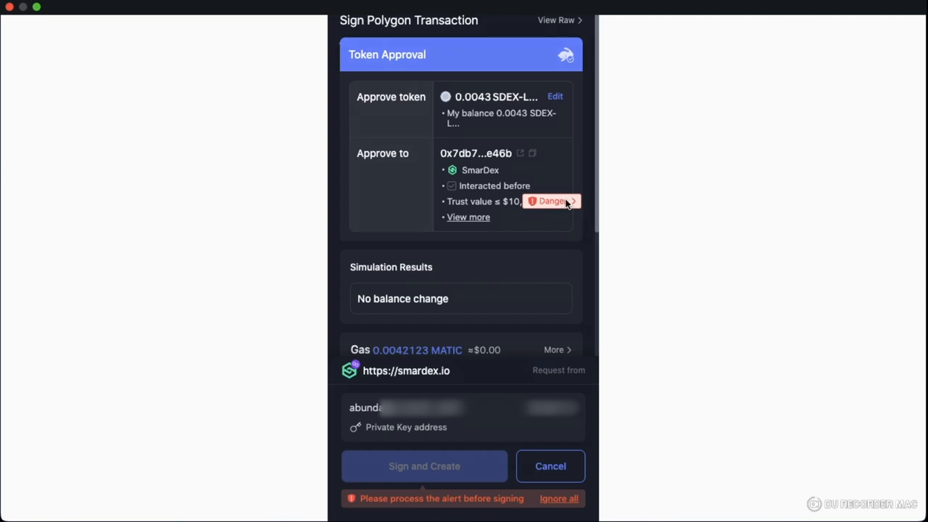
pyautogui.click(550, 200)
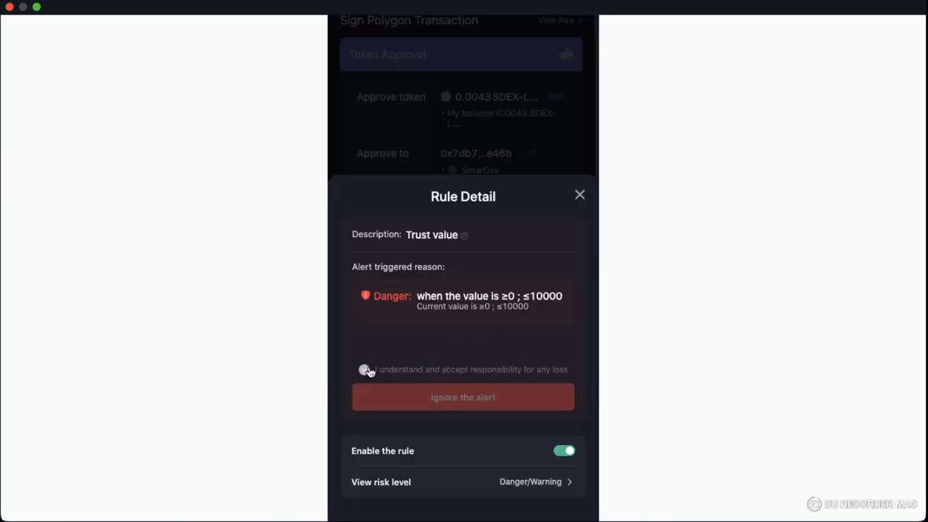
pyautogui.click(581, 195)
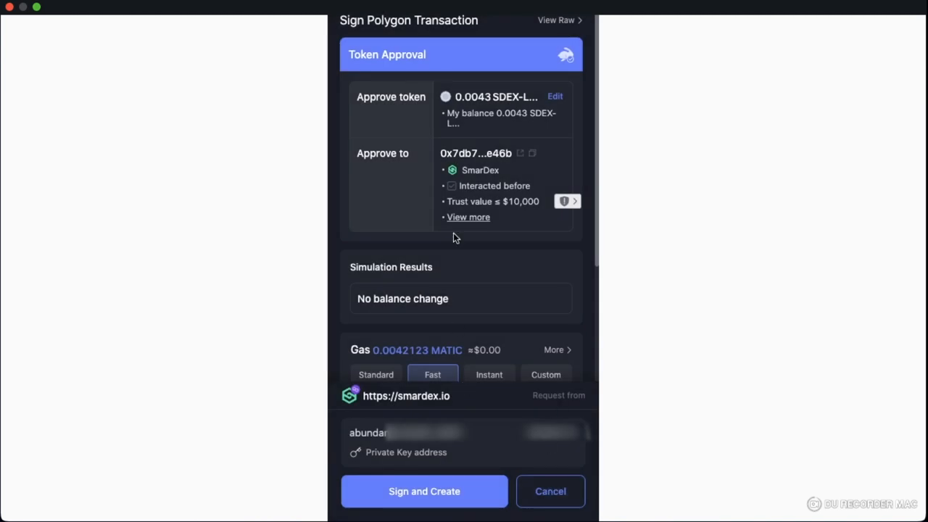
pyautogui.click(423, 491)
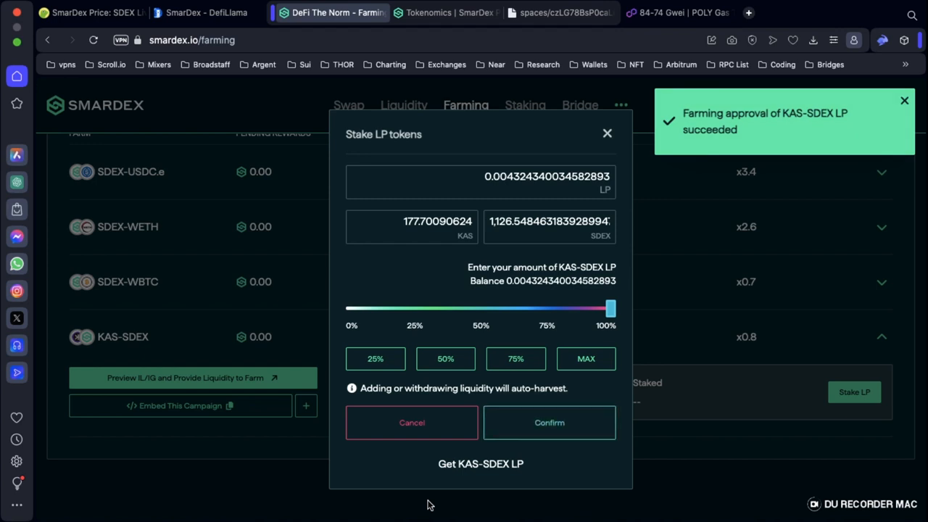
pyautogui.moveTo(376, 360)
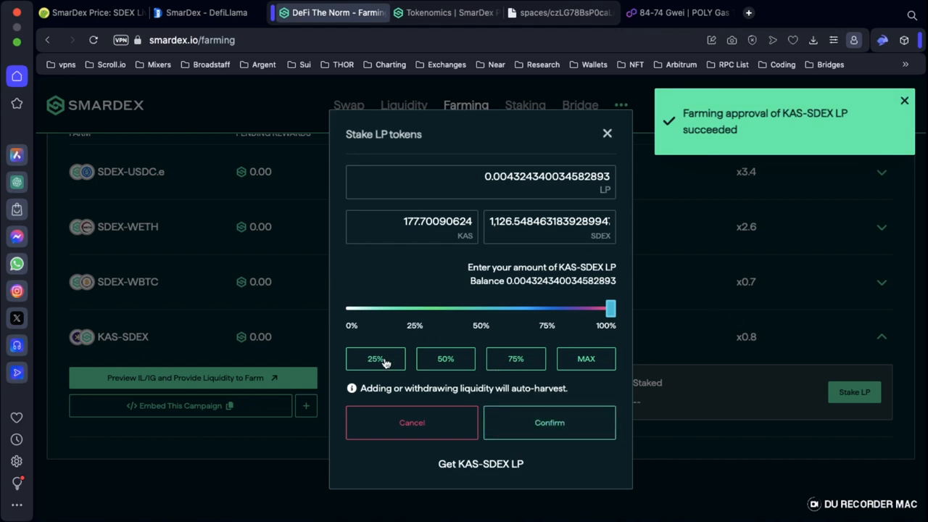
# Step: Confirm staking the full LP balance with Fast gas in Rabby, giving $49.8647 staked
pyautogui.click(548, 423)
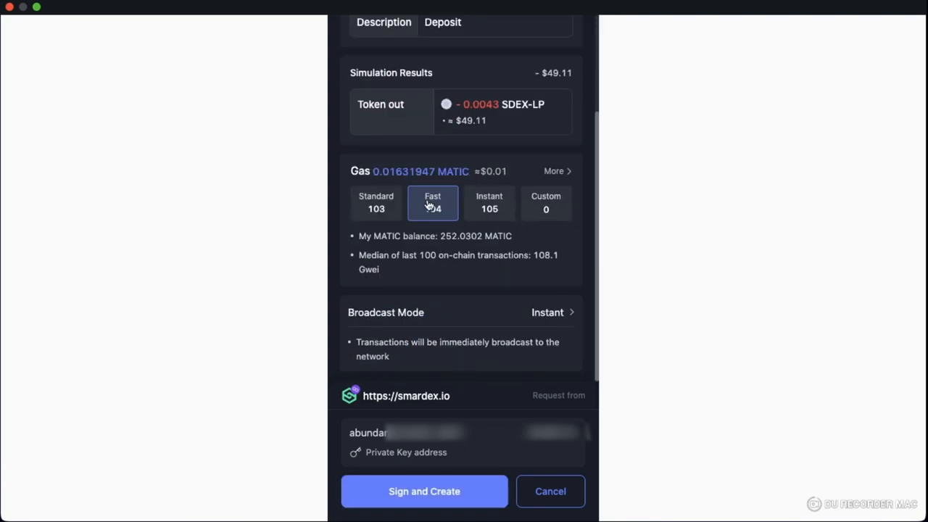
pyautogui.click(424, 491)
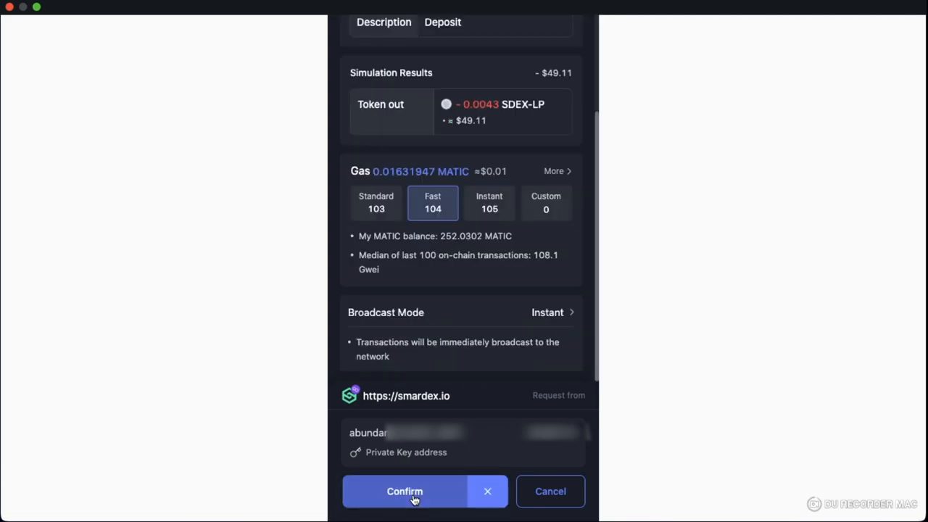
pyautogui.click(404, 490)
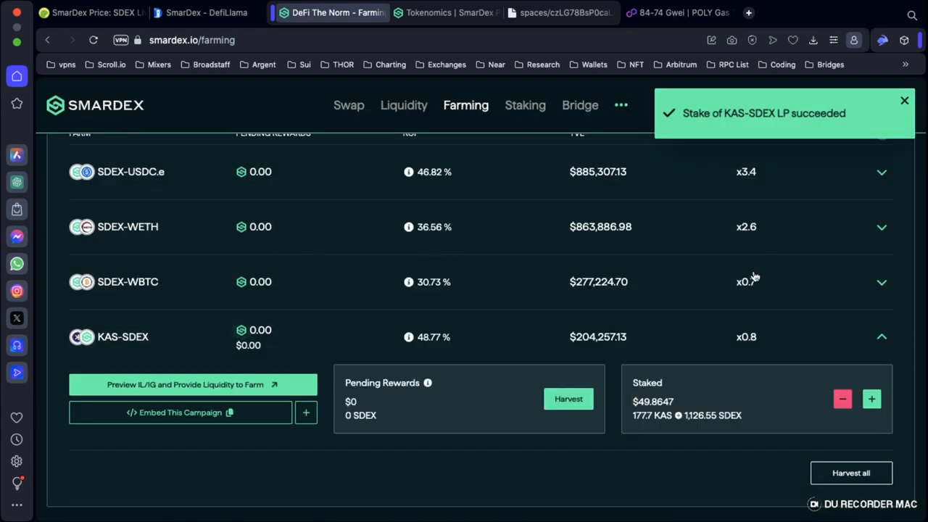
pyautogui.moveTo(650, 353)
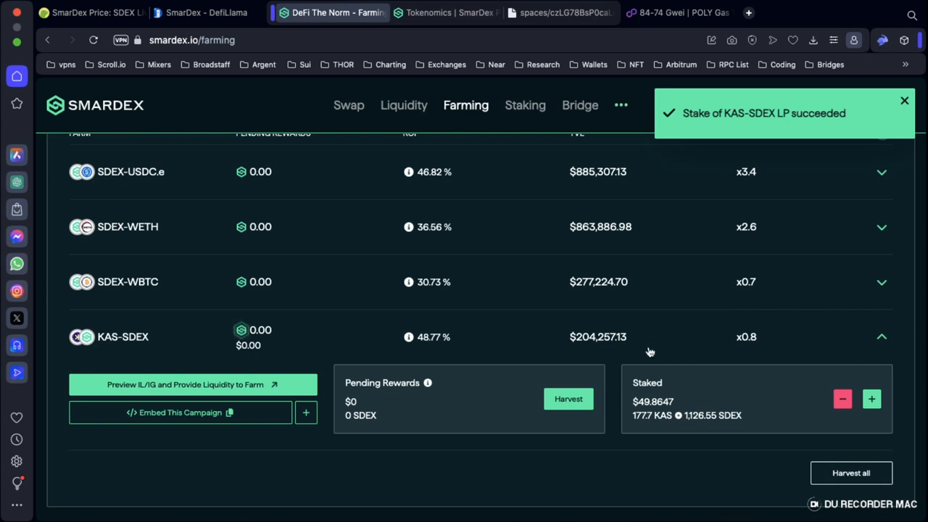
pyautogui.moveTo(675, 375)
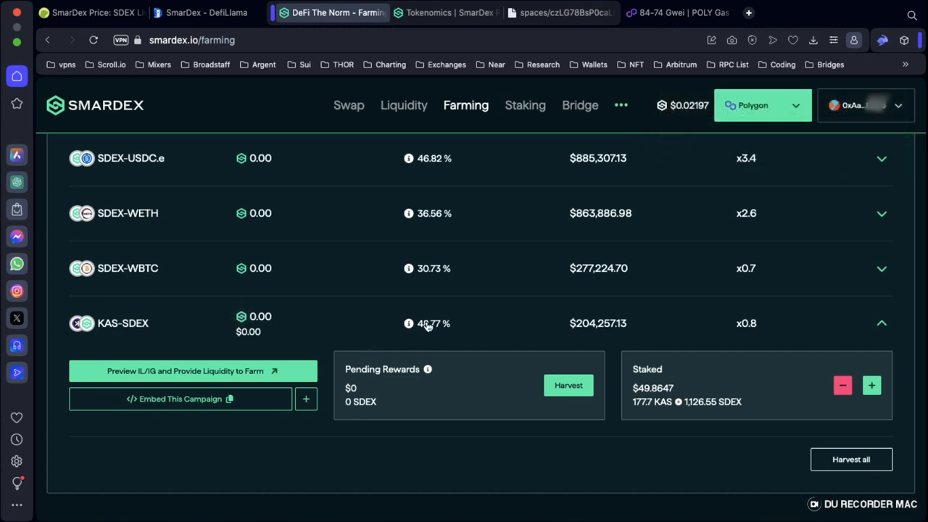
pyautogui.moveTo(444, 327)
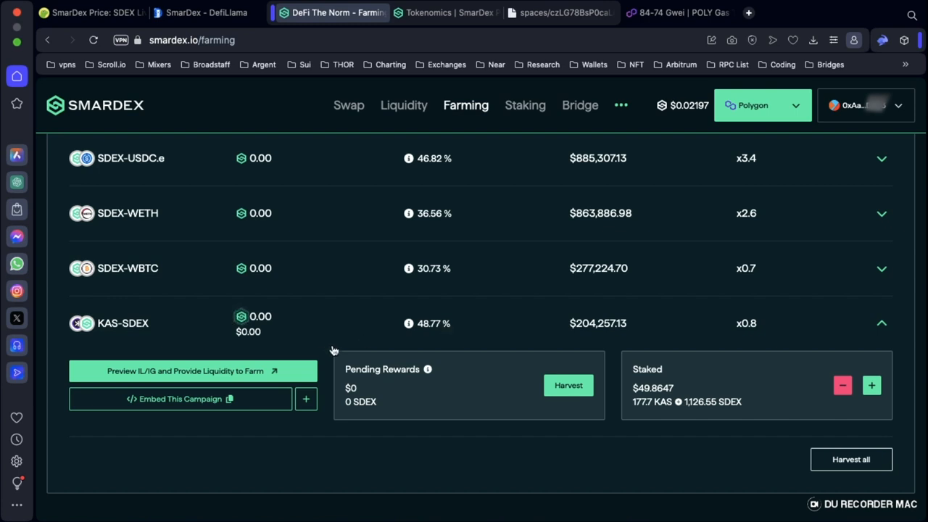
pyautogui.moveTo(602, 356)
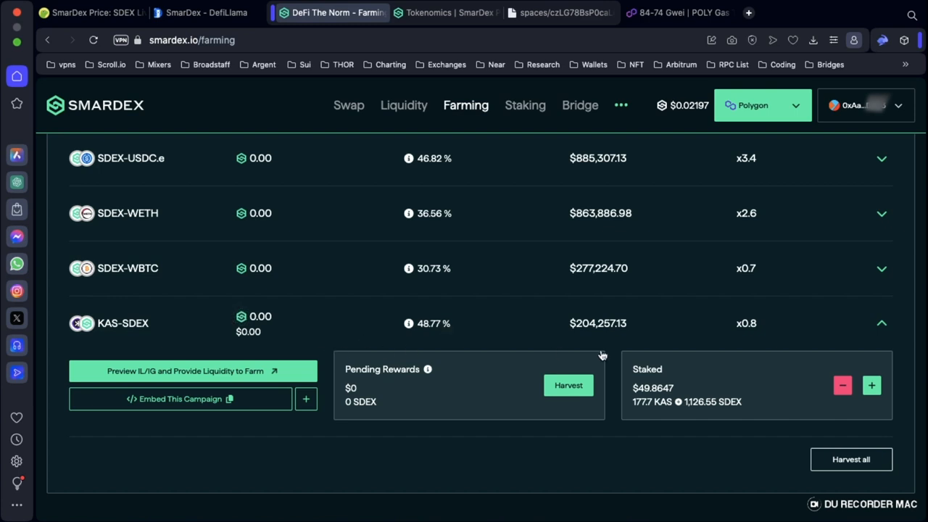
pyautogui.moveTo(569, 385)
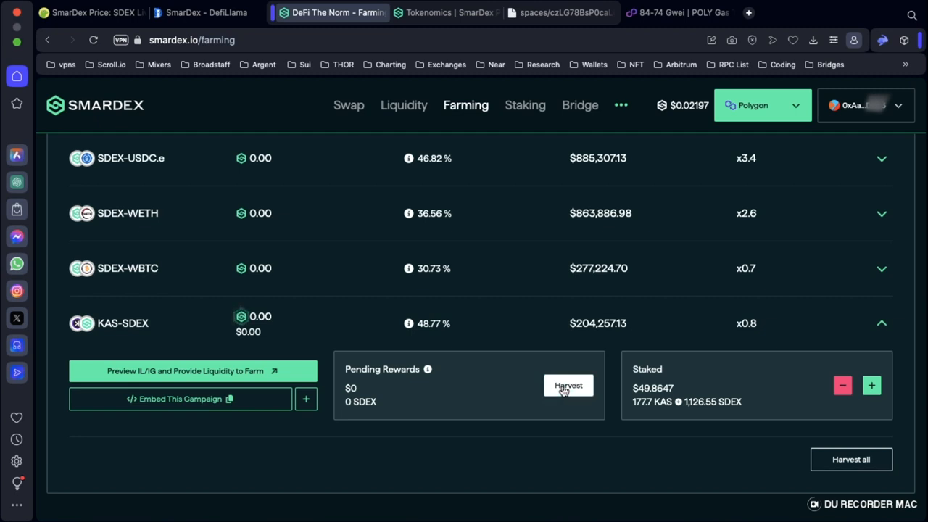
pyautogui.moveTo(467, 348)
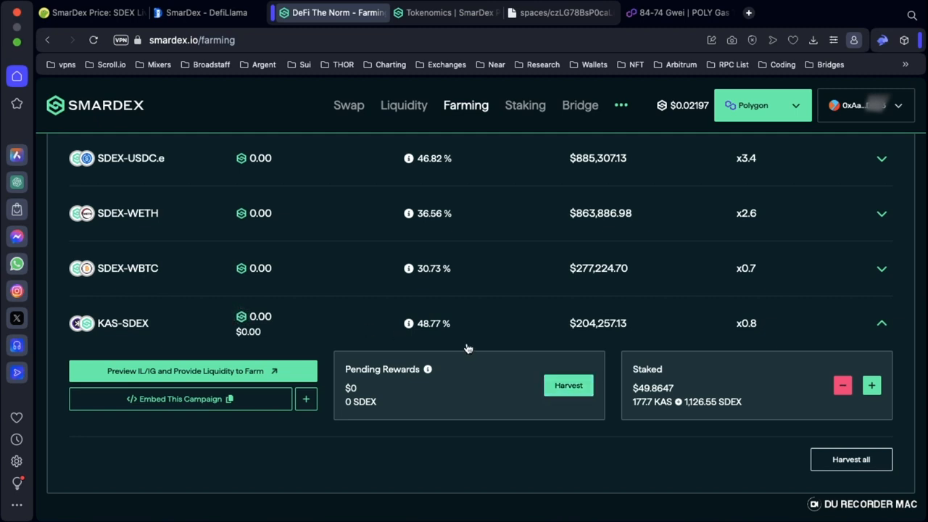
pyautogui.moveTo(508, 305)
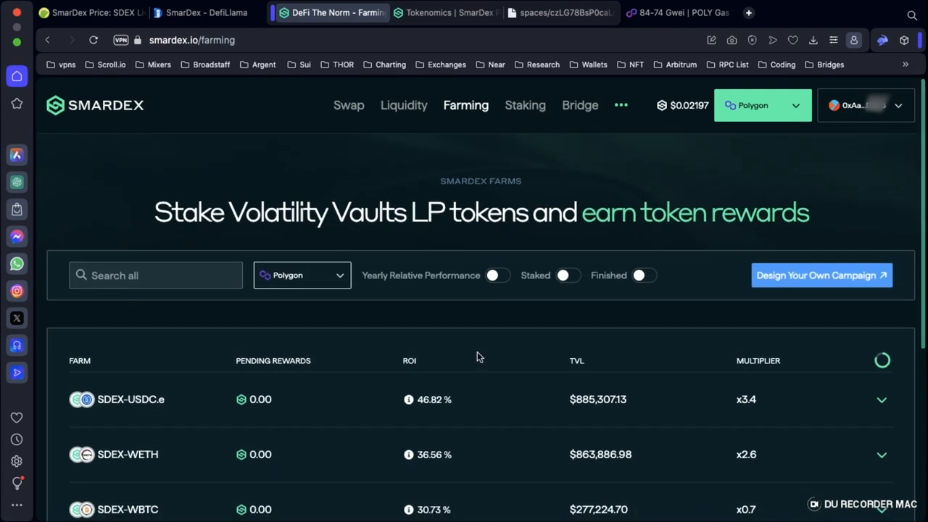
pyautogui.scroll(-3)
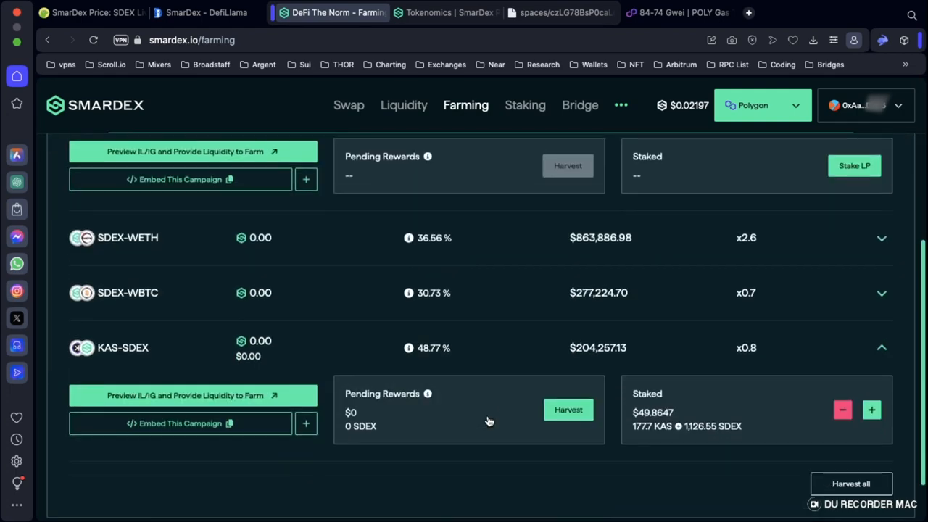